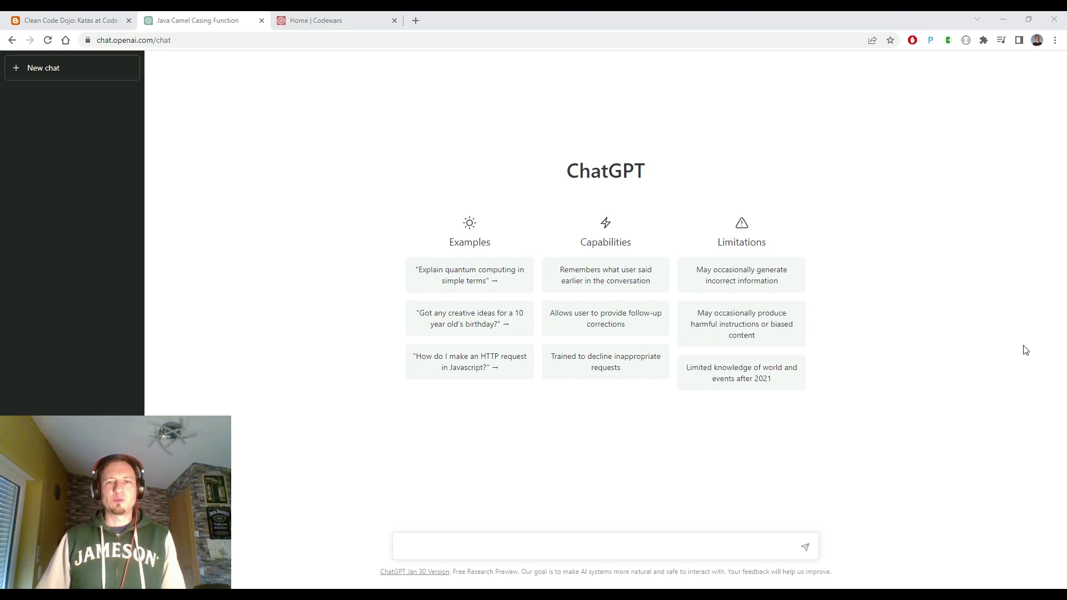
pyautogui.moveTo(321, 41)
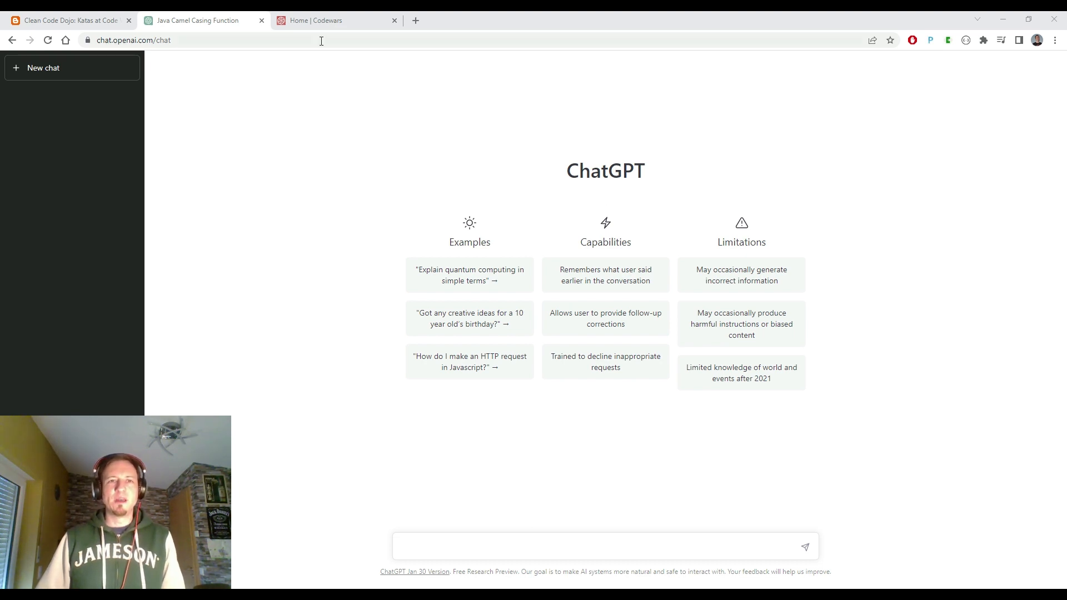
# Step: Show the Codewars dashboard, then bring up the translated Clean Code Dojo blog post
pyautogui.click(333, 20)
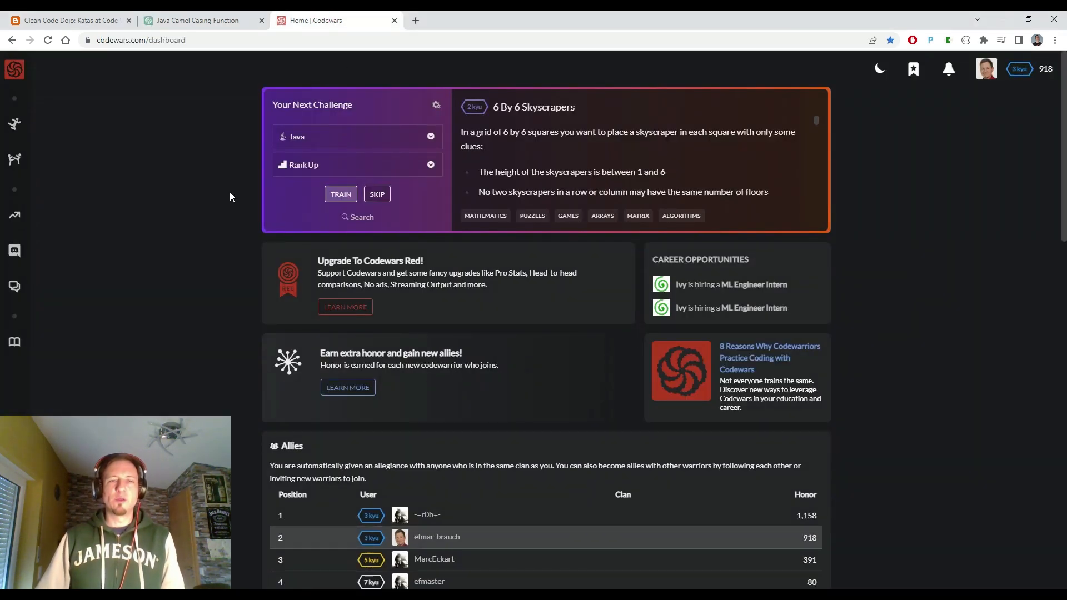
pyautogui.moveTo(206, 196)
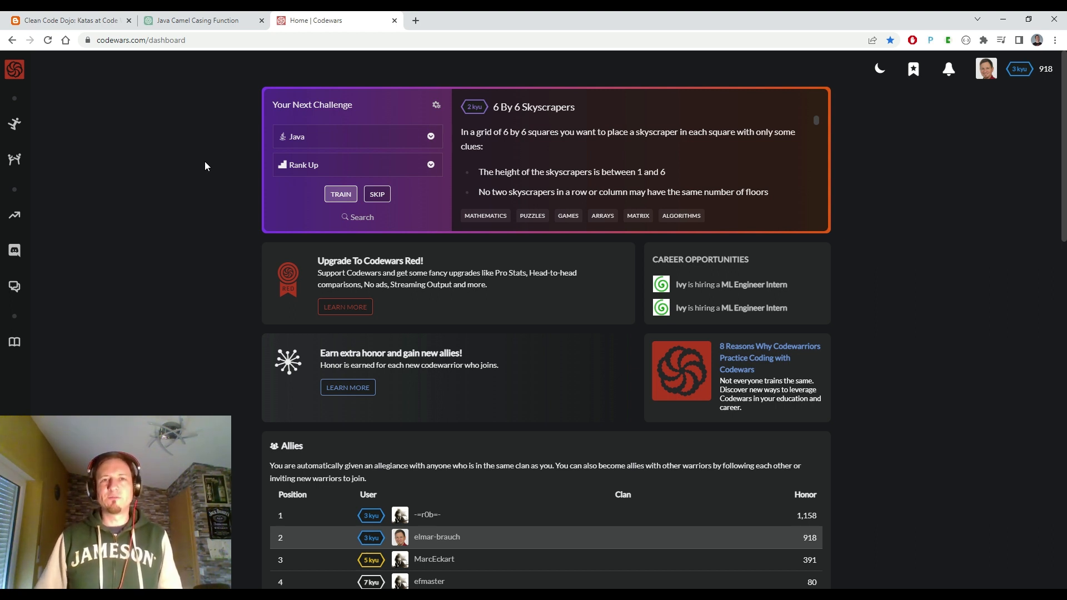
pyautogui.click(68, 20)
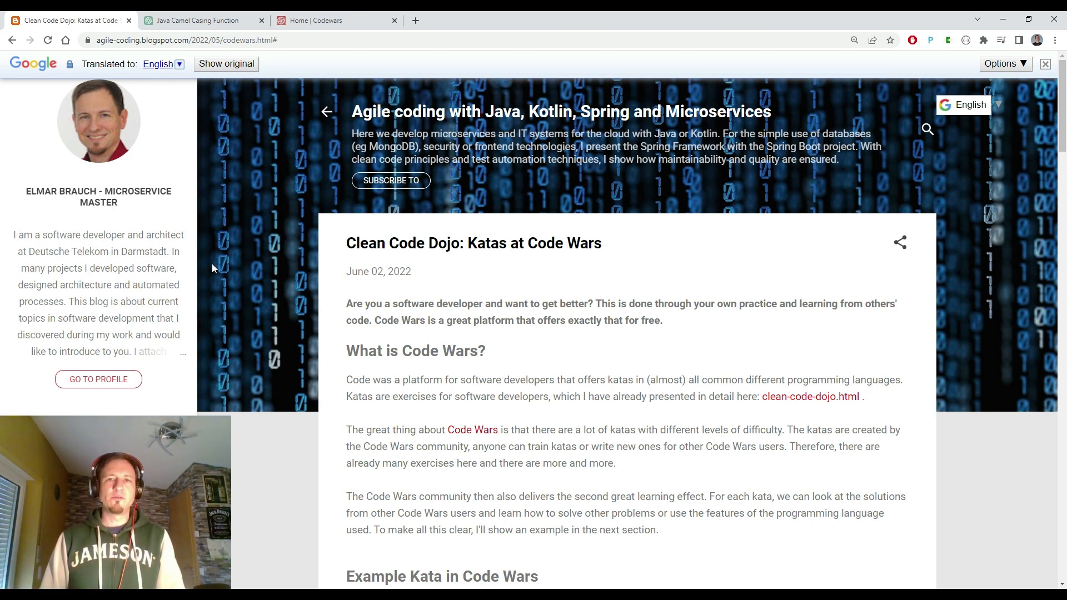
pyautogui.moveTo(220, 267)
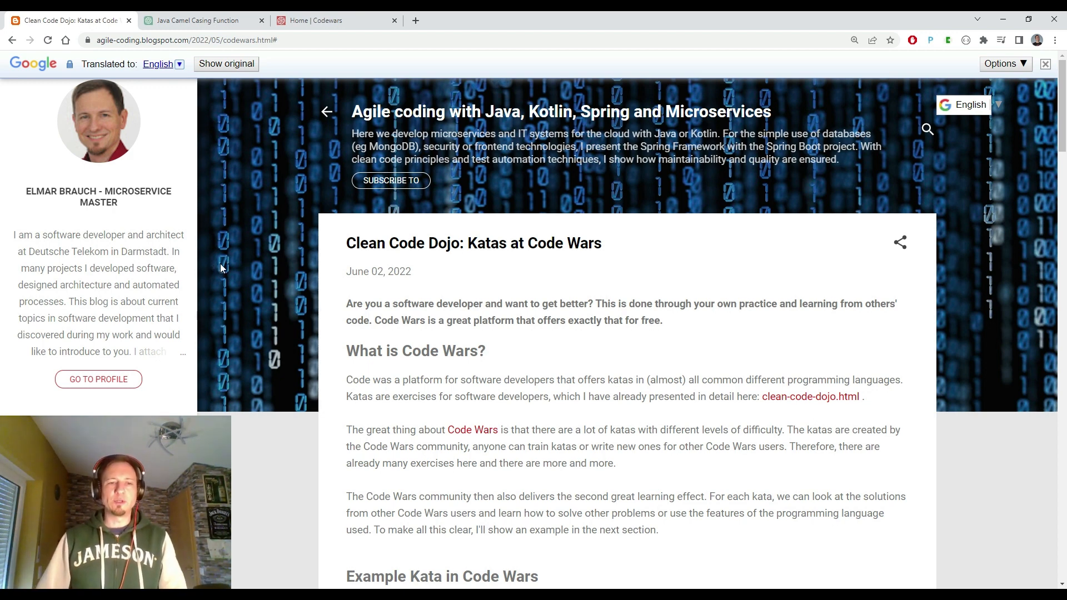
pyautogui.moveTo(231, 173)
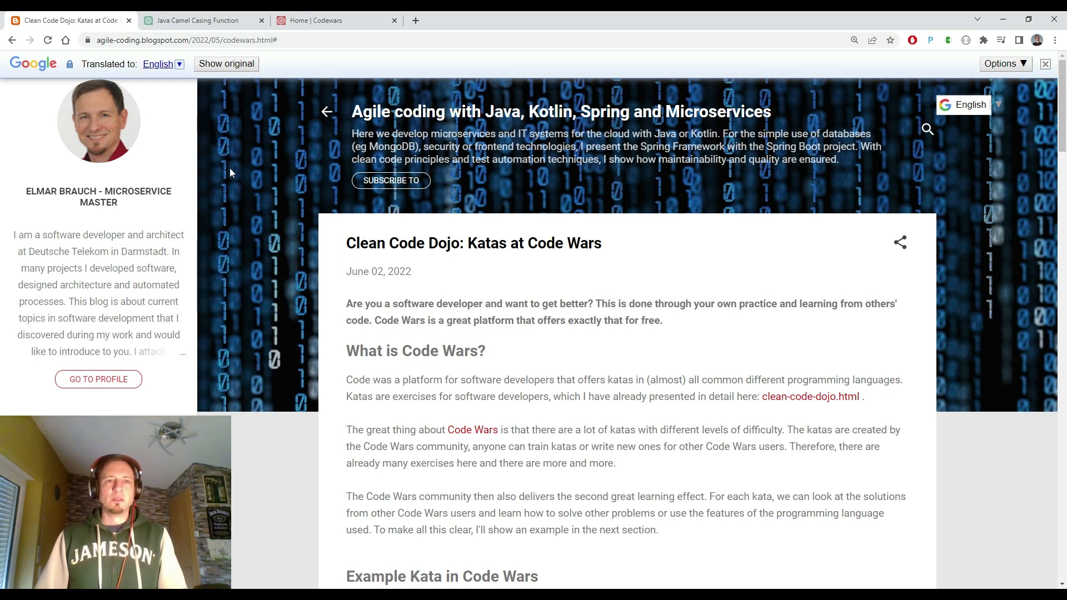
pyautogui.moveTo(243, 221)
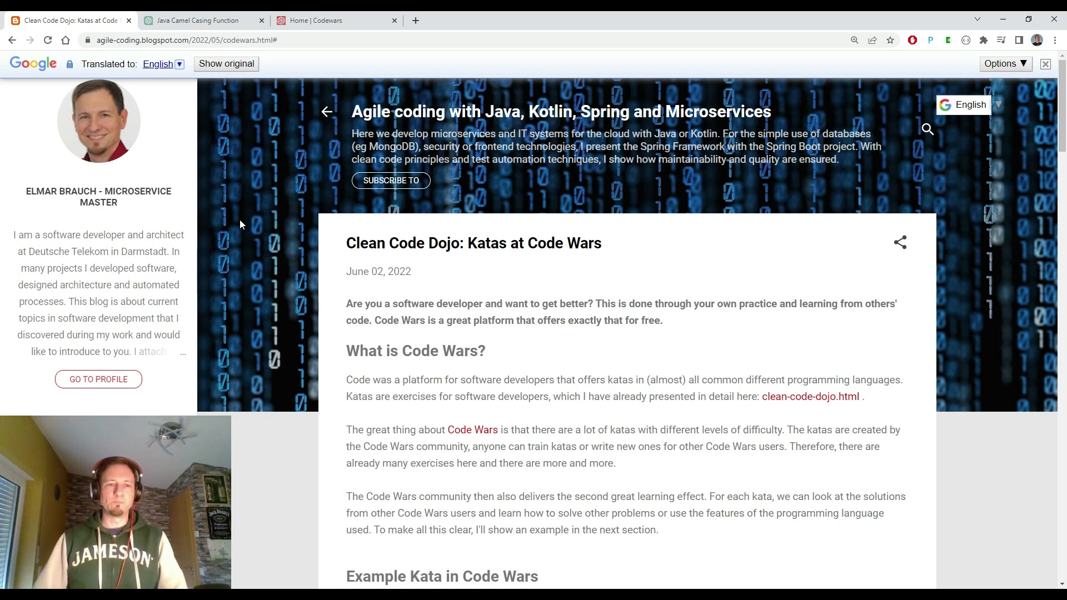
pyautogui.moveTo(243, 35)
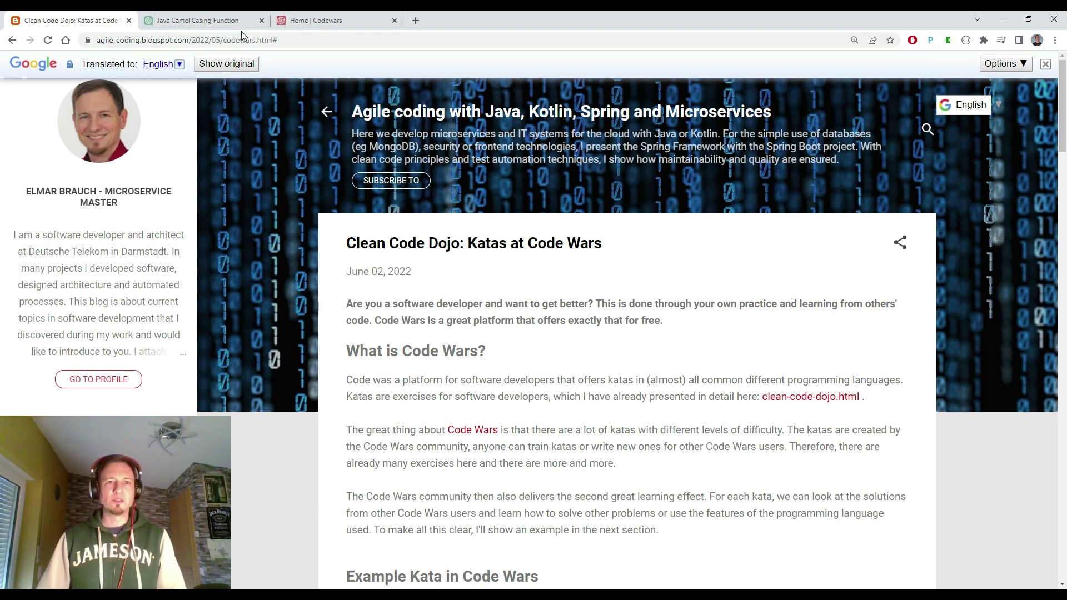
# Step: Open the Codewars practice library filtered to 8 kyu katas
pyautogui.click(334, 20)
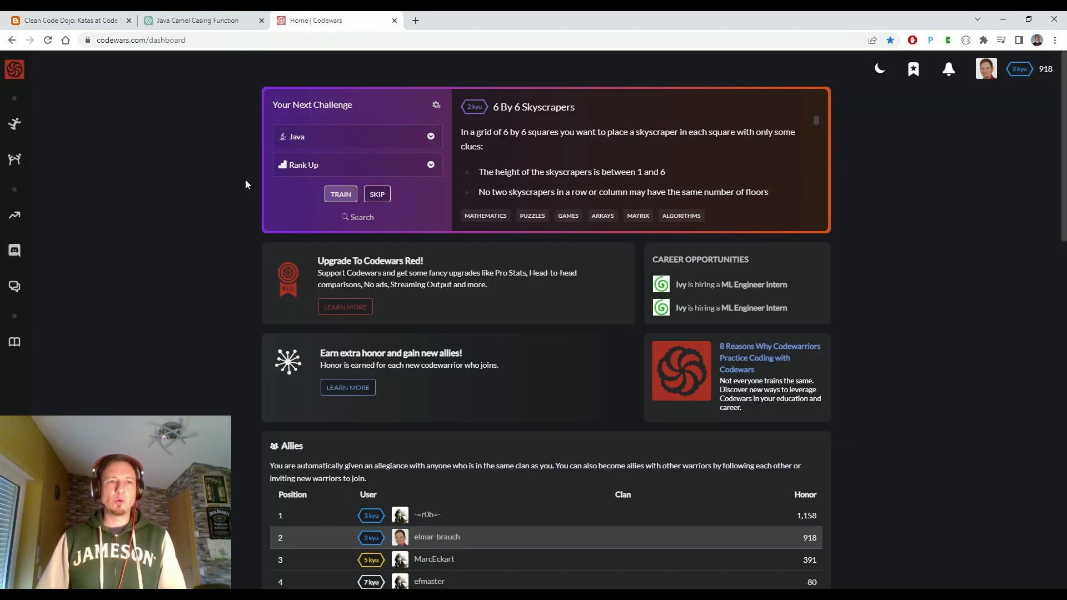
pyautogui.click(15, 124)
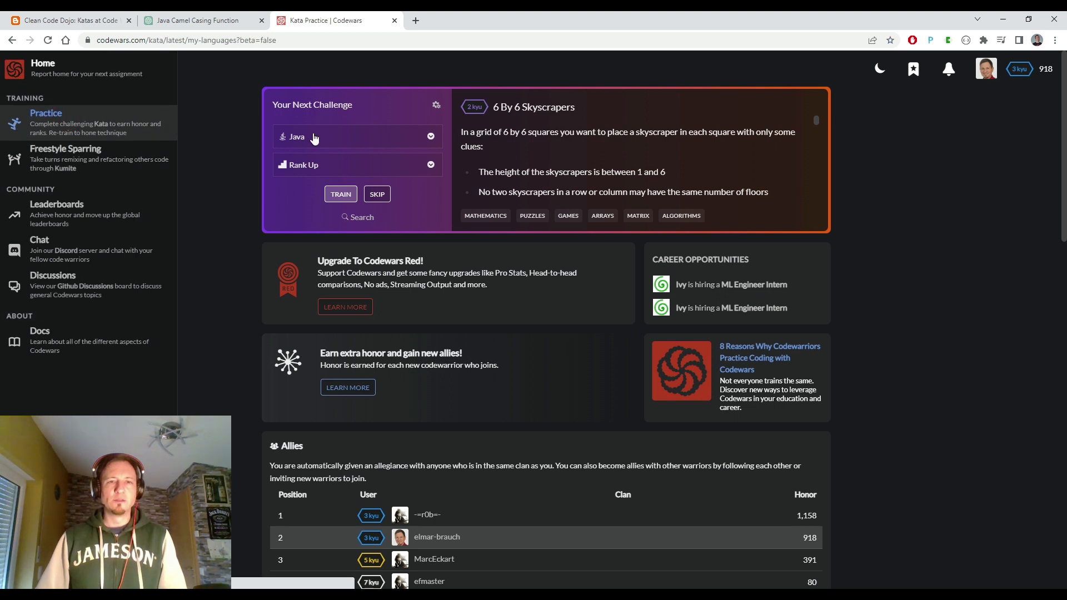
pyautogui.click(358, 216)
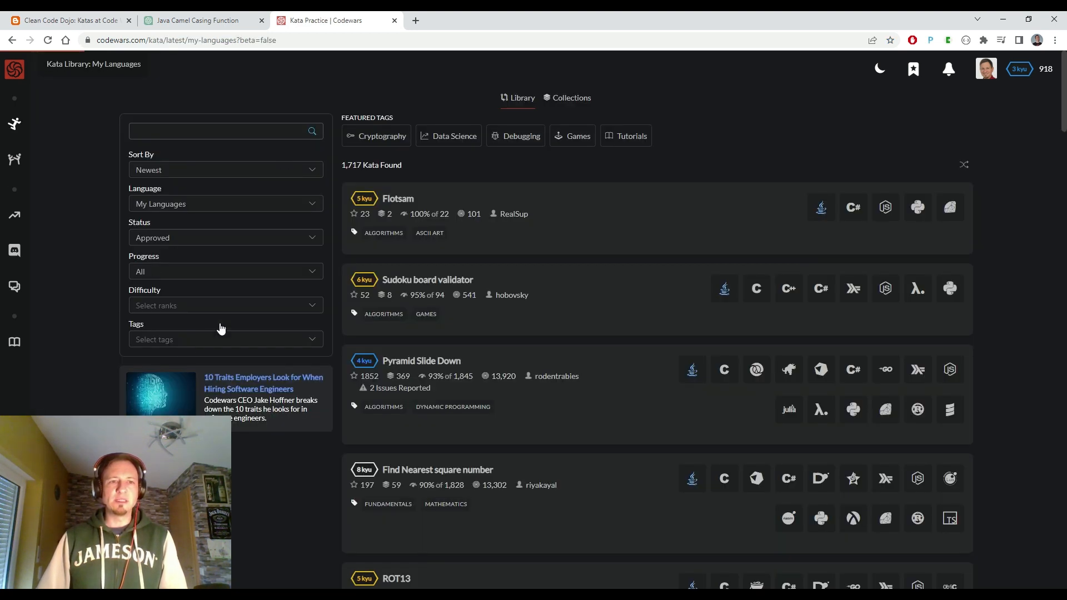
pyautogui.click(225, 305)
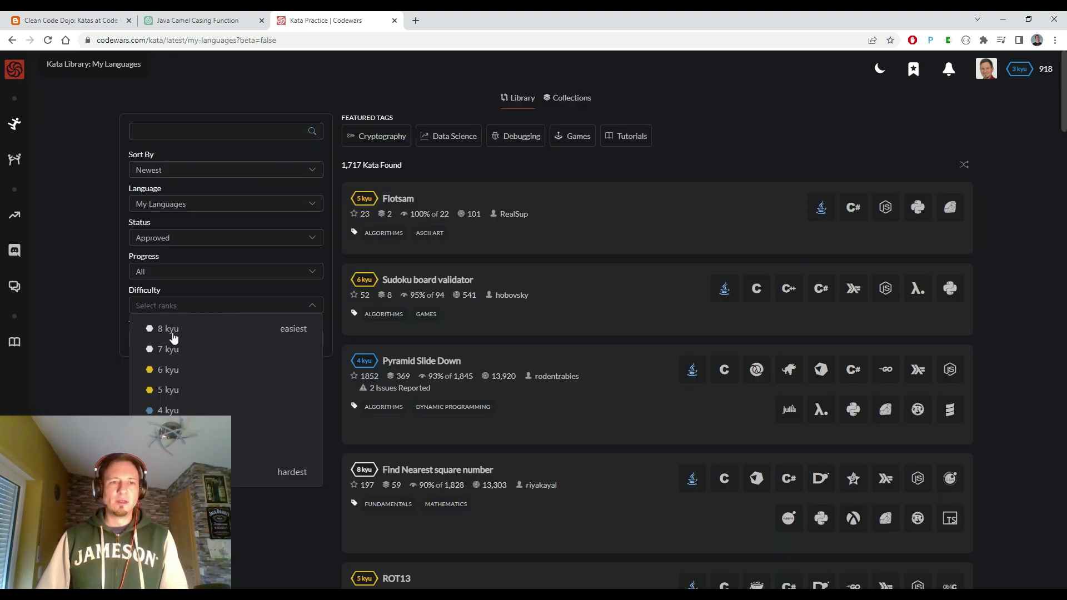
pyautogui.click(167, 328)
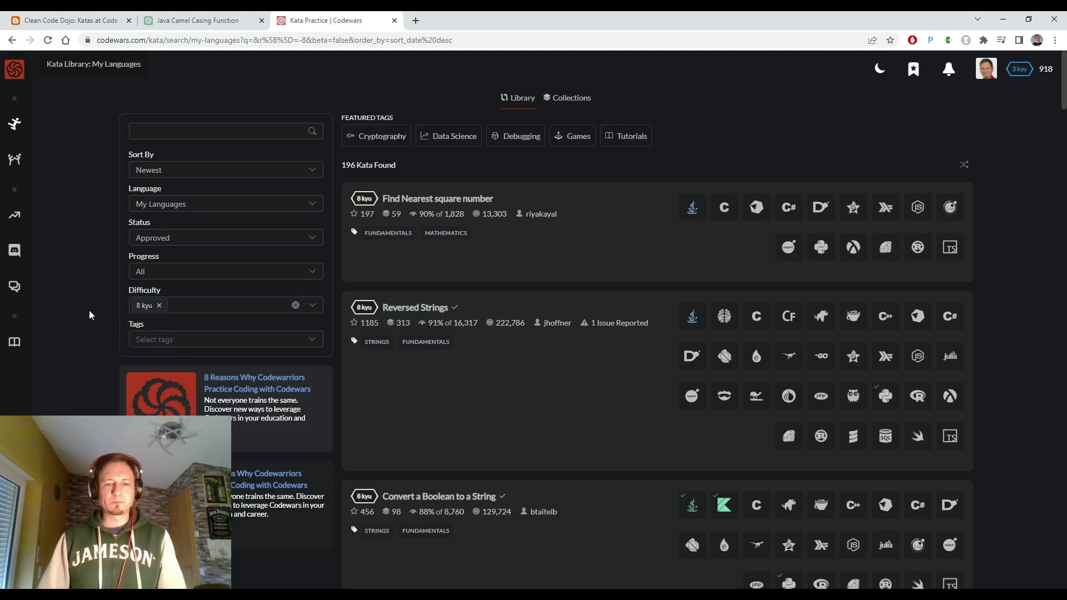
pyautogui.moveTo(506, 372)
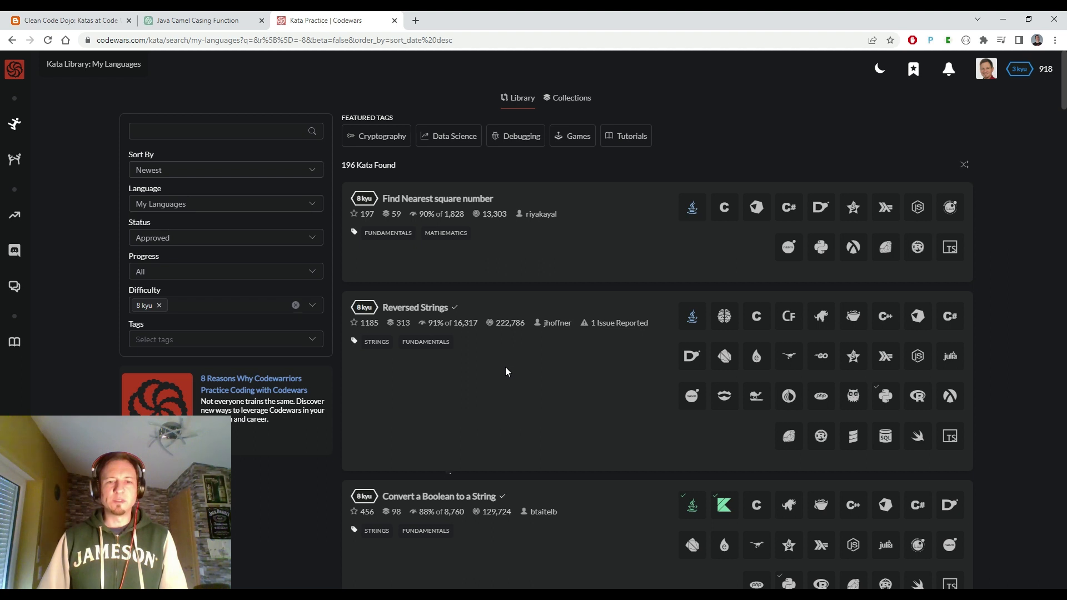
# Step: Open 'Convert a Boolean to a String' and start training it in Java
pyautogui.click(439, 496)
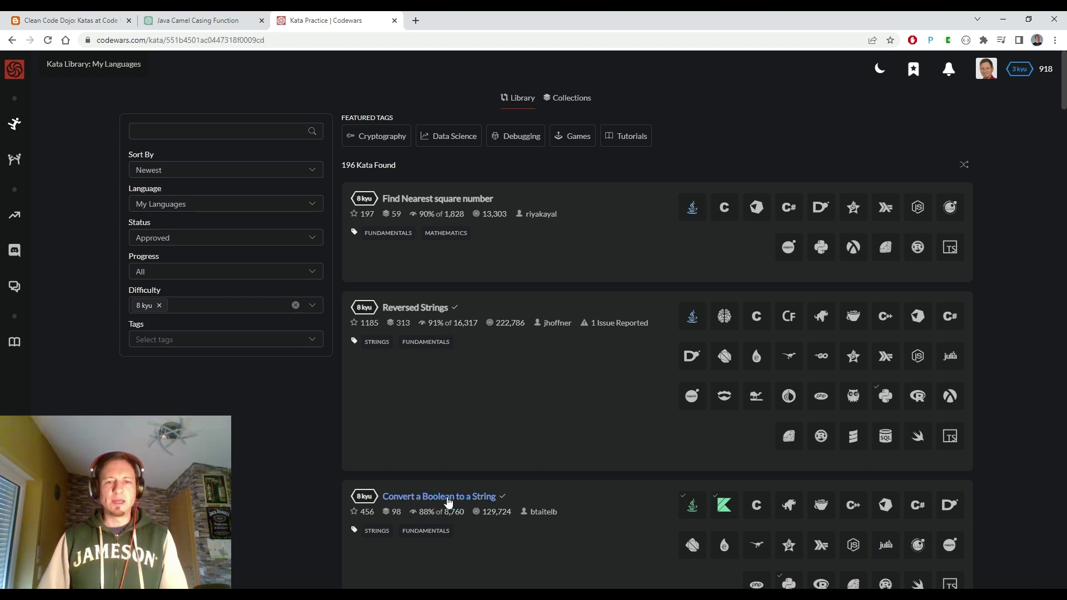
pyautogui.click(439, 497)
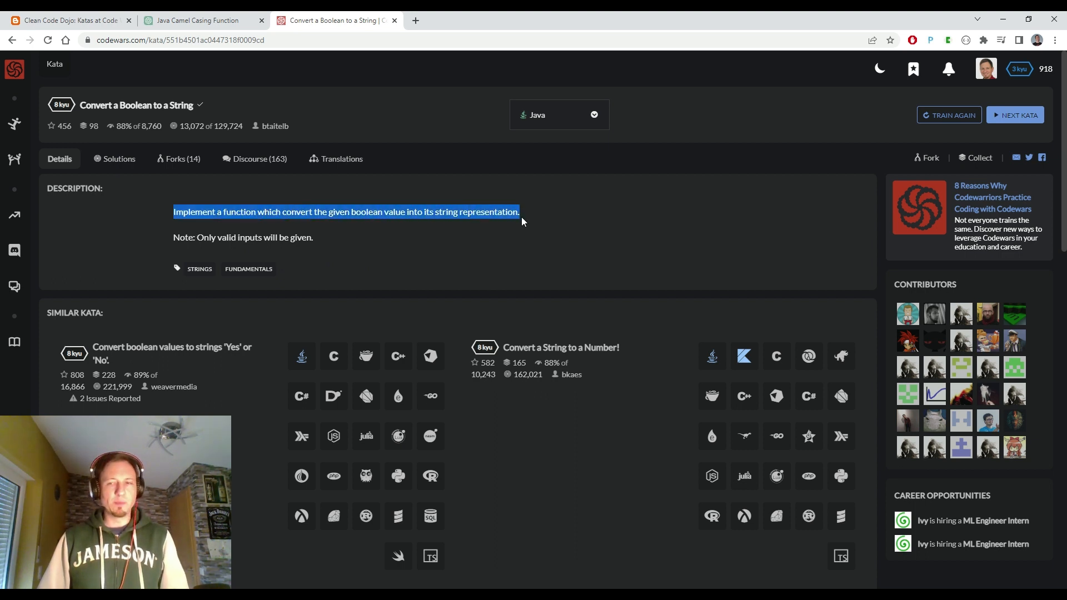
pyautogui.click(949, 114)
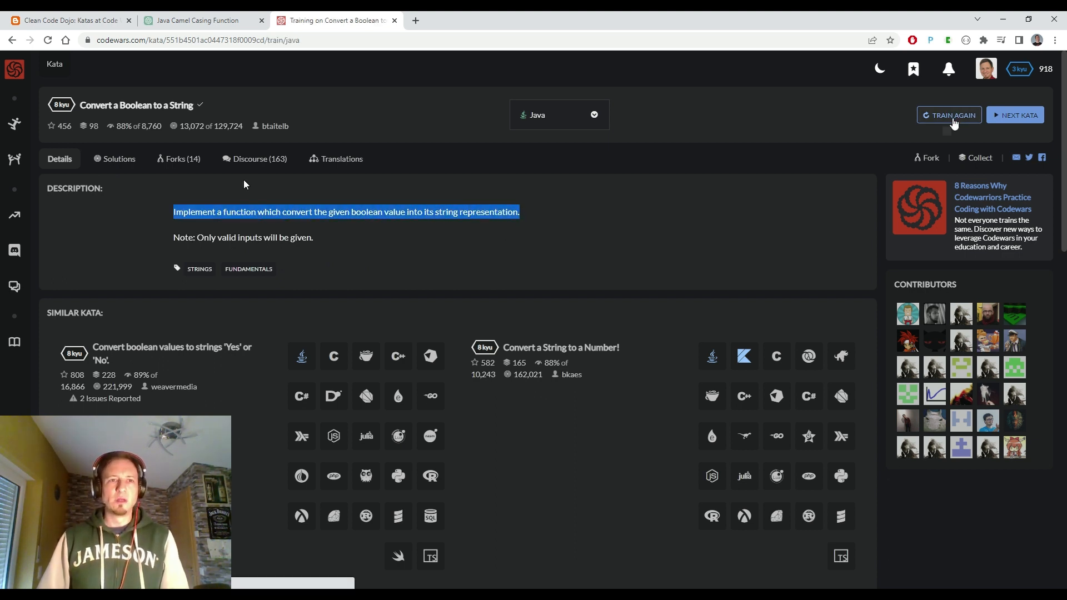
pyautogui.click(952, 115)
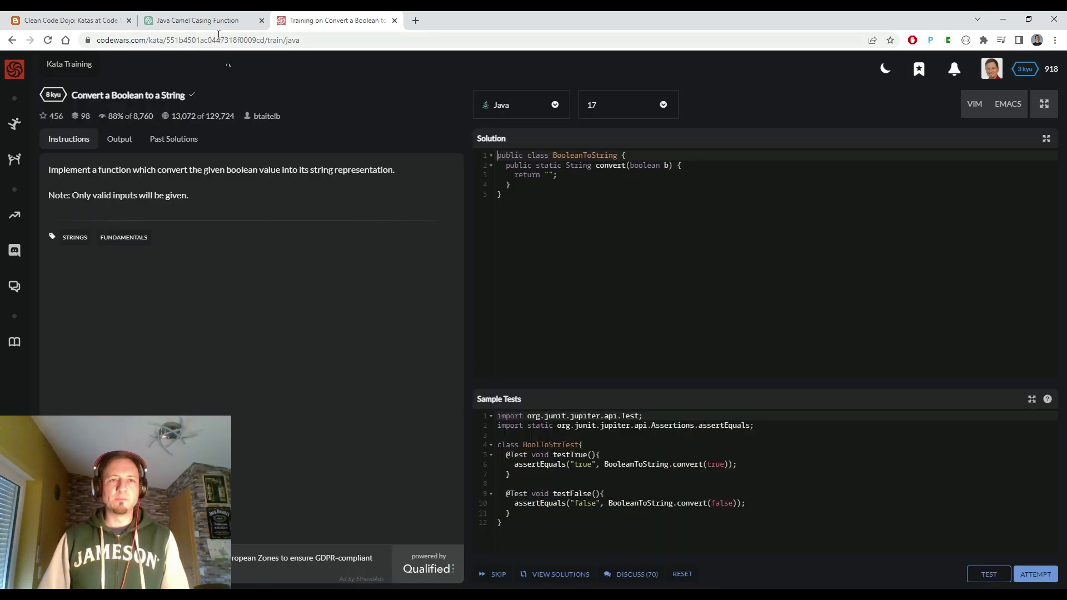
# Step: Ask ChatGPT for a Java boolean-to-string function using the kata description, and copy the code
pyautogui.click(198, 20)
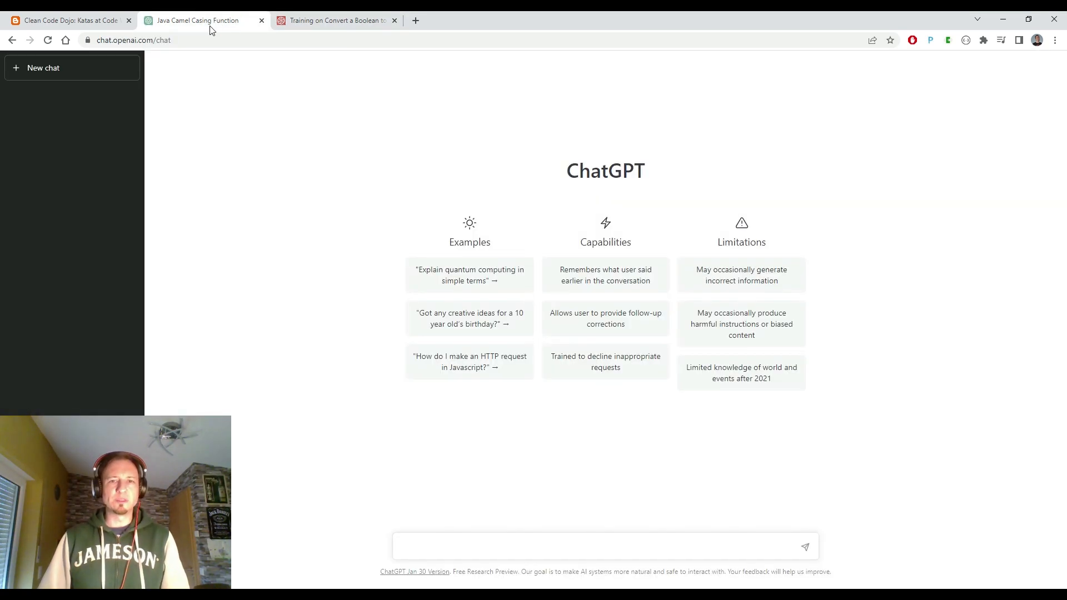
pyautogui.write('Implement a function which convert the given boolean value into its string representation.')
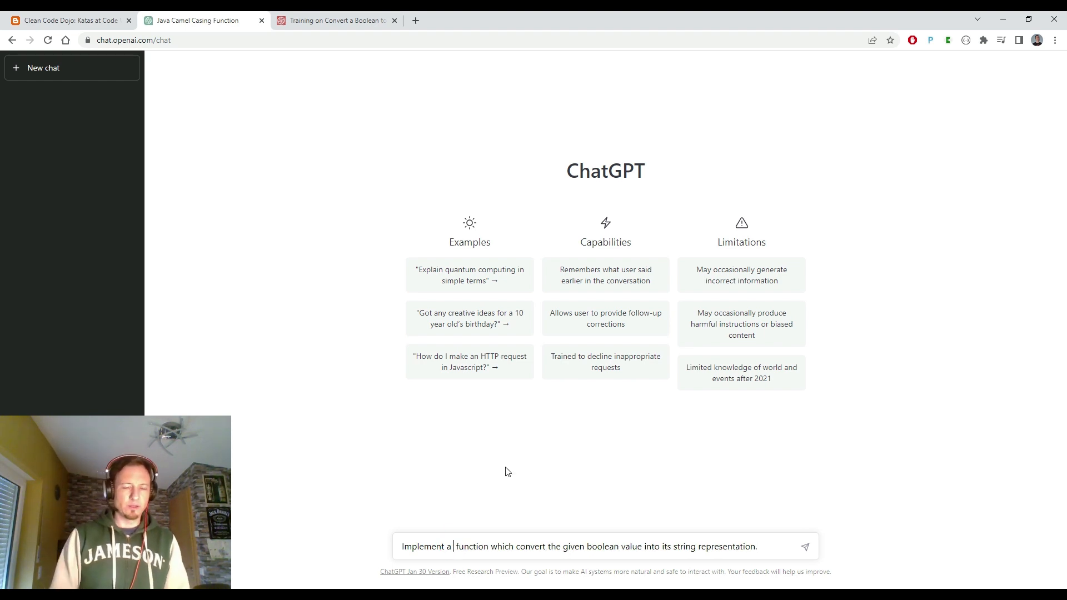
pyautogui.write('Java')
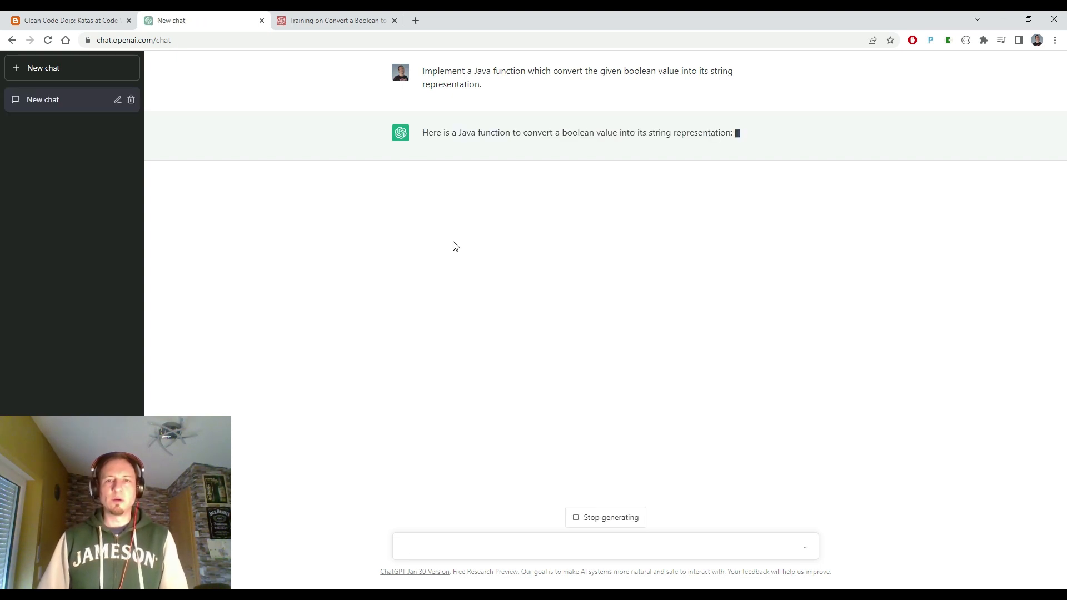
pyautogui.moveTo(612, 230)
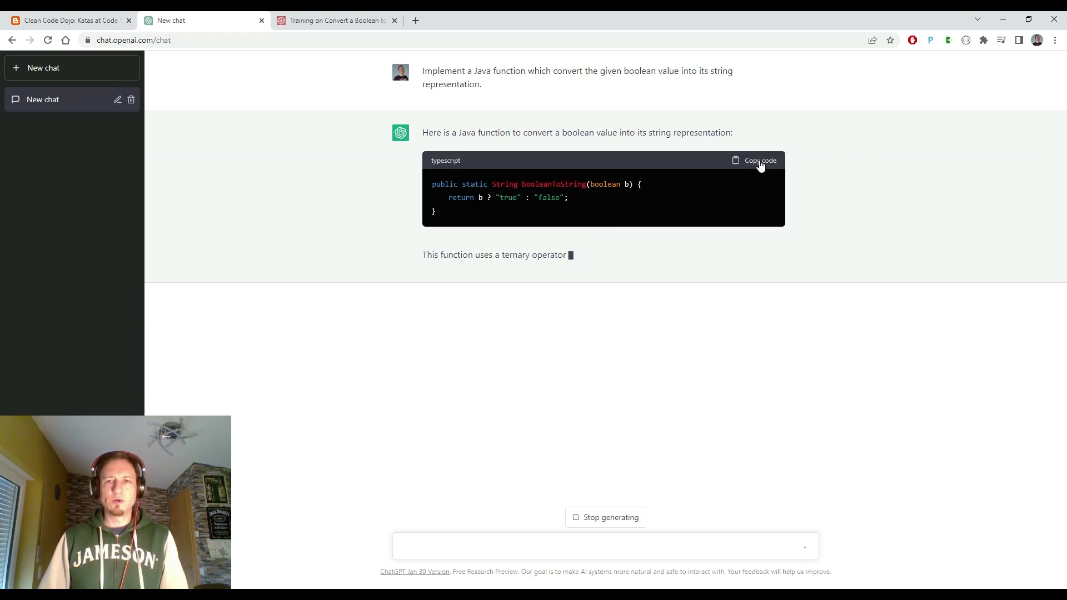
pyautogui.click(334, 20)
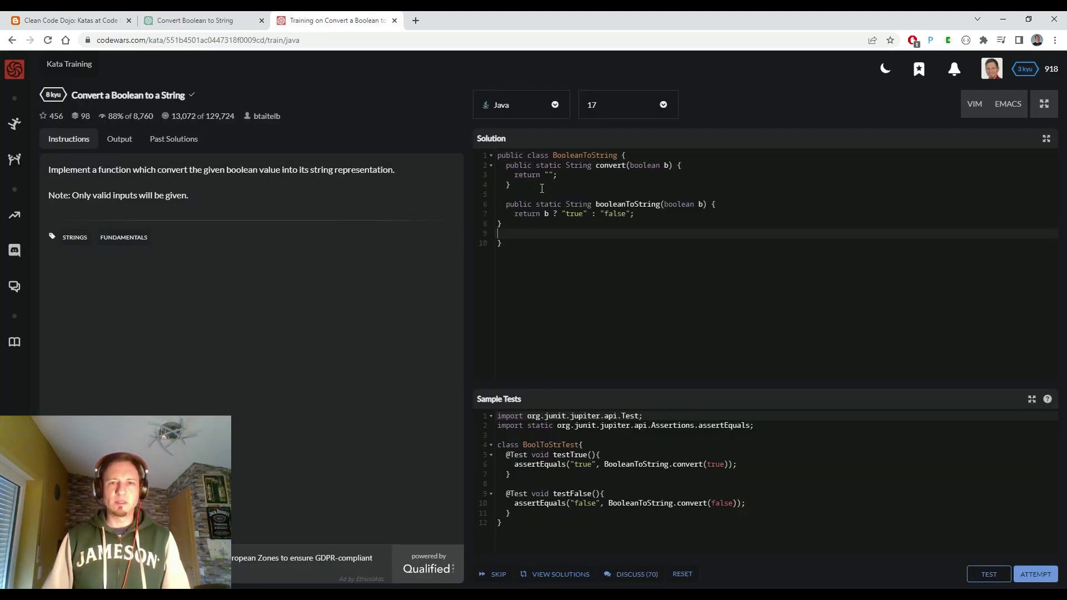
# Step: Rename the ternary method to convert, then pass the sample tests and full attempt
pyautogui.doubleClick(611, 165)
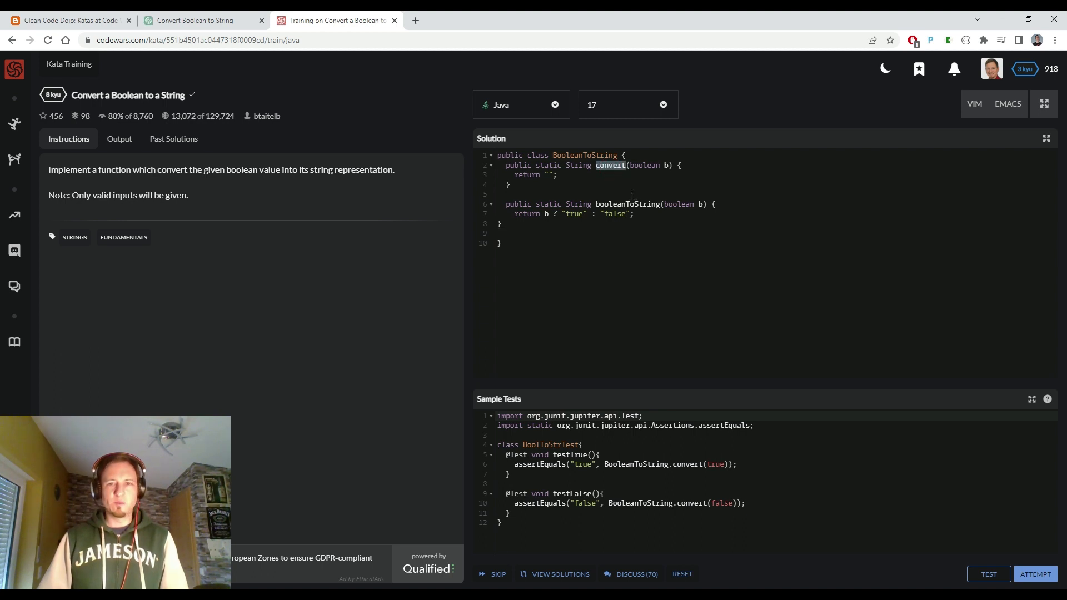
pyautogui.doubleClick(626, 204)
pyautogui.write('conver')
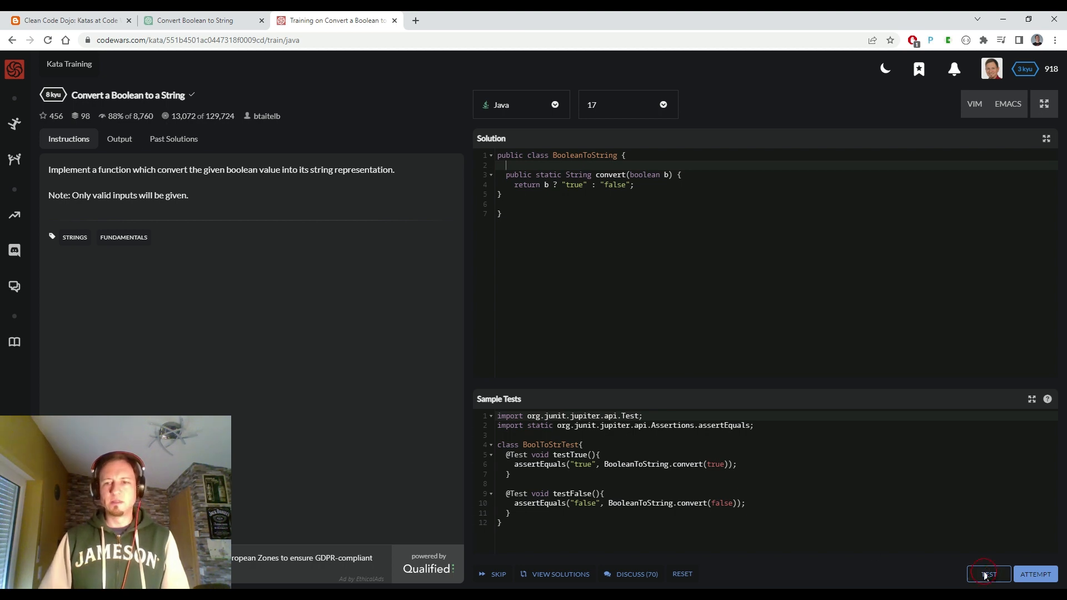
pyautogui.click(988, 573)
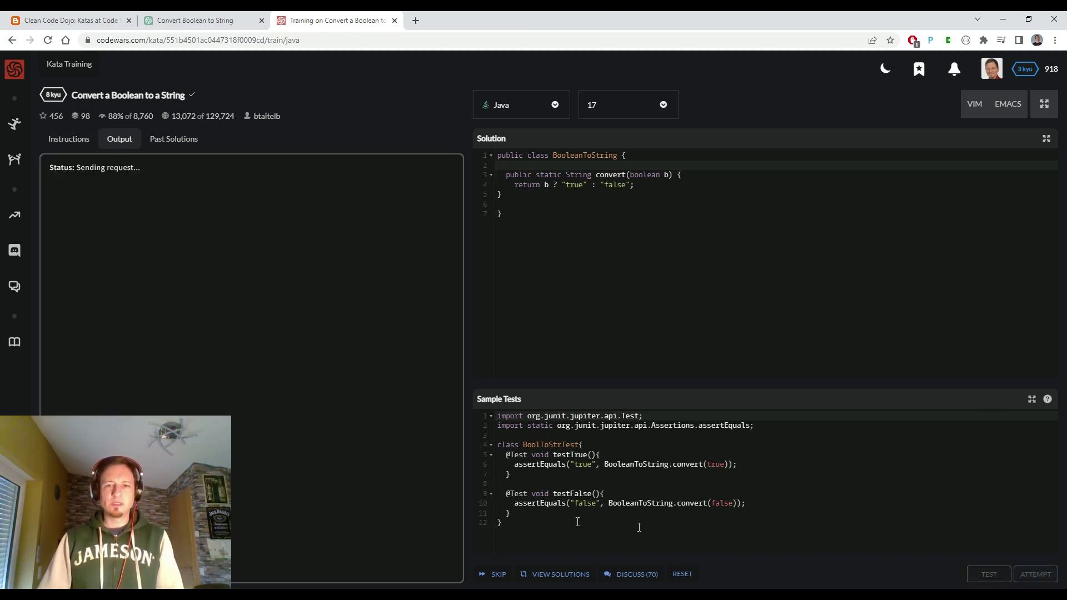
pyautogui.click(988, 574)
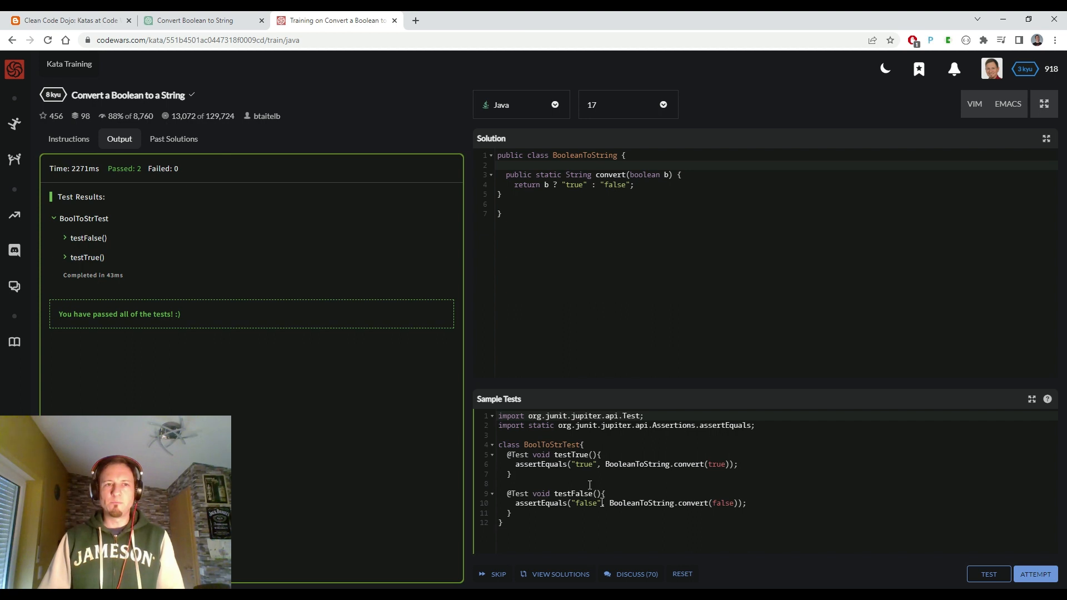
pyautogui.click(1035, 573)
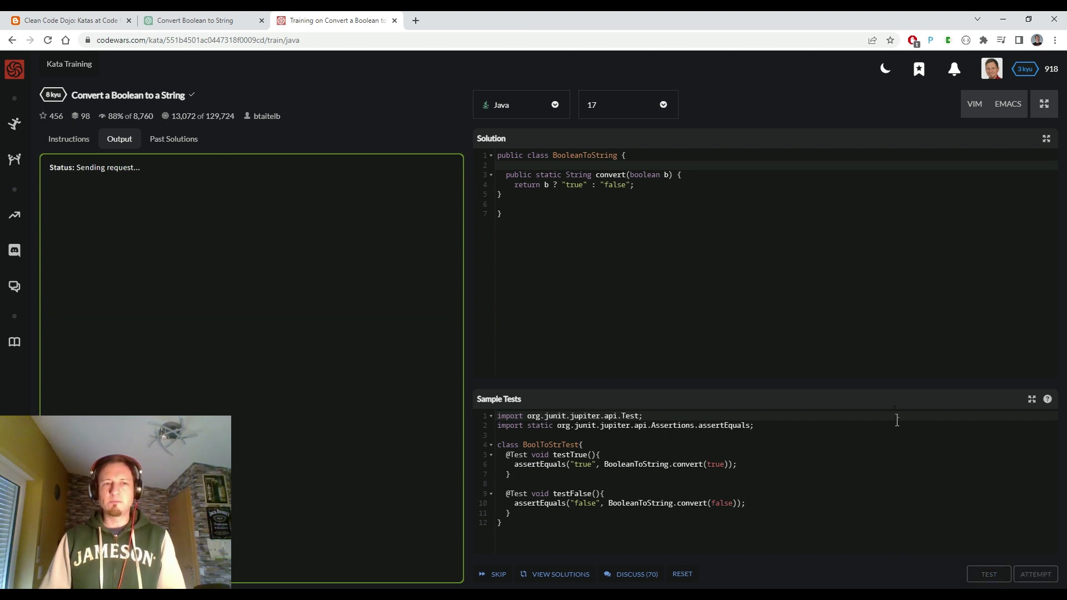
pyautogui.click(989, 573)
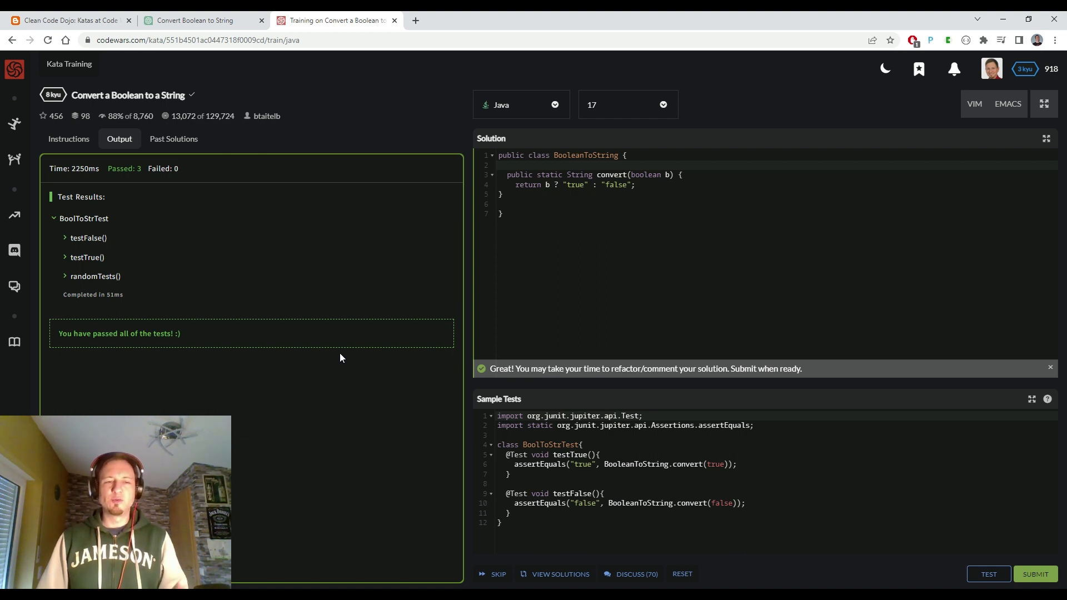
pyautogui.moveTo(142, 289)
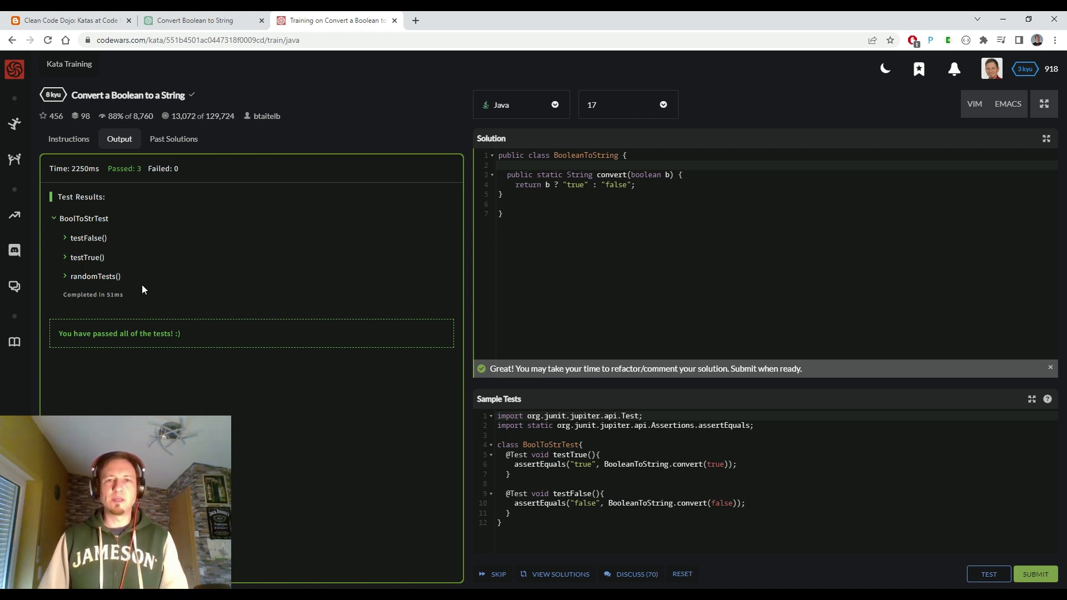
pyautogui.moveTo(298, 302)
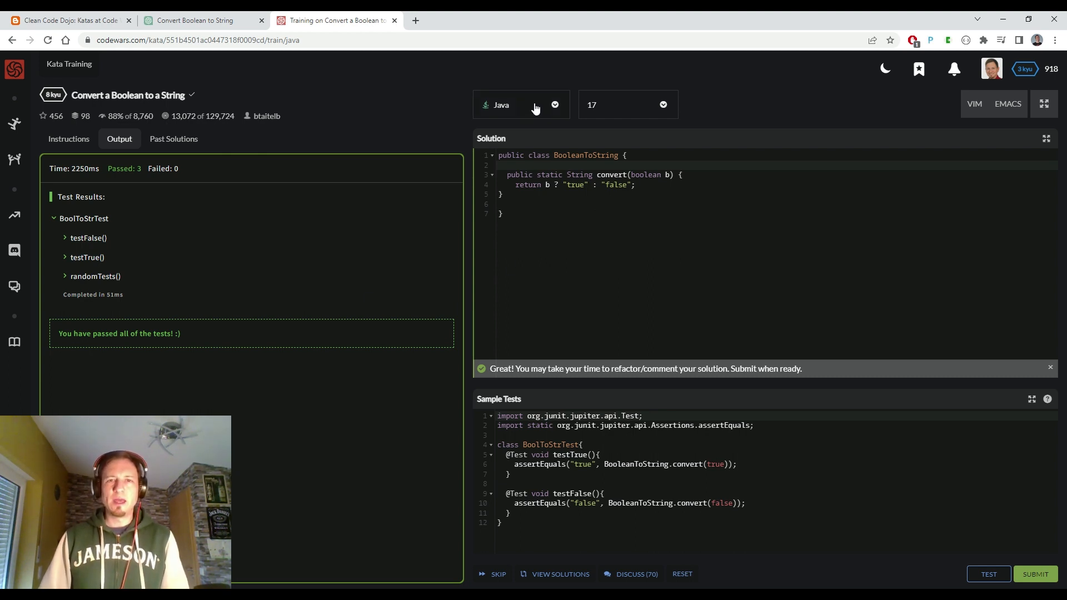
# Step: Change the kata's language from Java to Kotlin
pyautogui.click(520, 104)
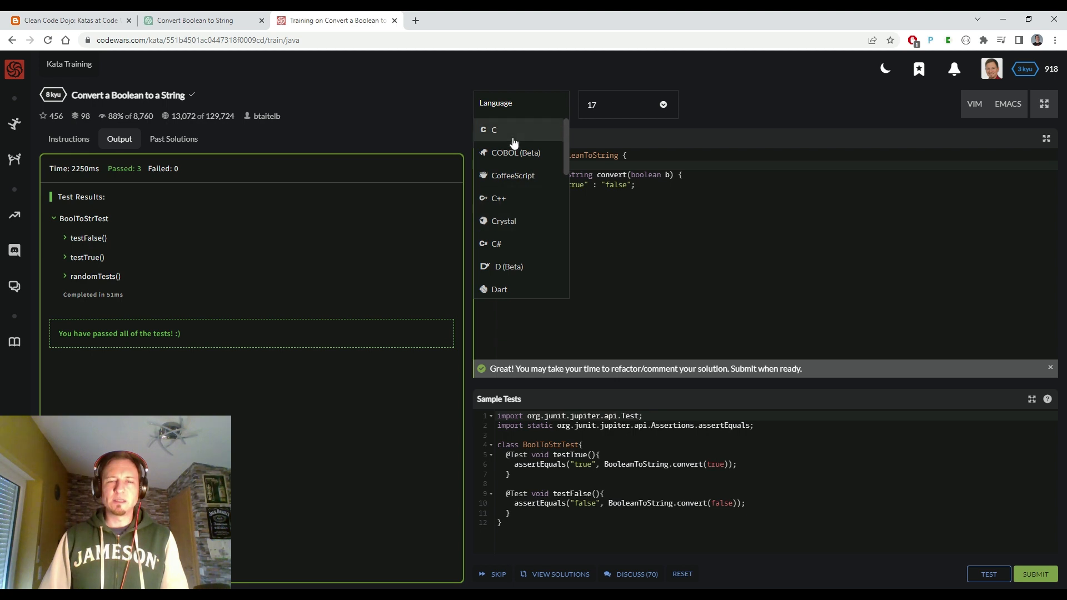
pyautogui.scroll(-3)
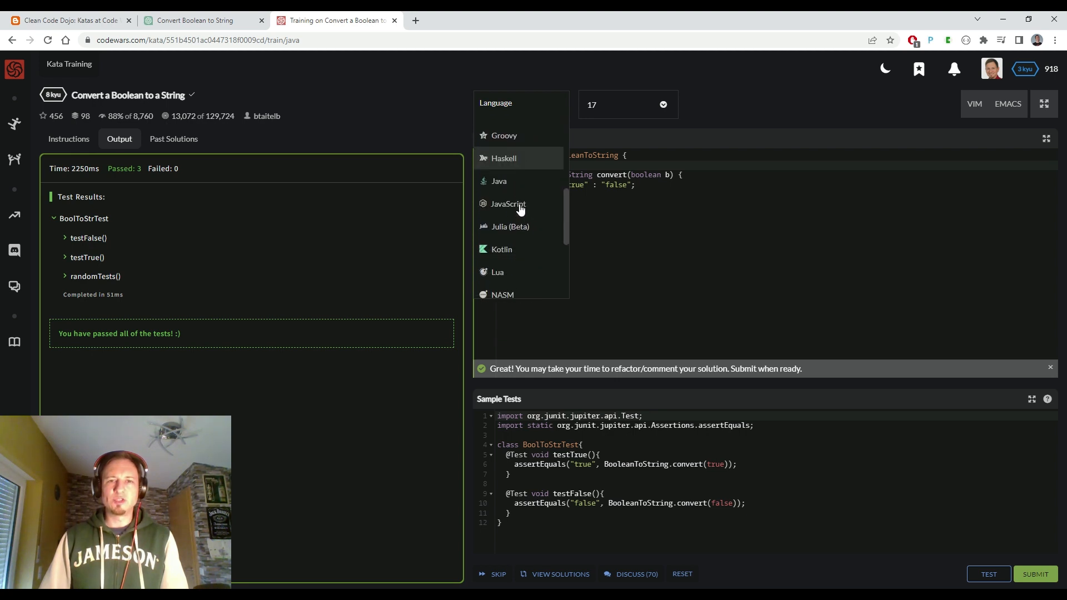
pyautogui.click(501, 249)
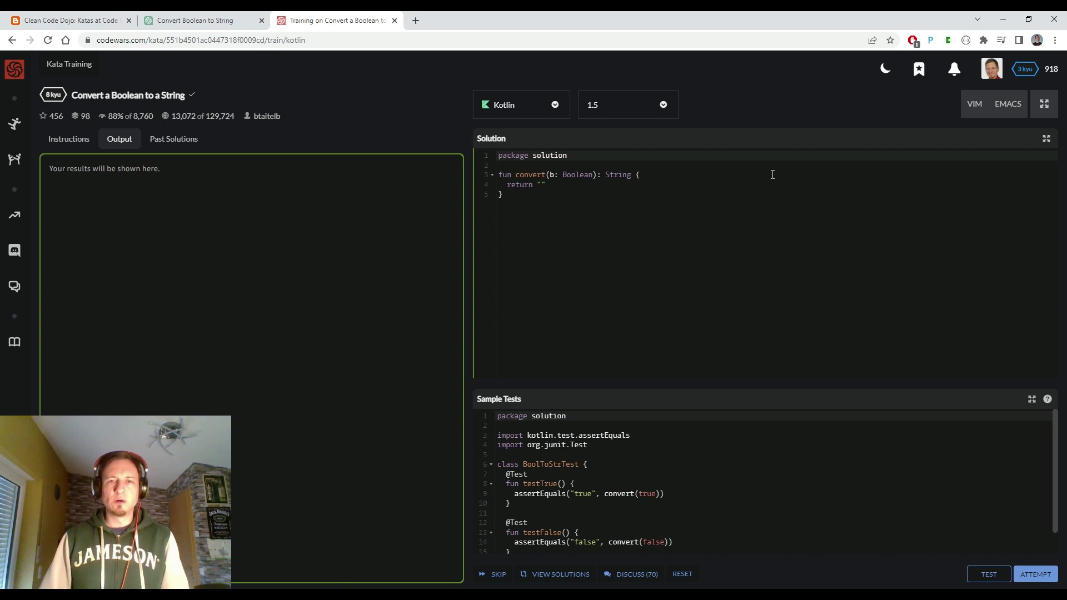
pyautogui.moveTo(572, 210)
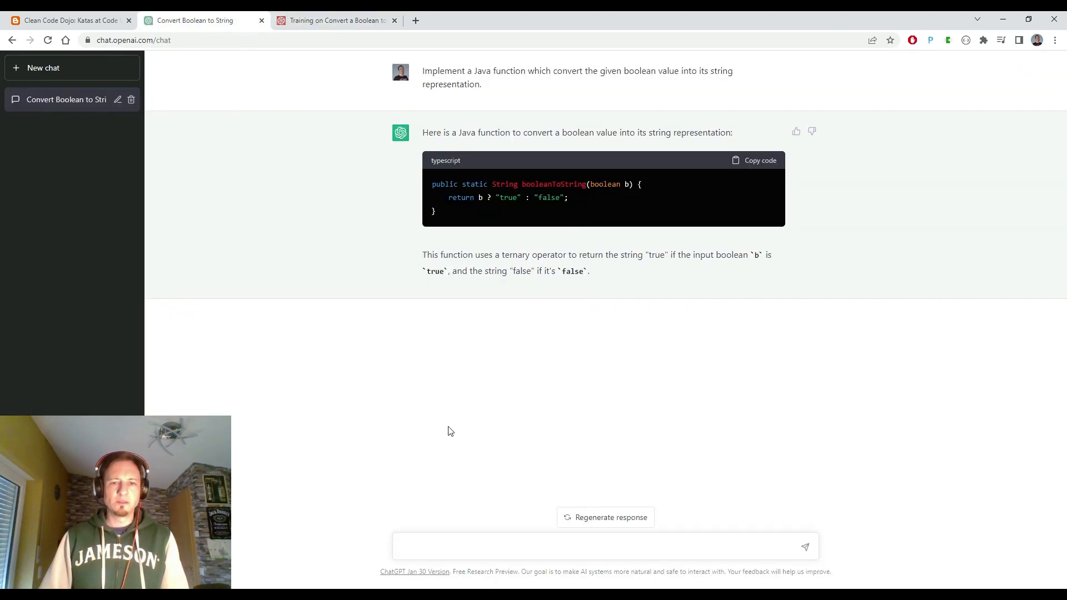
# Step: Ask ChatGPT 'Convert to Kotlin' and paste the one-line booleanToString function into Codewars
pyautogui.click(599, 546)
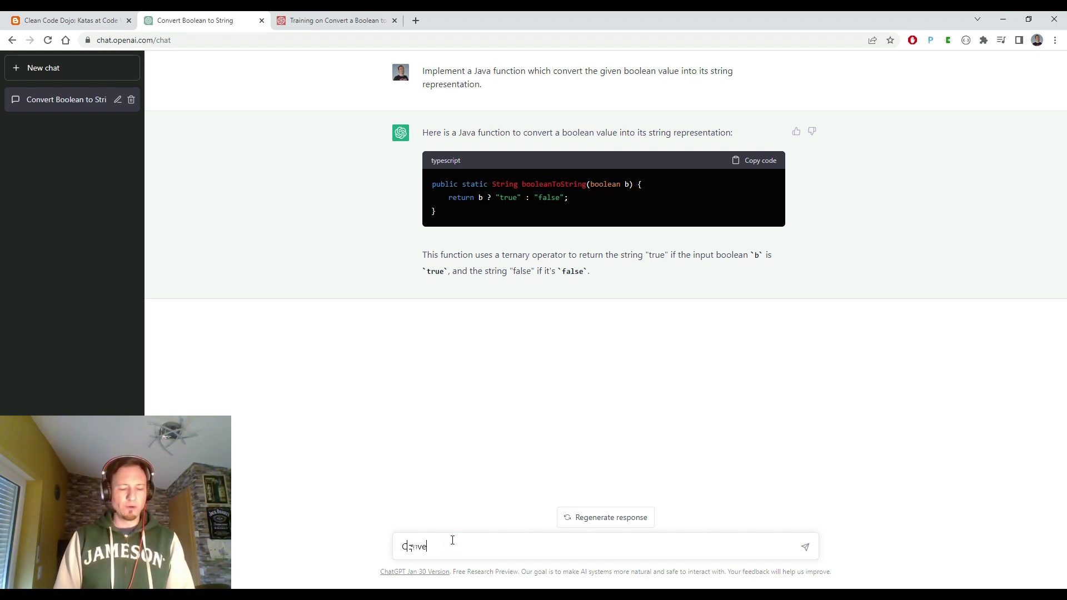
pyautogui.write('Convert to Kotlin')
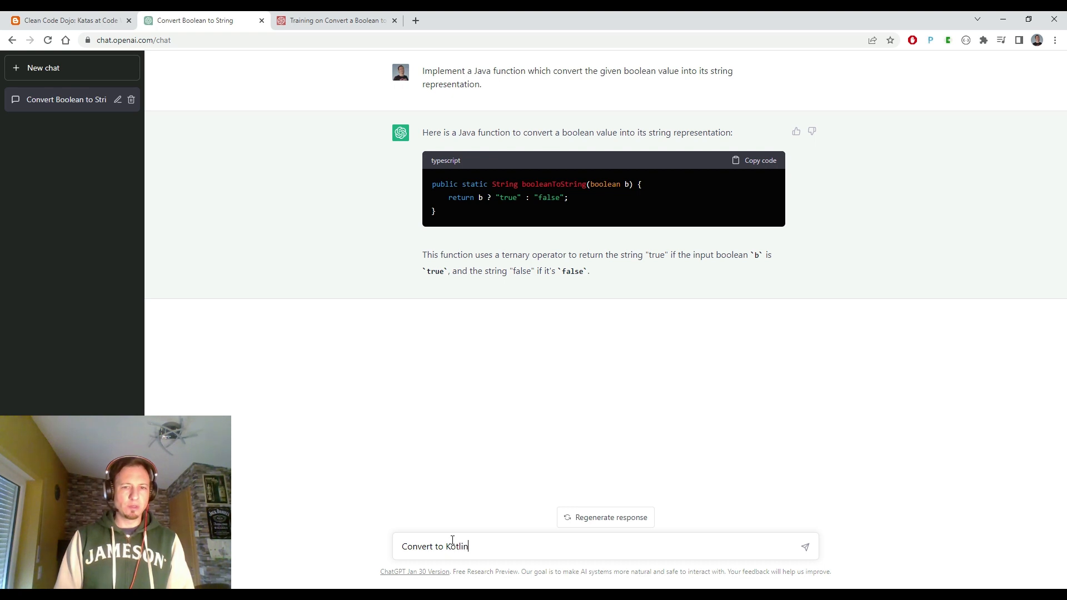
pyautogui.press('Return')
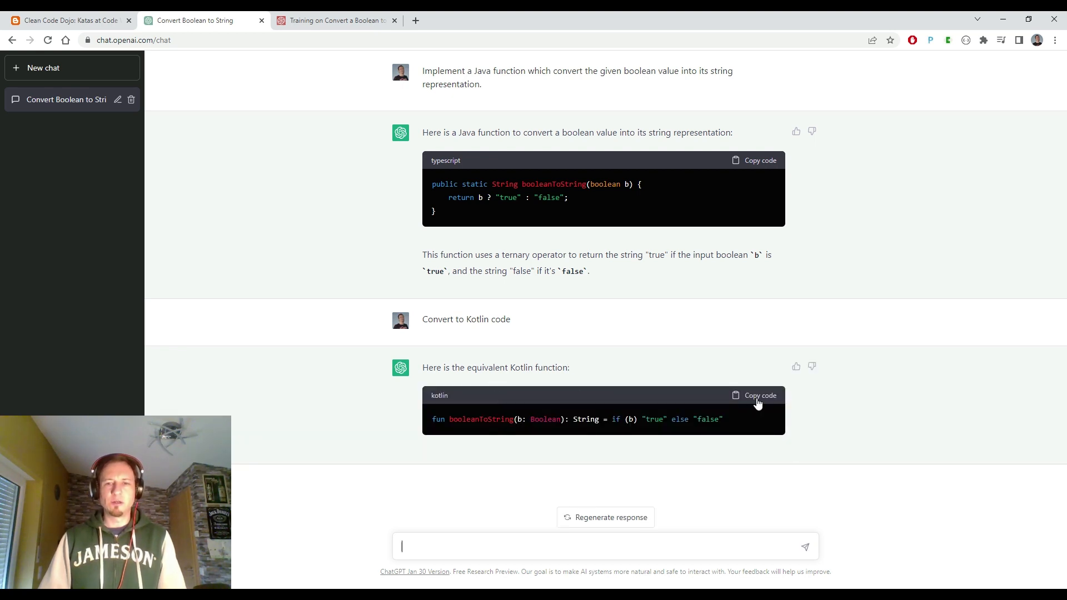
pyautogui.click(334, 20)
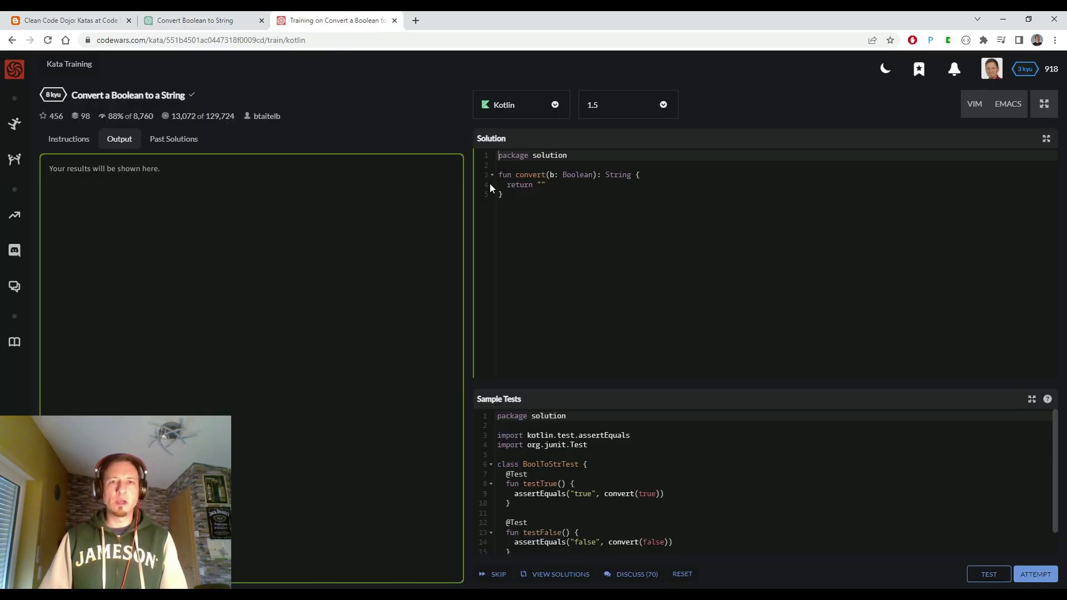
pyautogui.write('fun booleanToString(b: Boolean): String = if (b) "true" else "false"')
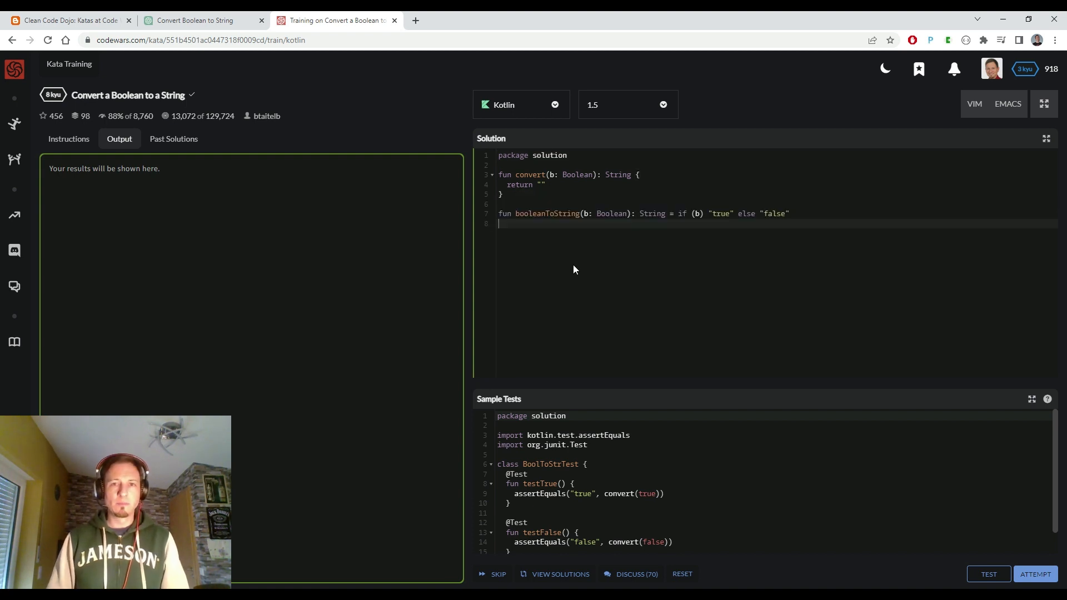
pyautogui.doubleClick(528, 174)
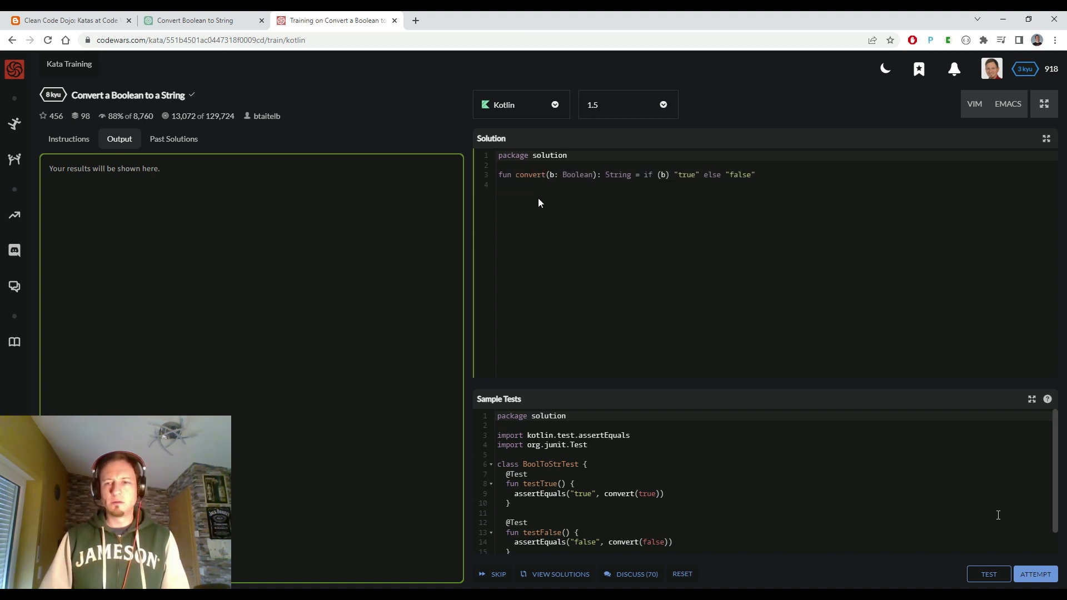
# Step: Run the tests on the one-line Kotlin convert solution
pyautogui.click(987, 573)
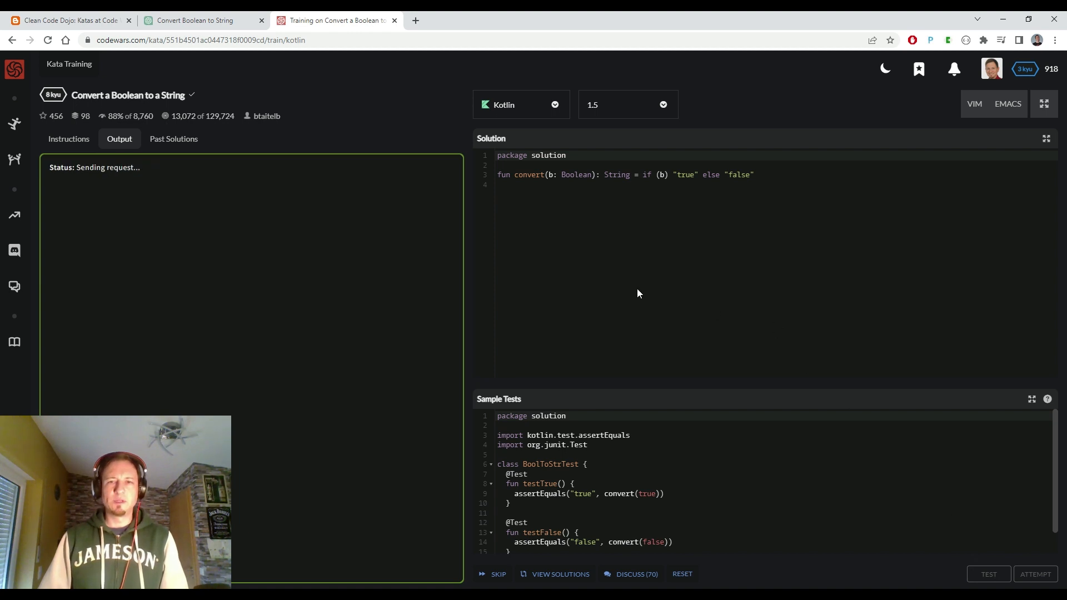
pyautogui.moveTo(635, 281)
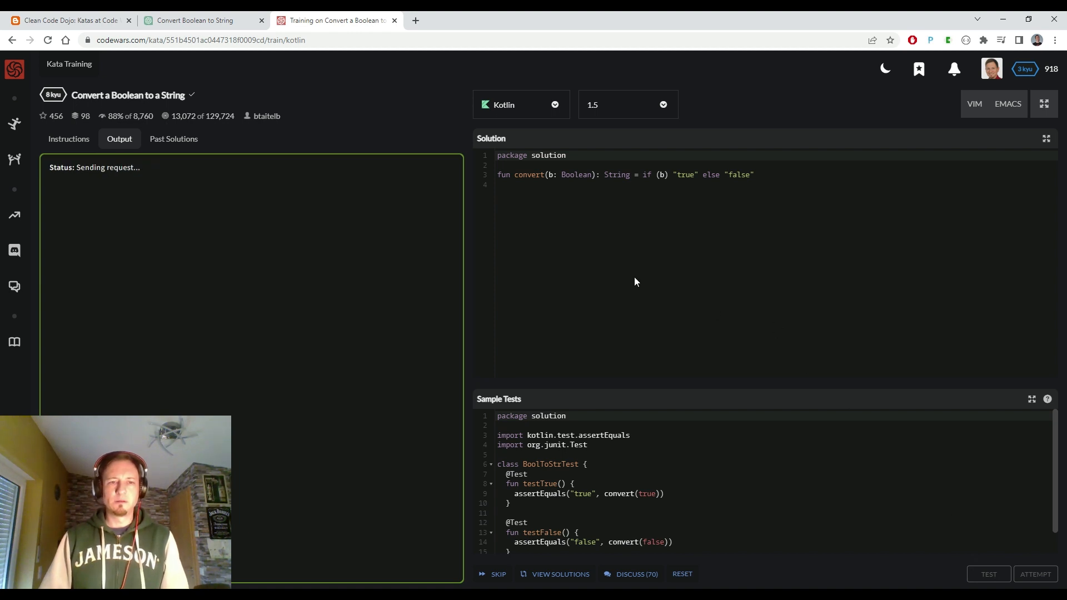
pyautogui.moveTo(612, 298)
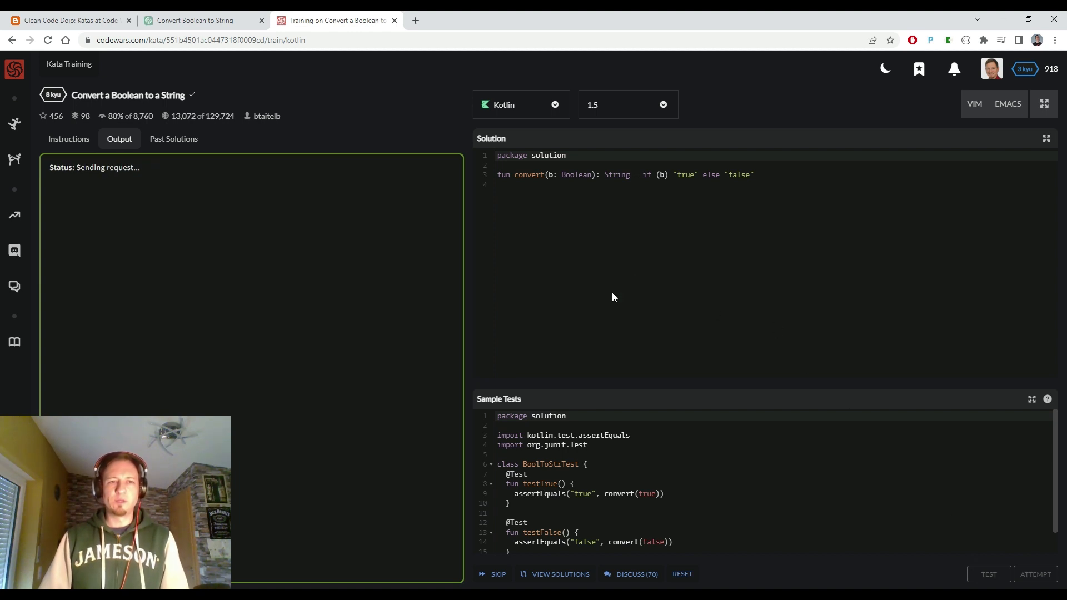
pyautogui.moveTo(601, 293)
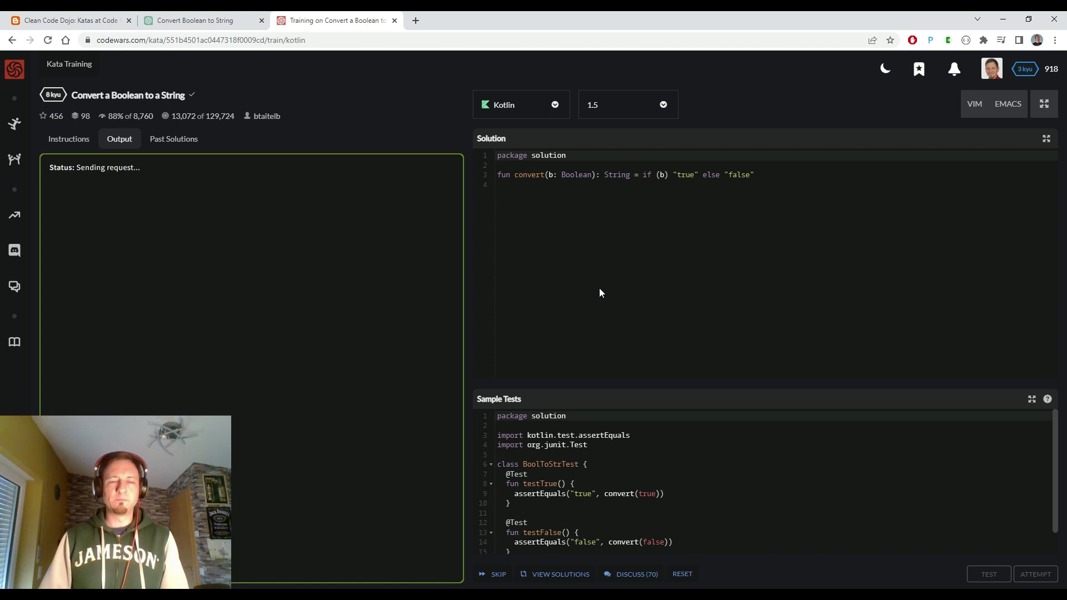
pyautogui.click(988, 574)
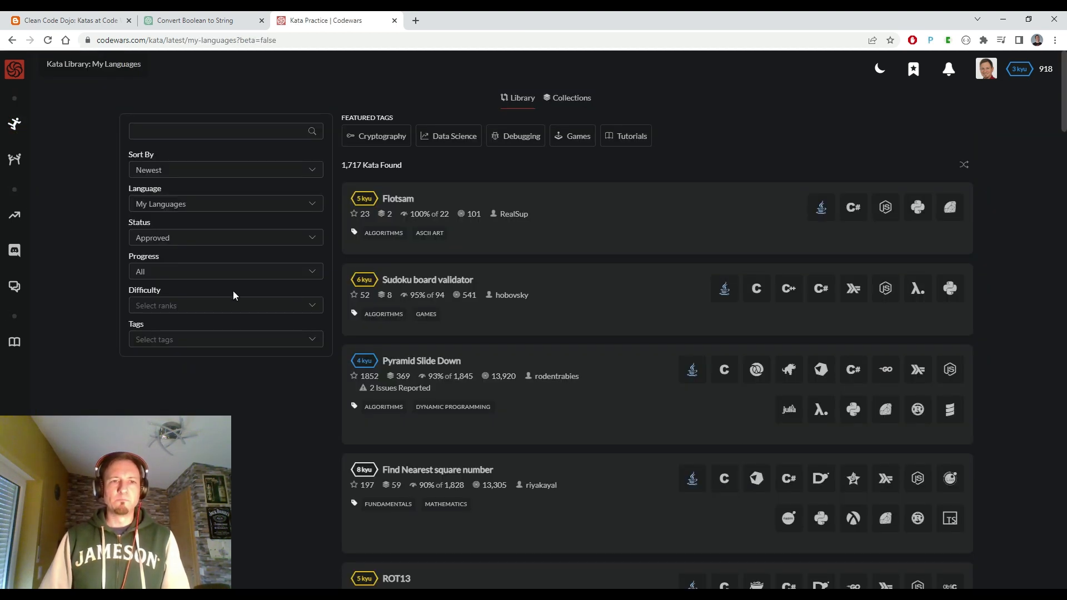
# Step: Filter the kata library to 6 kyu and open 'Convert string to camel case'
pyautogui.click(226, 305)
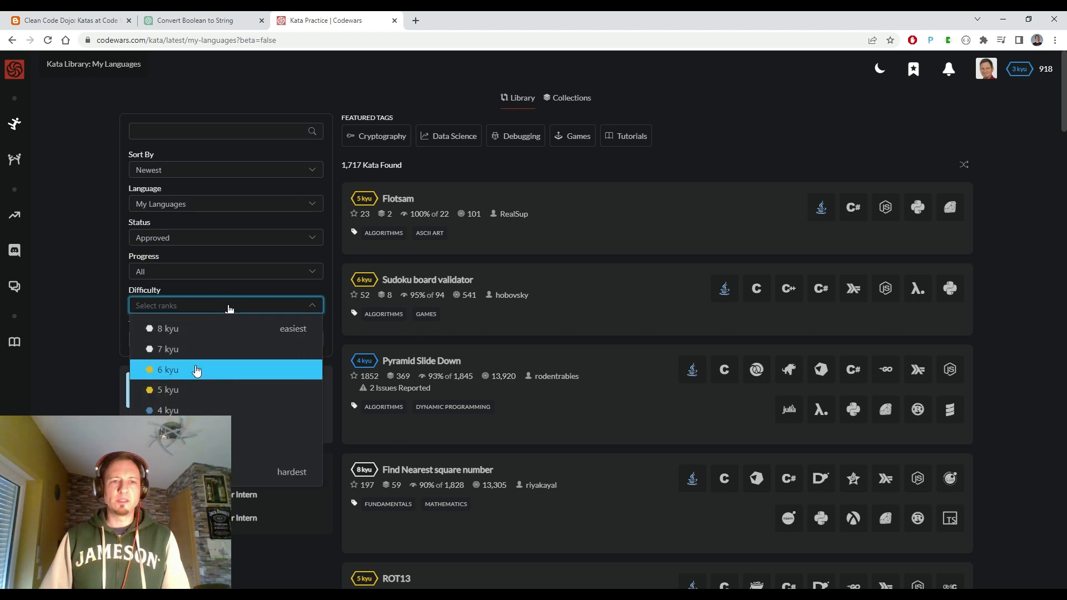
pyautogui.click(167, 370)
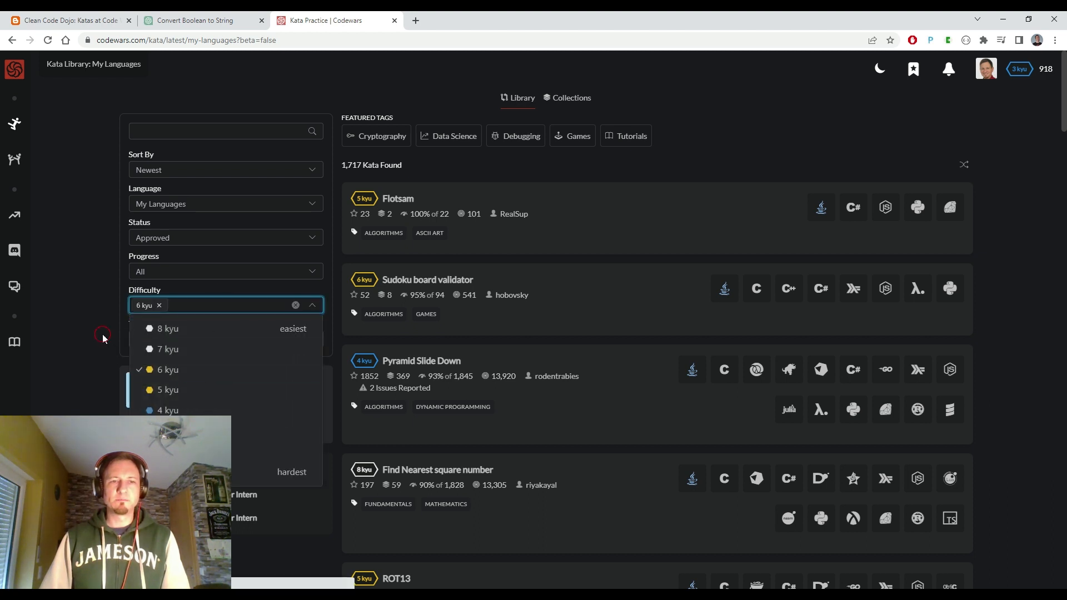
pyautogui.click(101, 337)
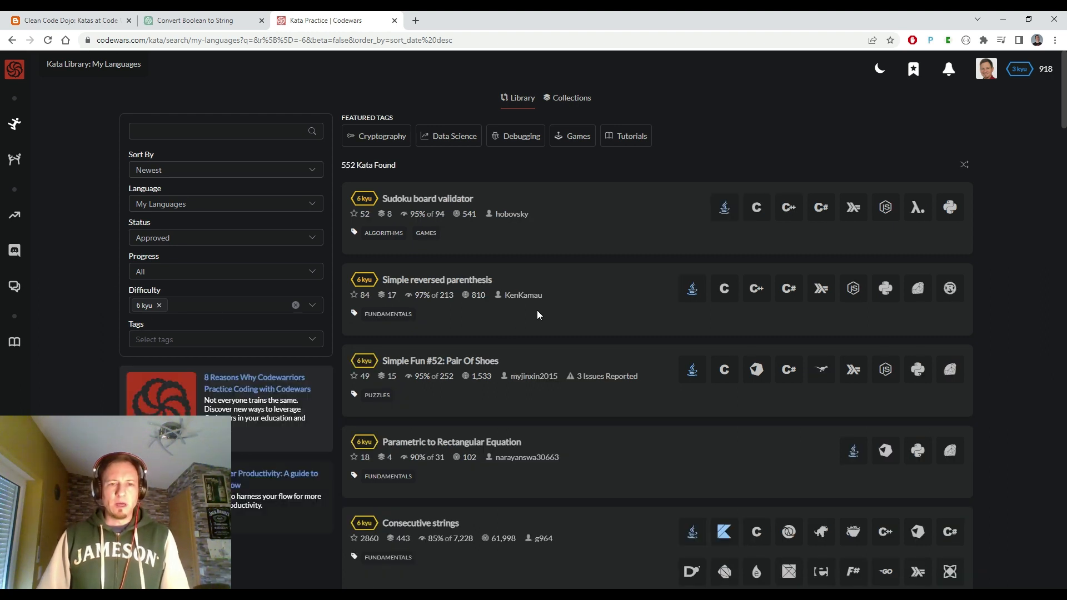
pyautogui.scroll(-3)
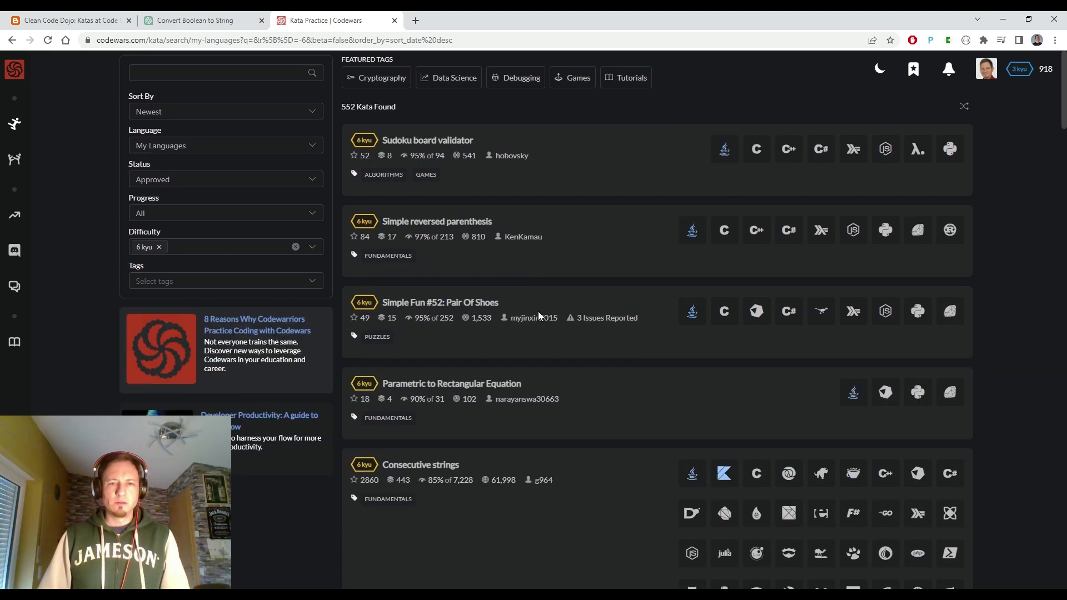
pyautogui.scroll(-3)
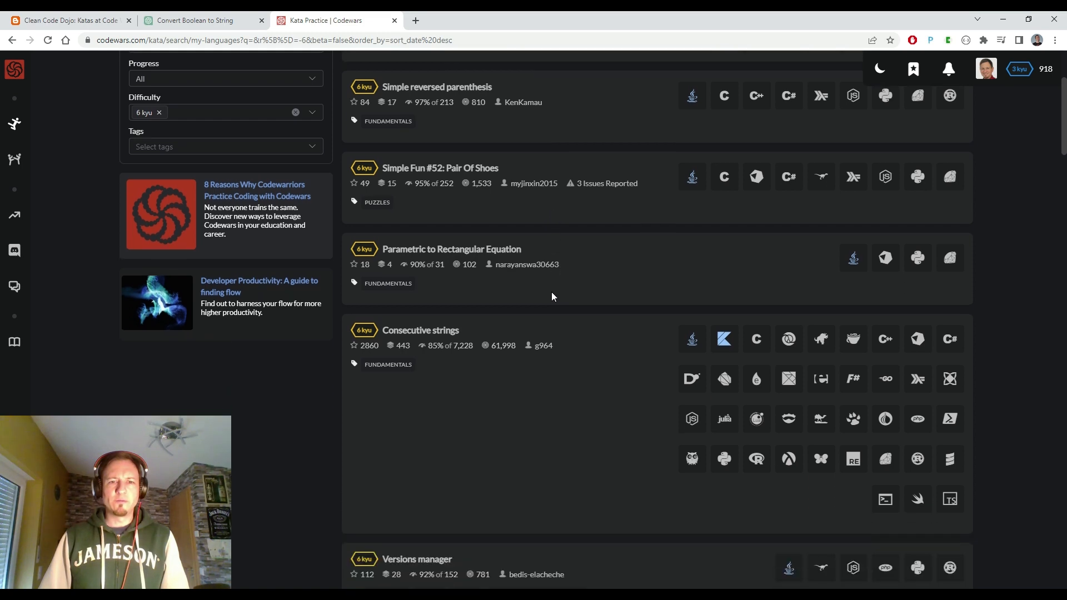
pyautogui.scroll(-3)
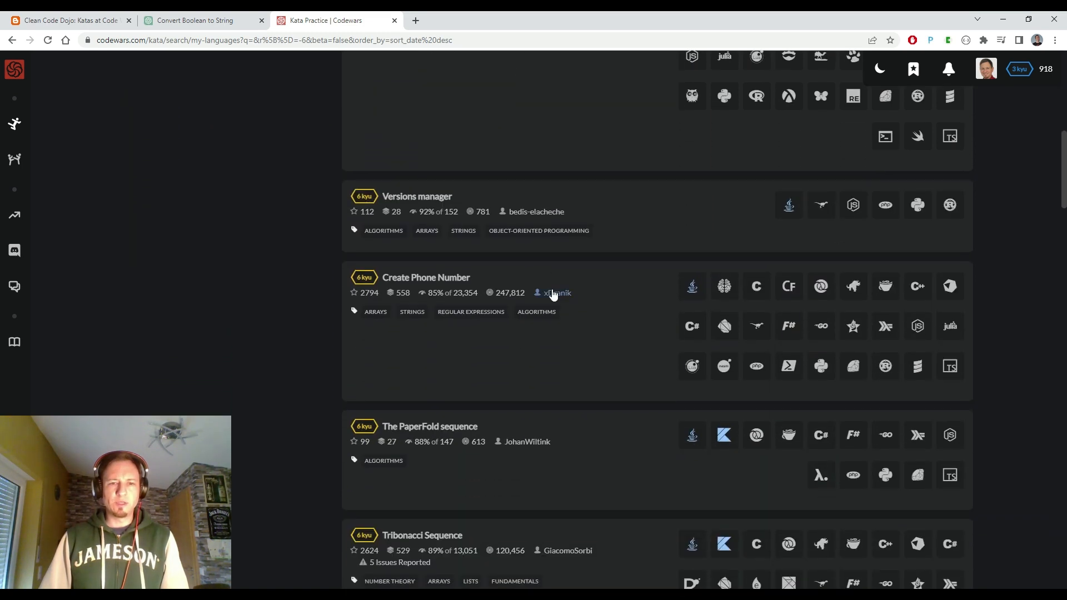
pyautogui.scroll(-3)
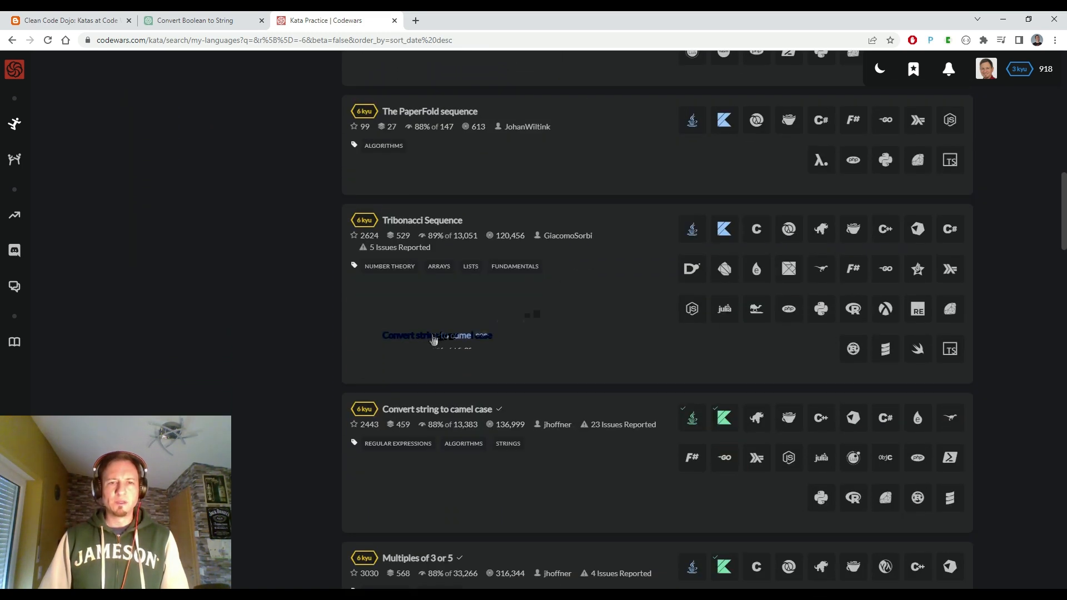
pyautogui.scroll(-3)
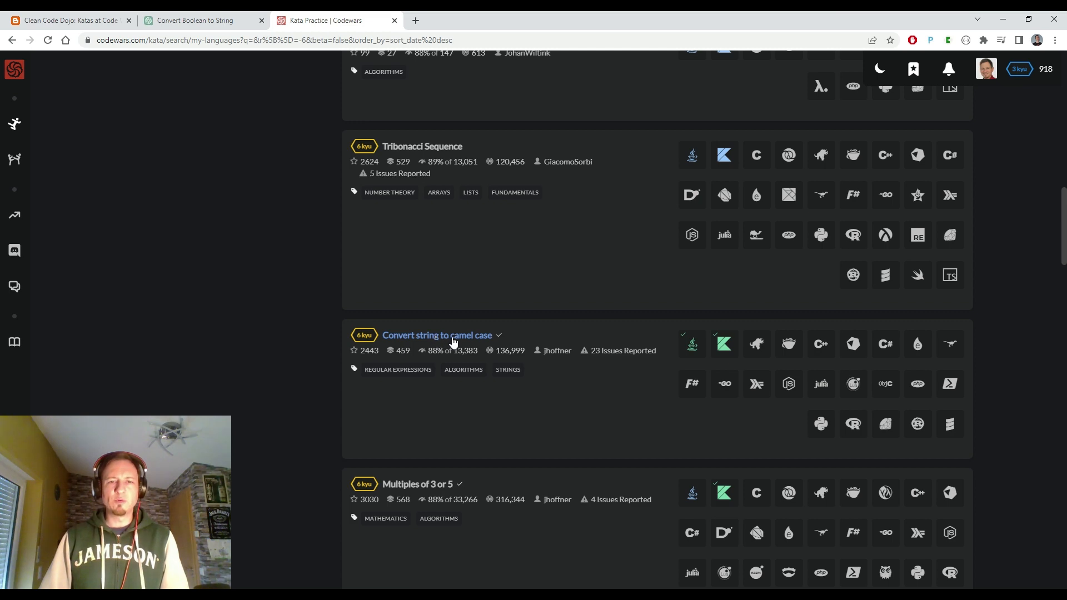
pyautogui.click(437, 335)
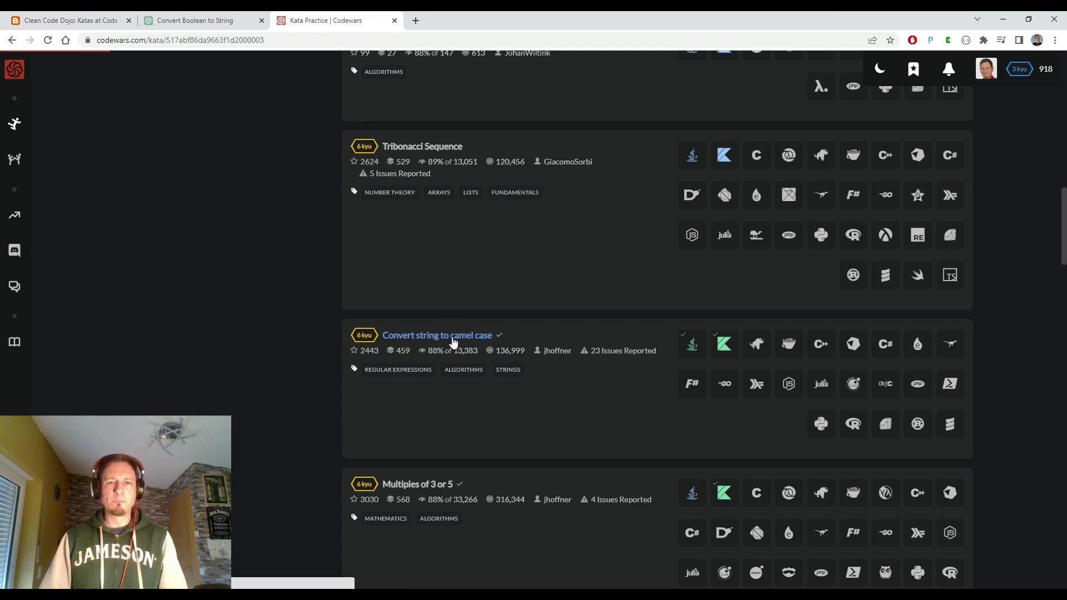
# Step: Copy the camel case kata description, pick Java, and start training
pyautogui.click(437, 335)
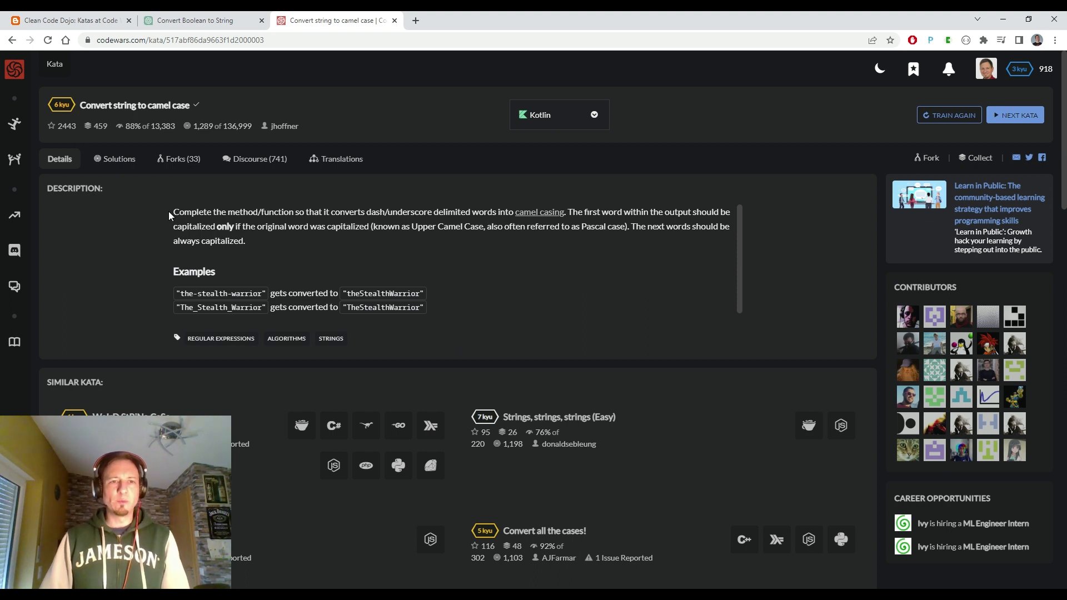
pyautogui.moveTo(173, 211); pyautogui.dragTo(245, 241)
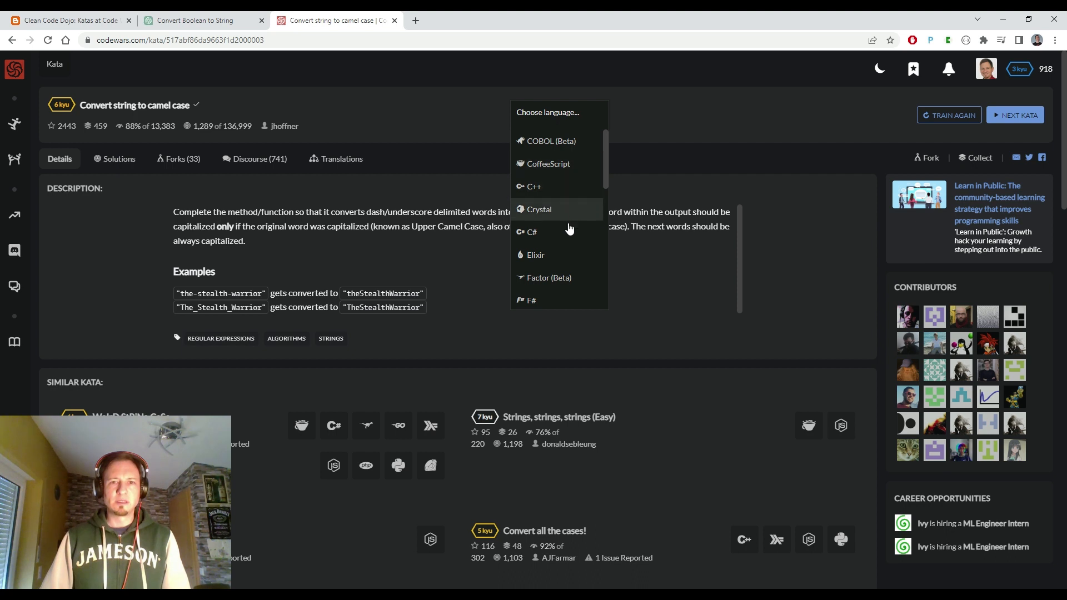
pyautogui.scroll(-3)
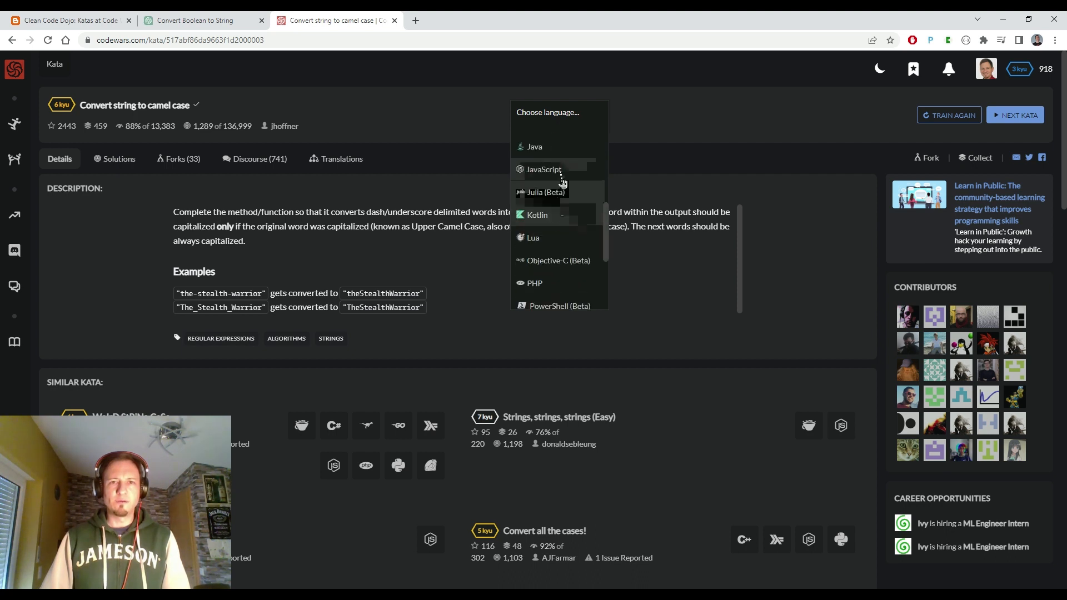
pyautogui.click(535, 146)
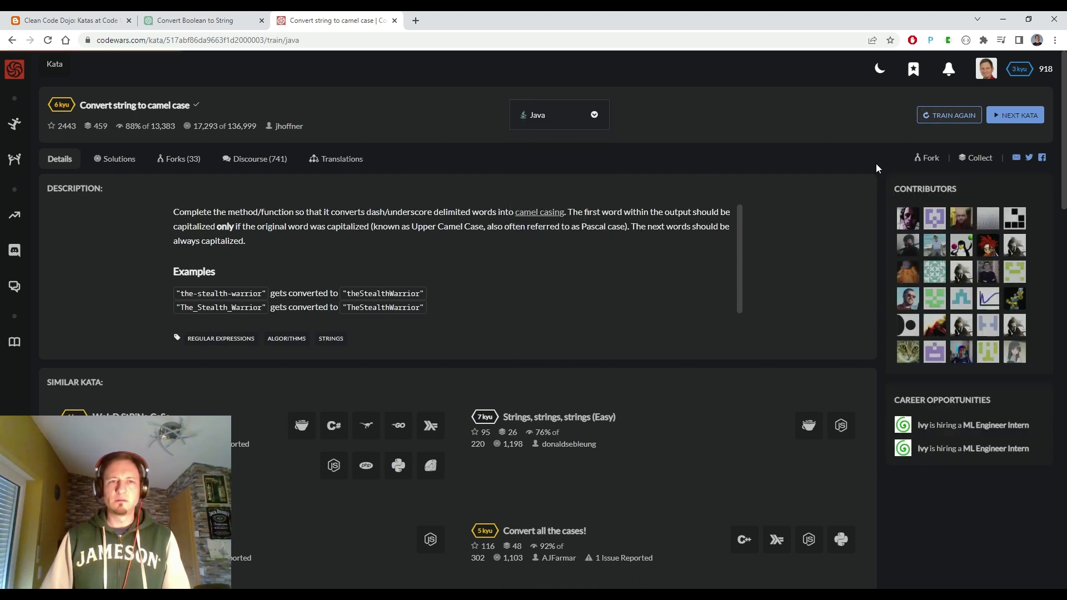
pyautogui.click(949, 115)
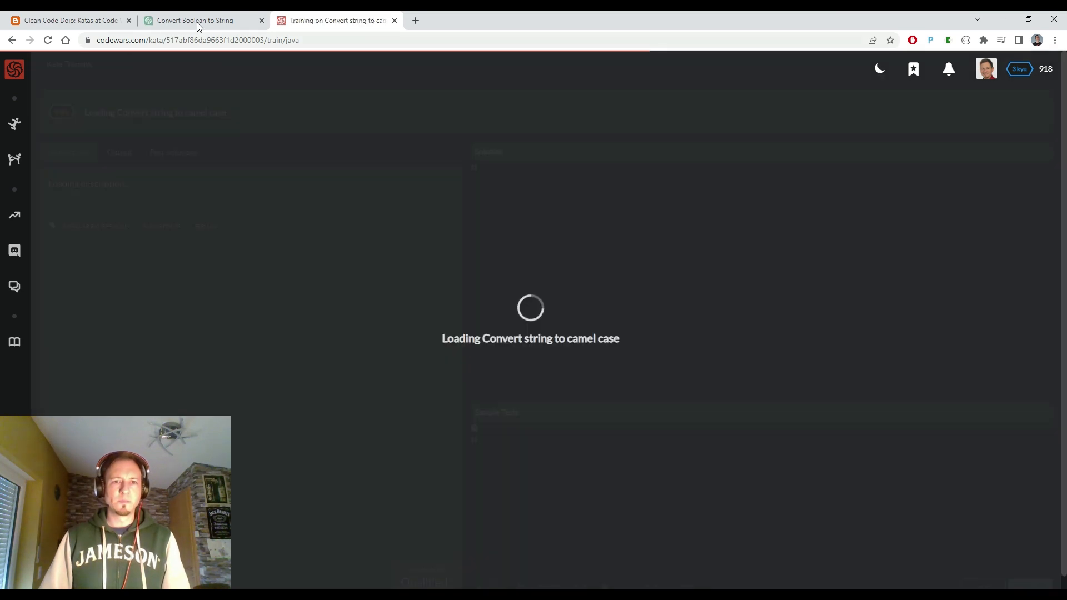
# Step: Ask ChatGPT for a Java toCamelCase method from the kata description and copy the code
pyautogui.click(194, 20)
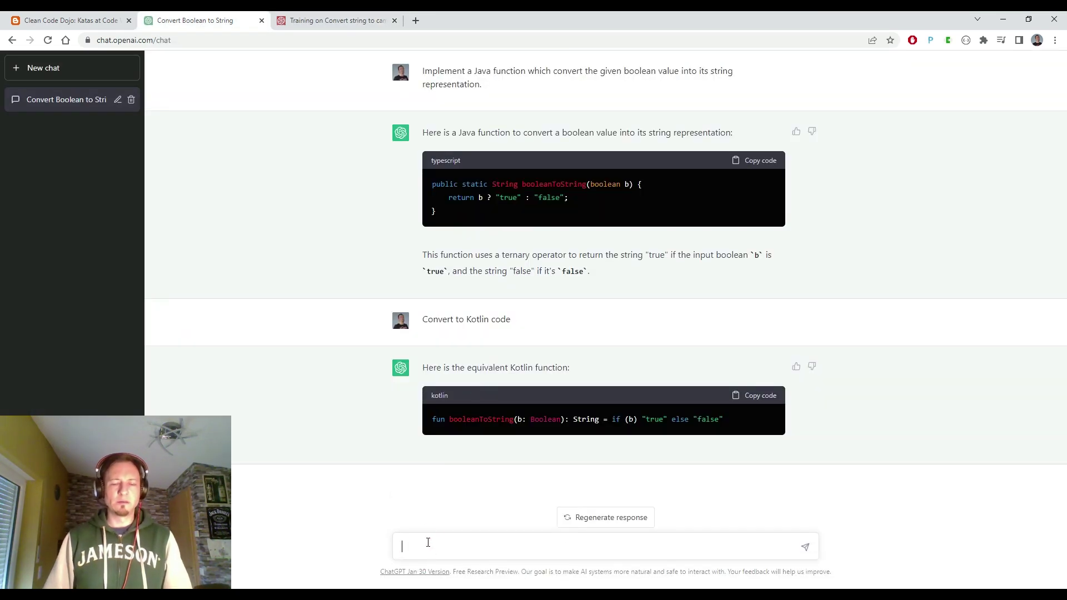
pyautogui.write('Complete the method/function so that it converts dash/underscore delimited words into camel casing. The first word within the output should be capitalized only if the original word was capitalized (known as Upper Camel Case, also often referred to as Pascal case). The next words should be always capitalized.')
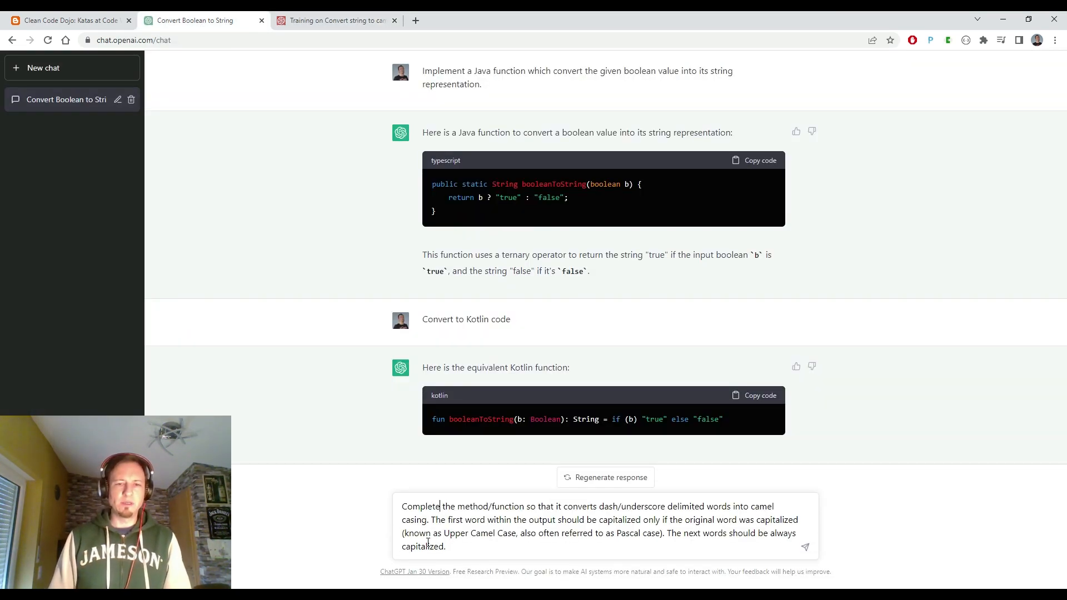
pyautogui.write('Write')
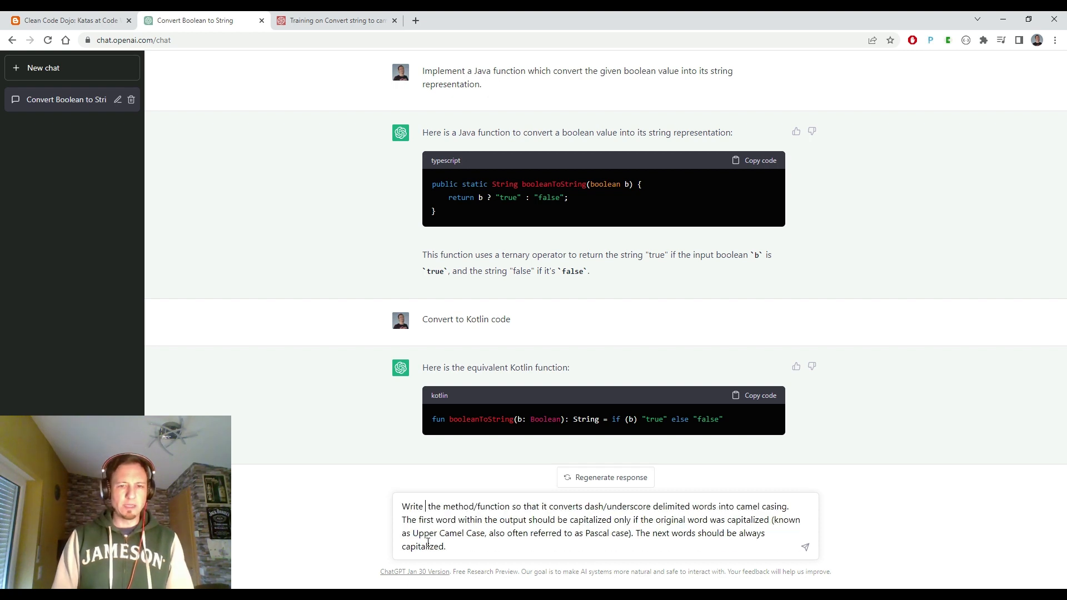
pyautogui.write('Java')
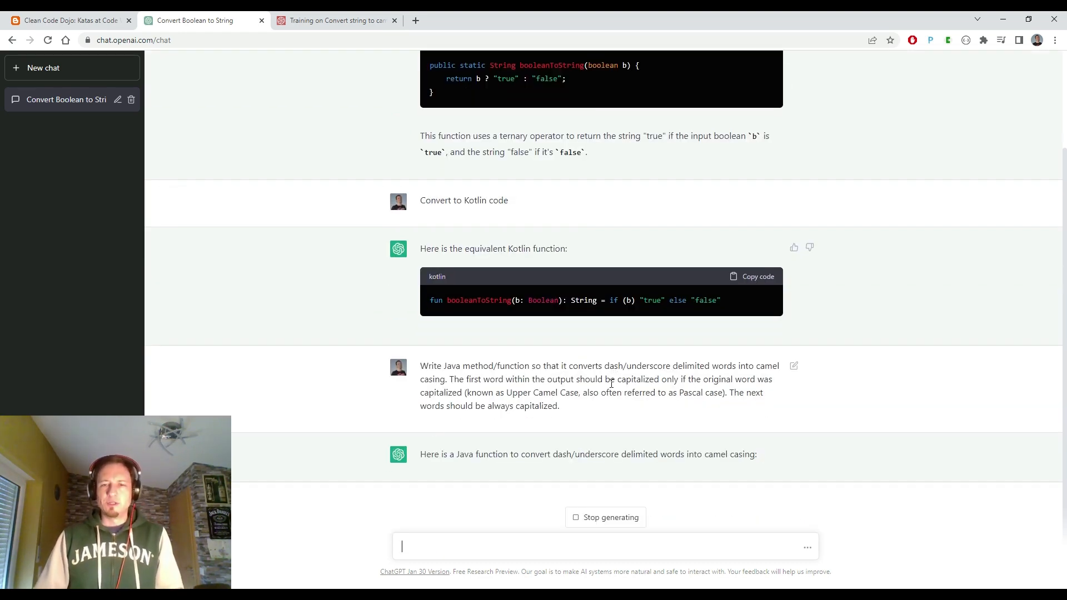
pyautogui.scroll(-3)
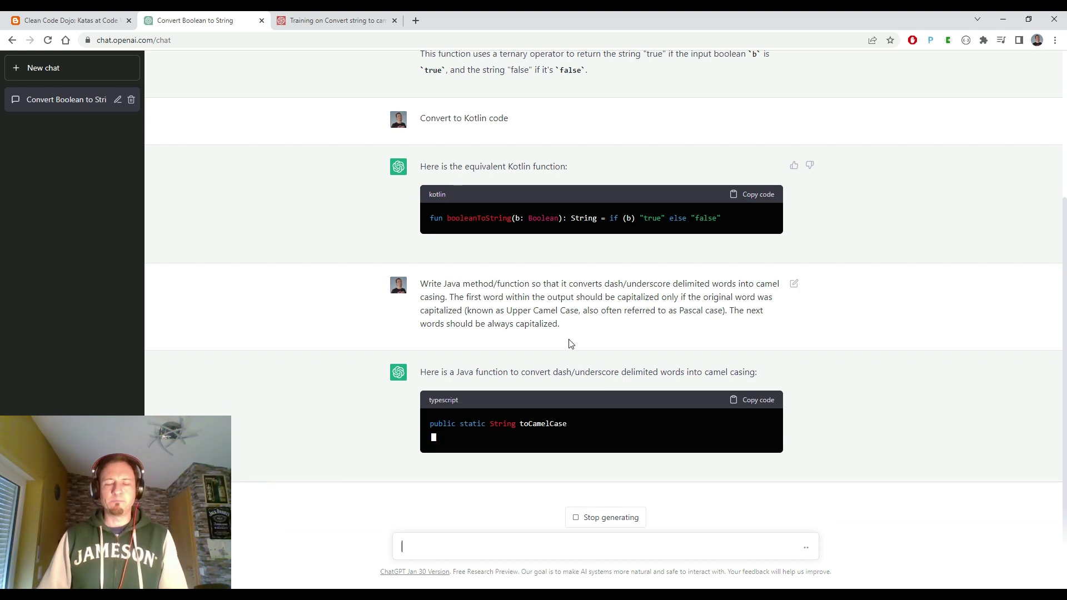
pyautogui.moveTo(543, 346)
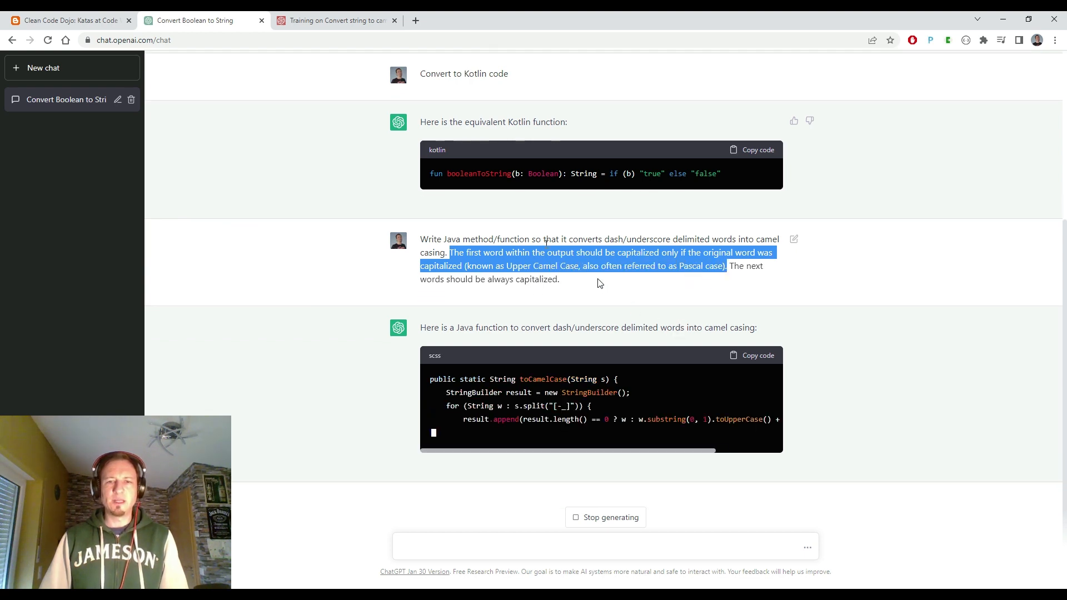
pyautogui.moveTo(563, 285)
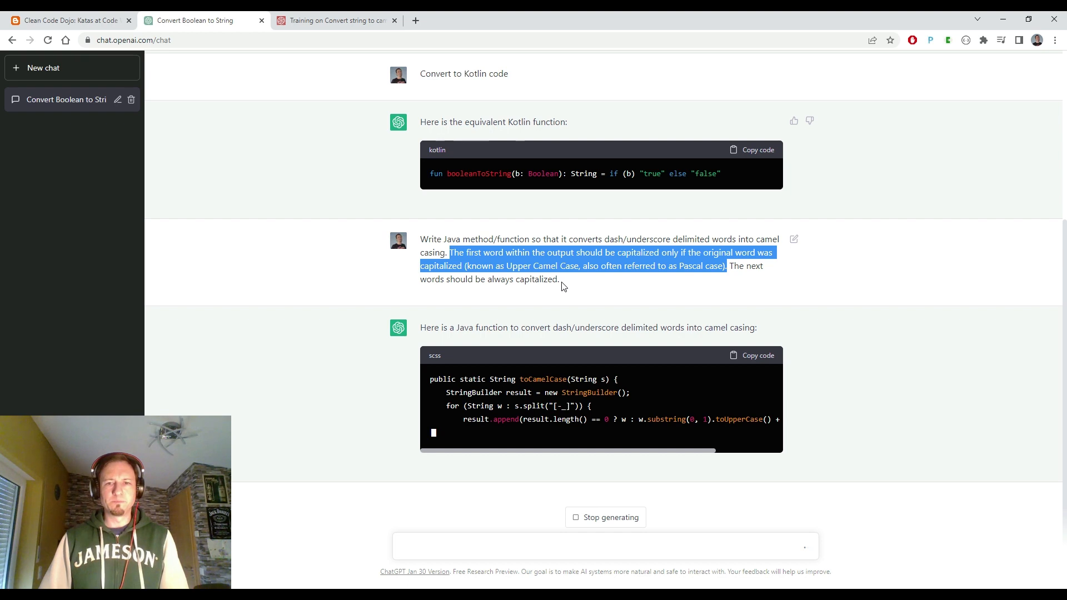
pyautogui.scroll(-3)
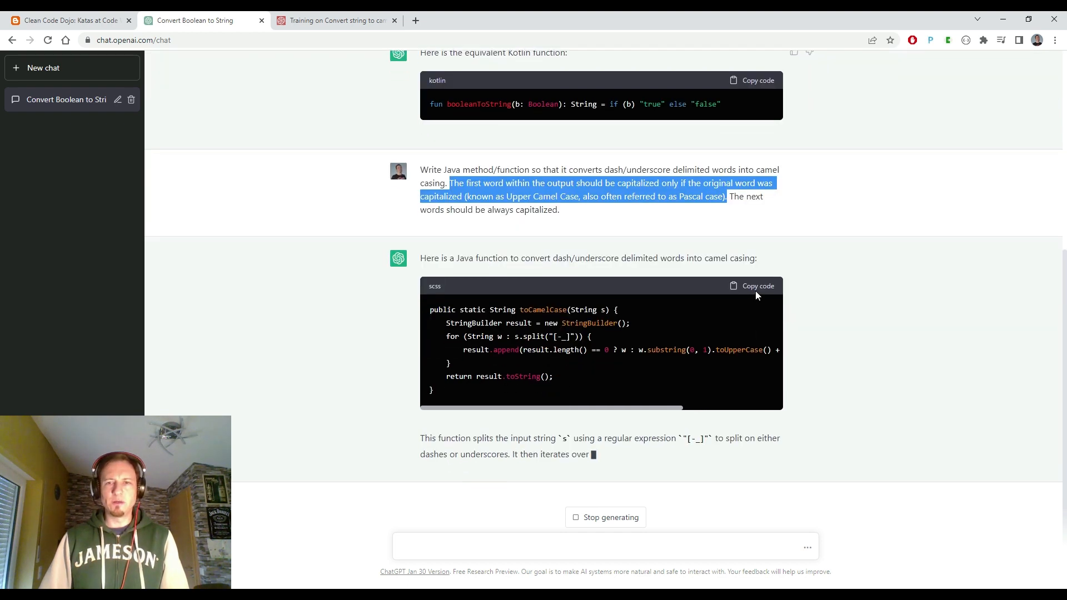
pyautogui.click(757, 286)
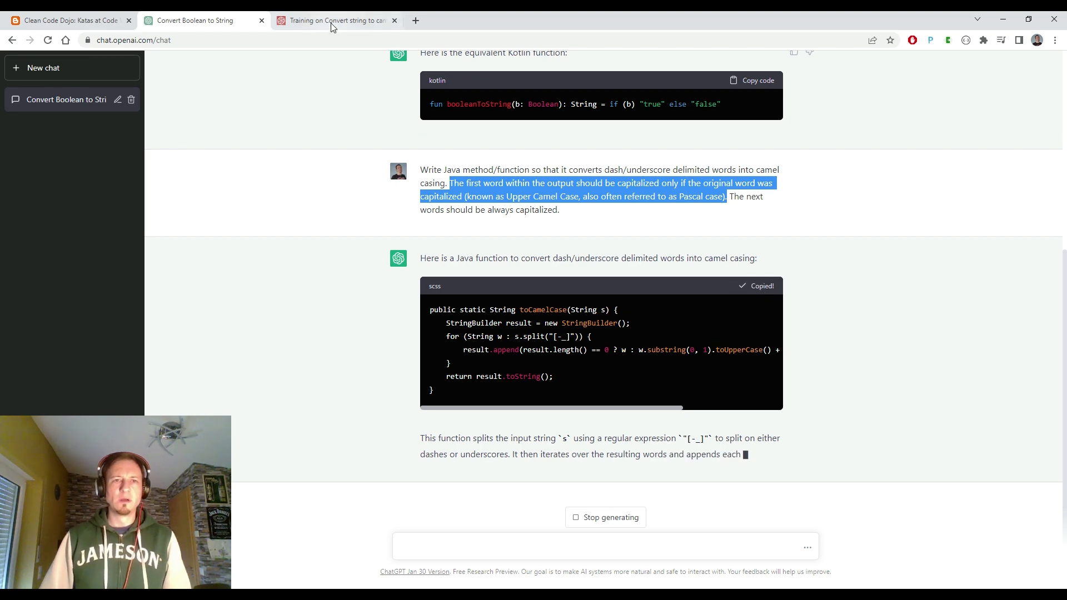
# Step: Replace the Codewars solution with ChatGPT's Java toCamelCase, passing both sample tests and all seven full tests
pyautogui.click(333, 20)
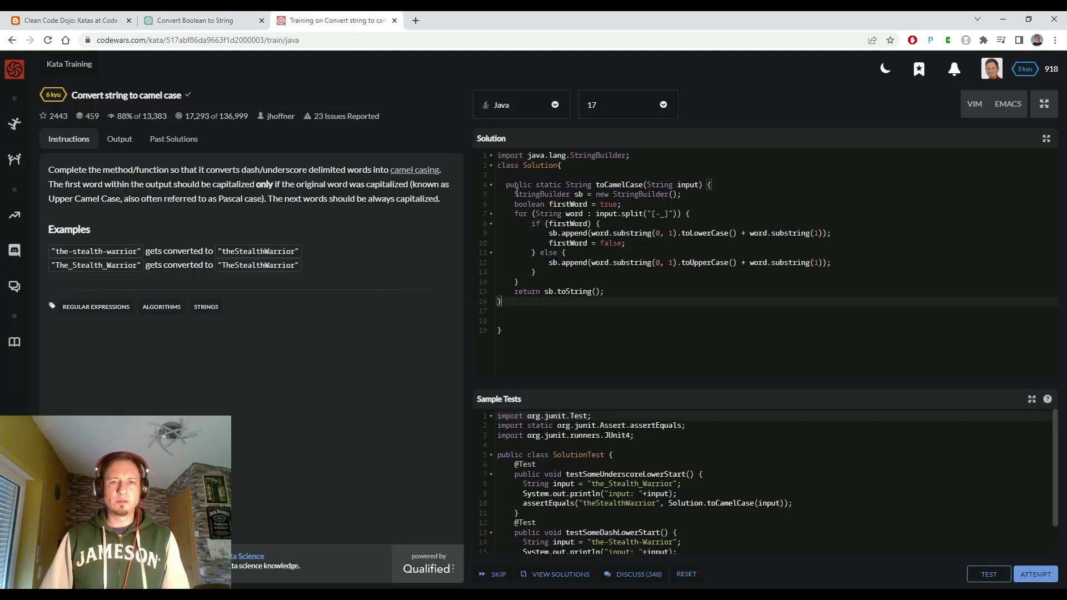
pyautogui.click(521, 300)
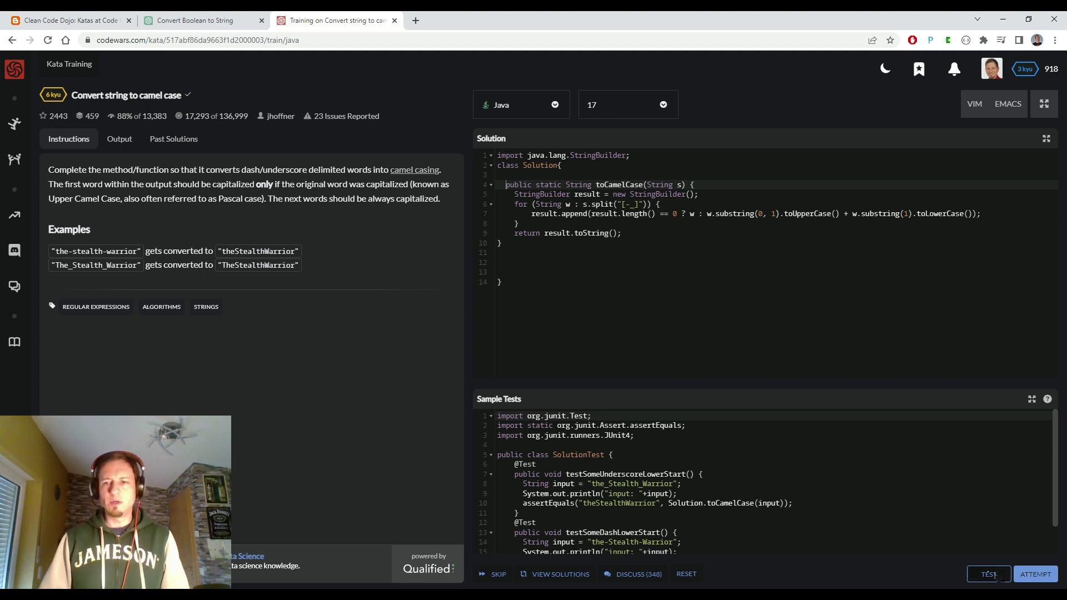
pyautogui.click(988, 573)
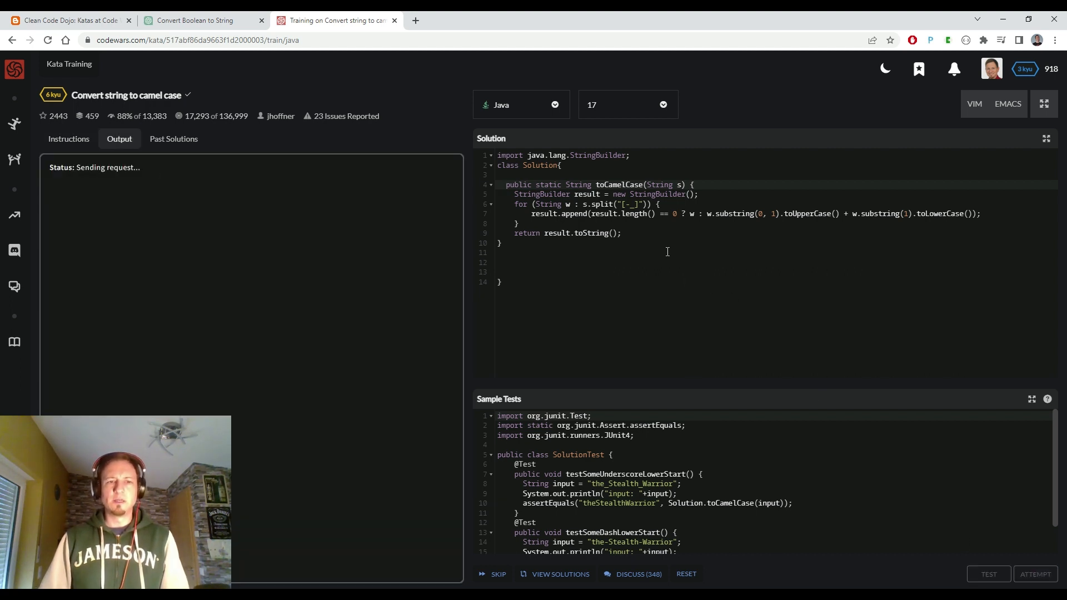
pyautogui.click(988, 574)
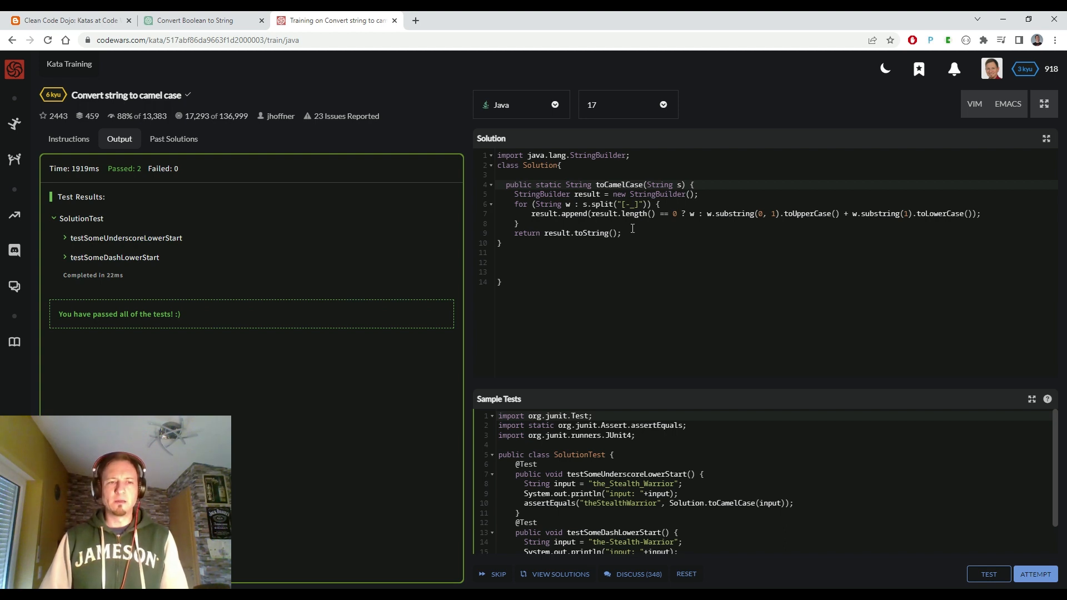
pyautogui.click(1035, 574)
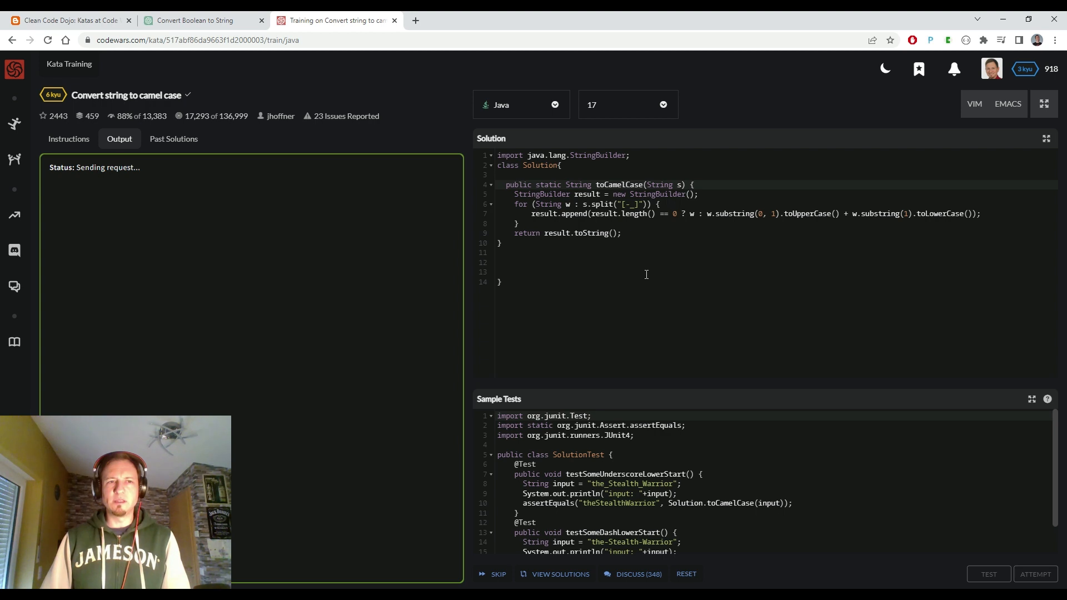
pyautogui.click(988, 573)
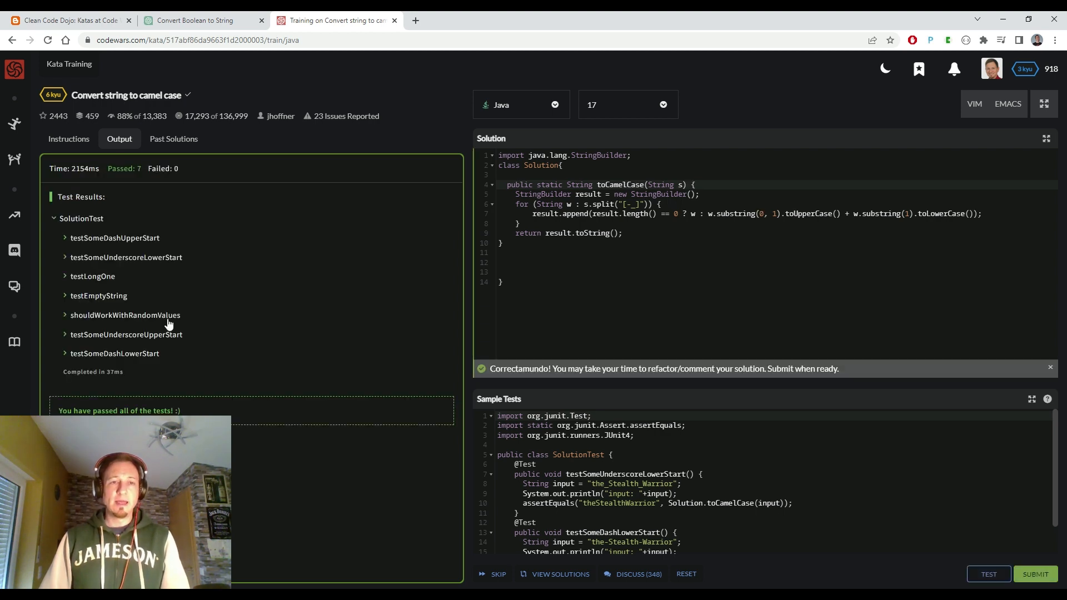
pyautogui.moveTo(308, 276)
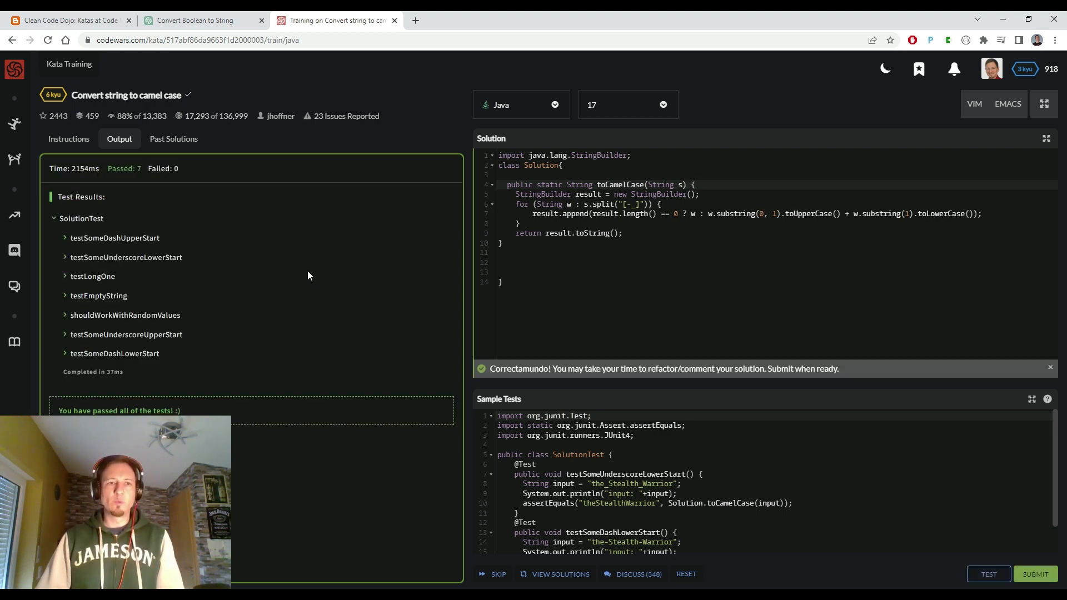
pyautogui.moveTo(221, 255)
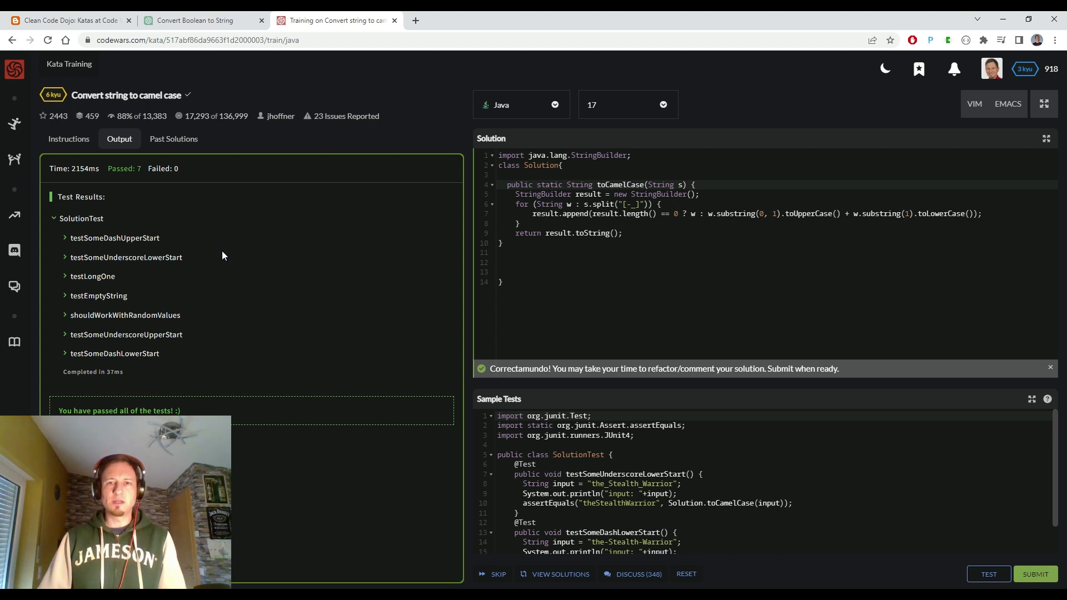
pyautogui.moveTo(581, 249)
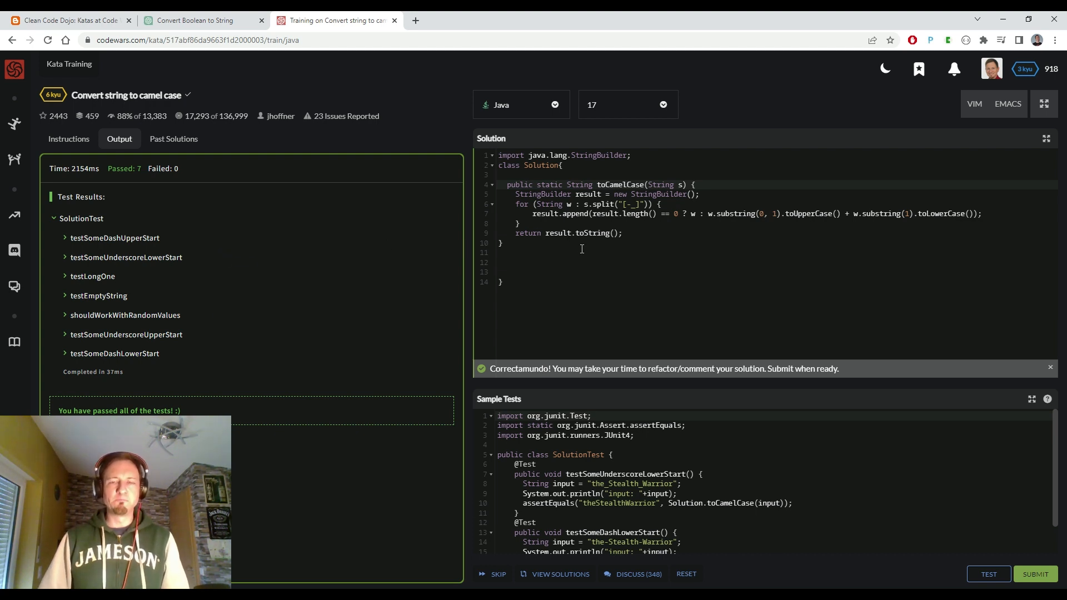
pyautogui.moveTo(534, 125)
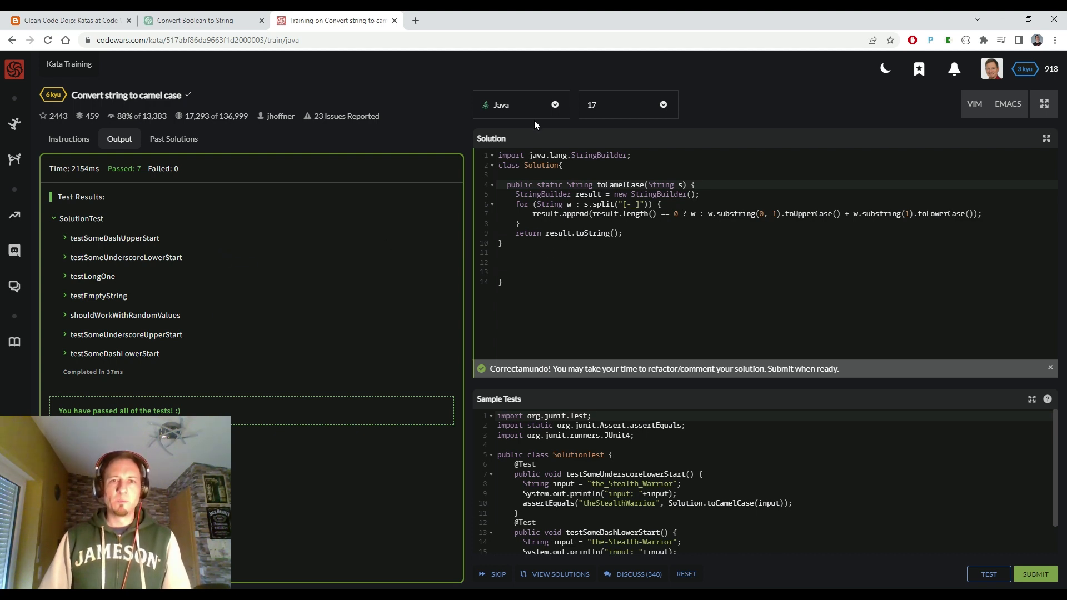
# Step: Switch the kata language to Kotlin and run the sample tests
pyautogui.click(521, 104)
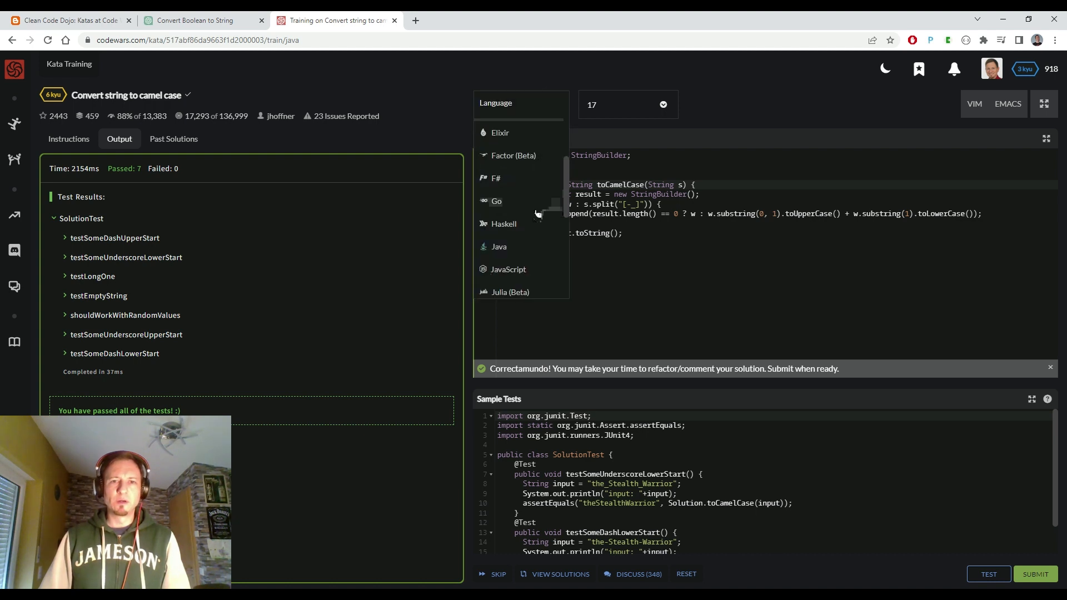
pyautogui.click(503, 313)
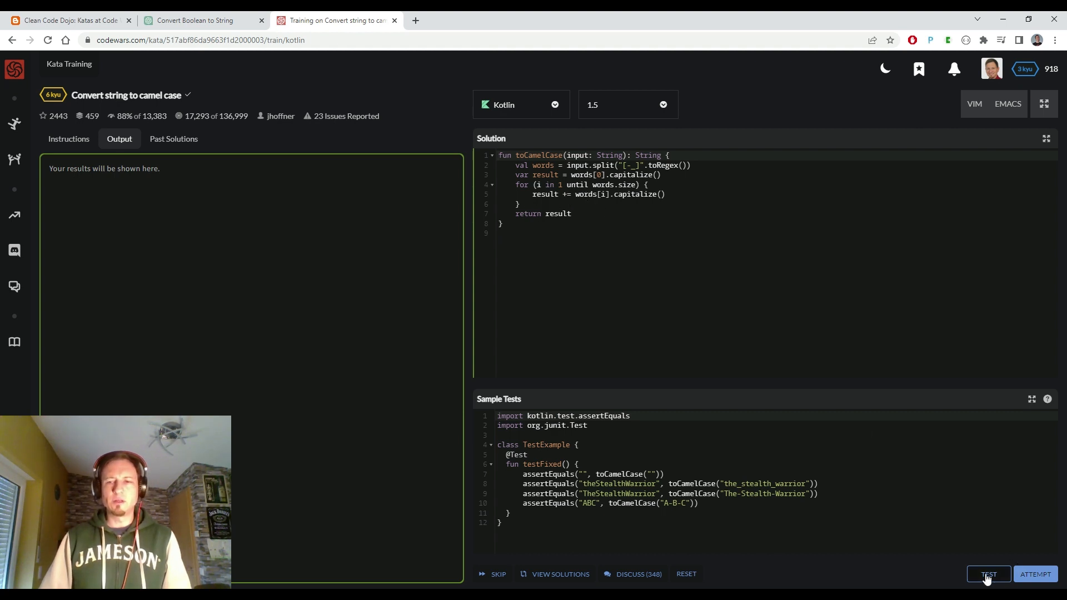
pyautogui.click(987, 574)
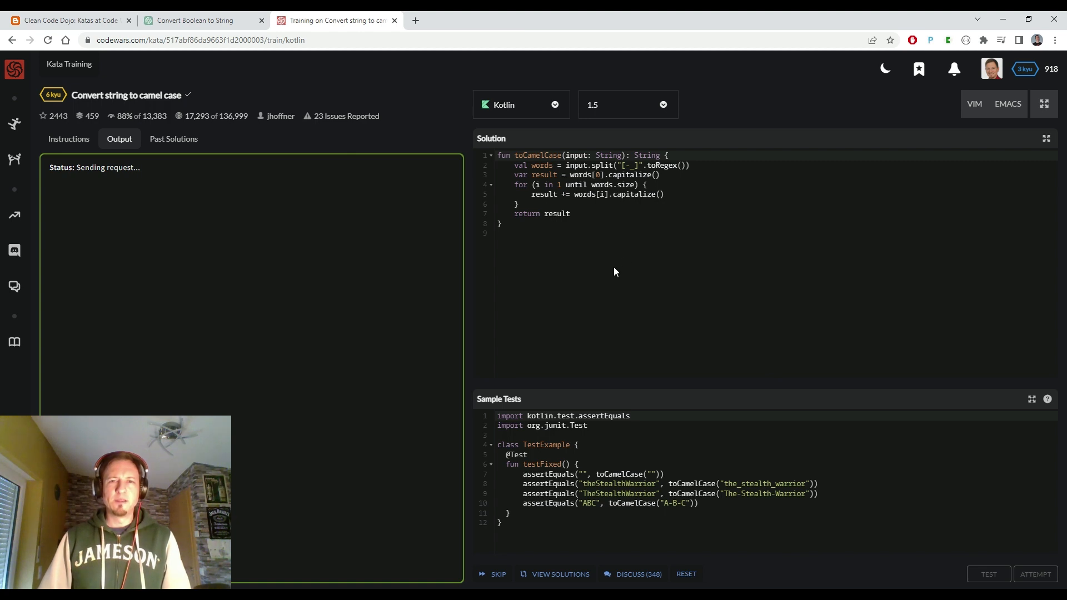
pyautogui.moveTo(596, 282)
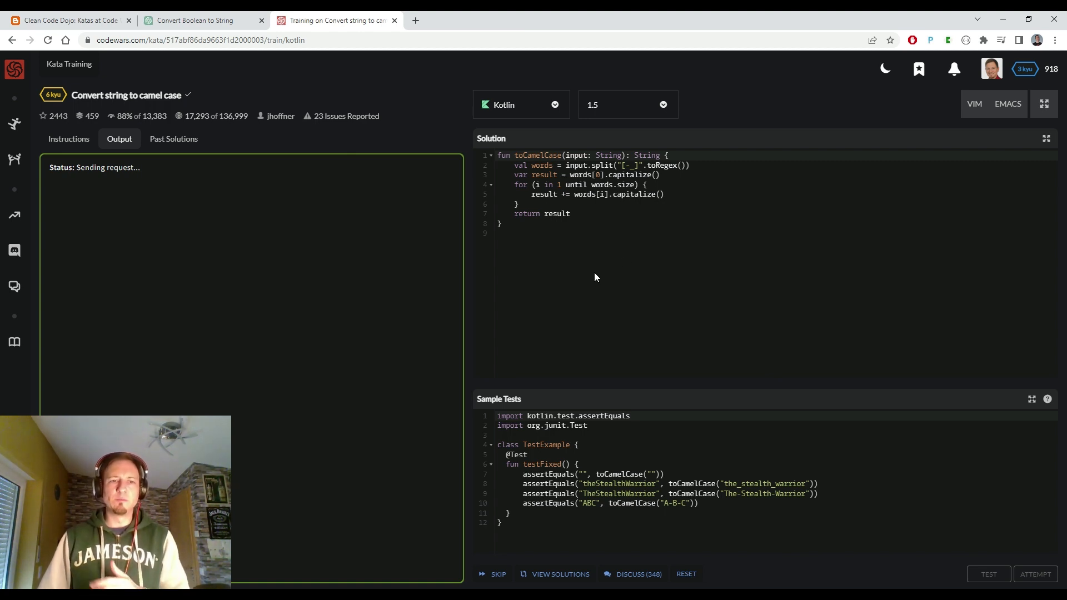
pyautogui.moveTo(593, 266)
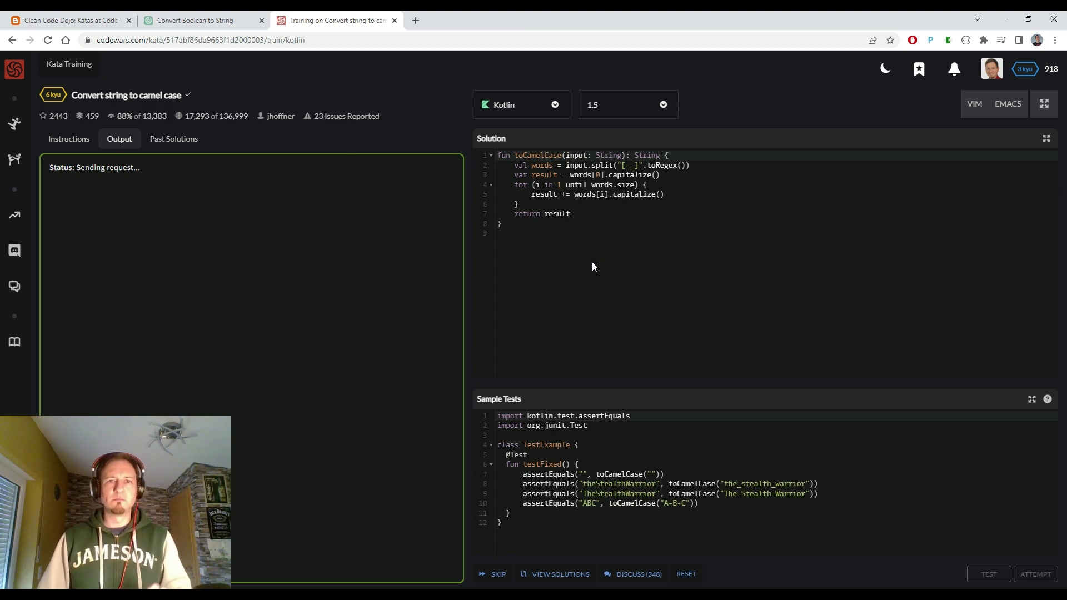
pyautogui.moveTo(604, 270)
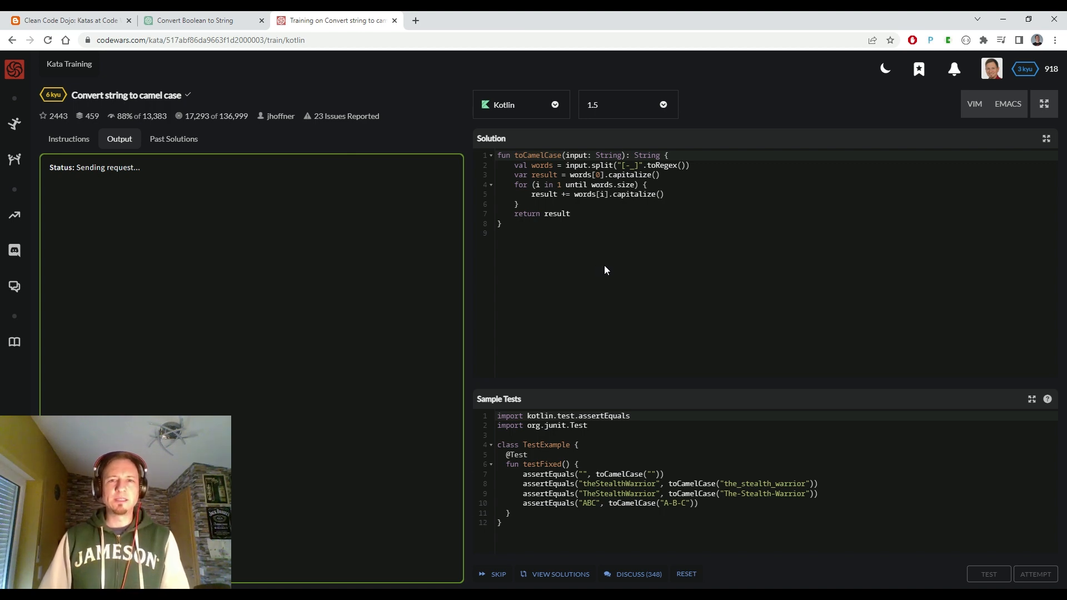
# Step: Mark the expected lowercase 't' in the failing theStealthWarrior test, then return to ChatGPT
pyautogui.click(988, 573)
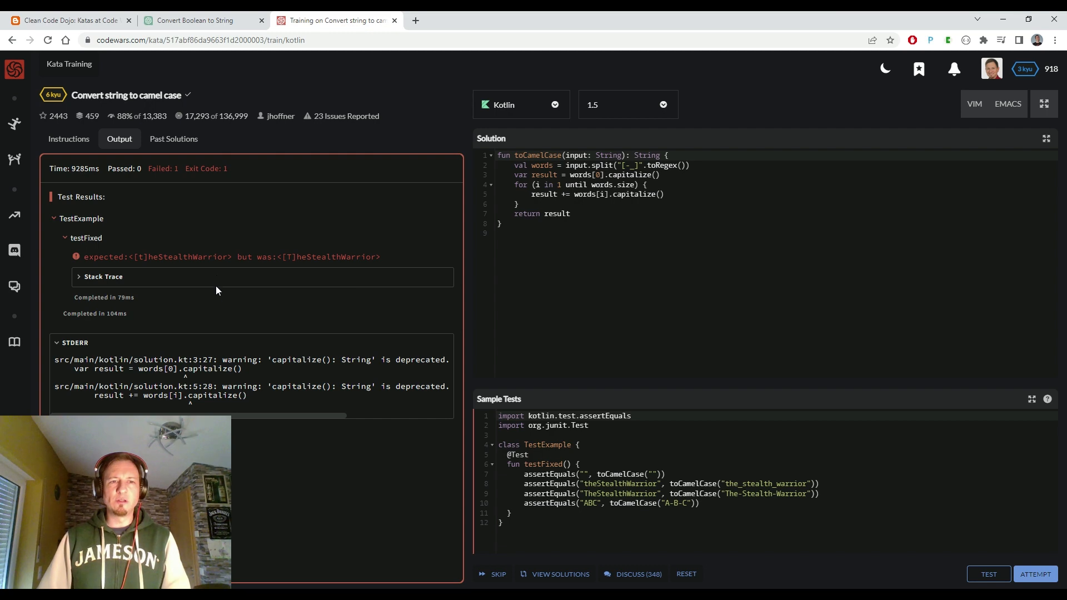
pyautogui.doubleClick(140, 256)
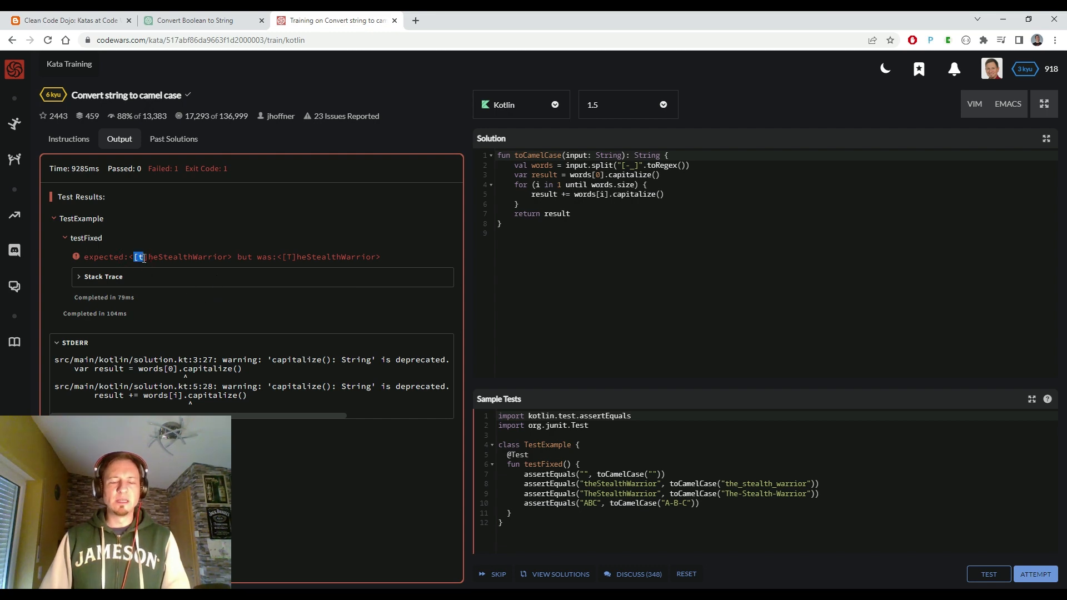
pyautogui.click(201, 20)
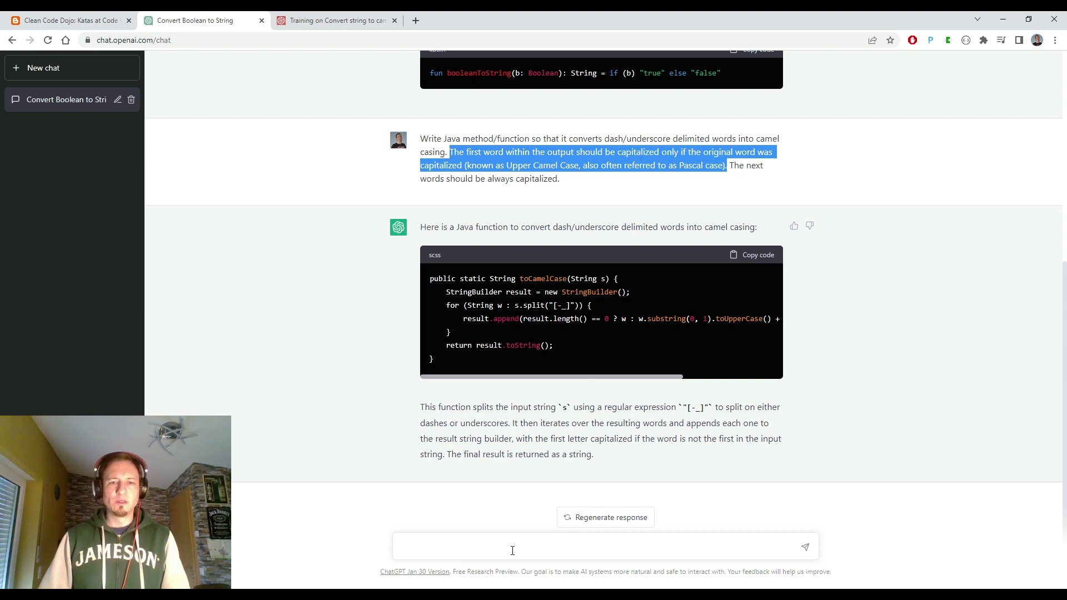
# Step: Ask ChatGPT 'Convert this to Kotlin' and scroll to the Kotlin toCamelCase code
pyautogui.write('Con')
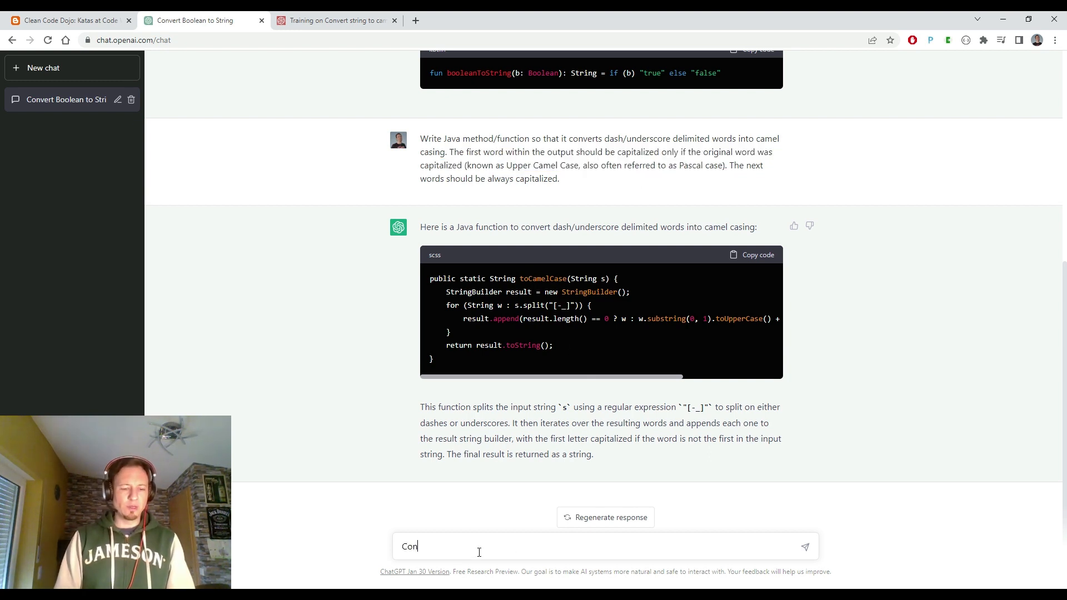
pyautogui.write('vert')
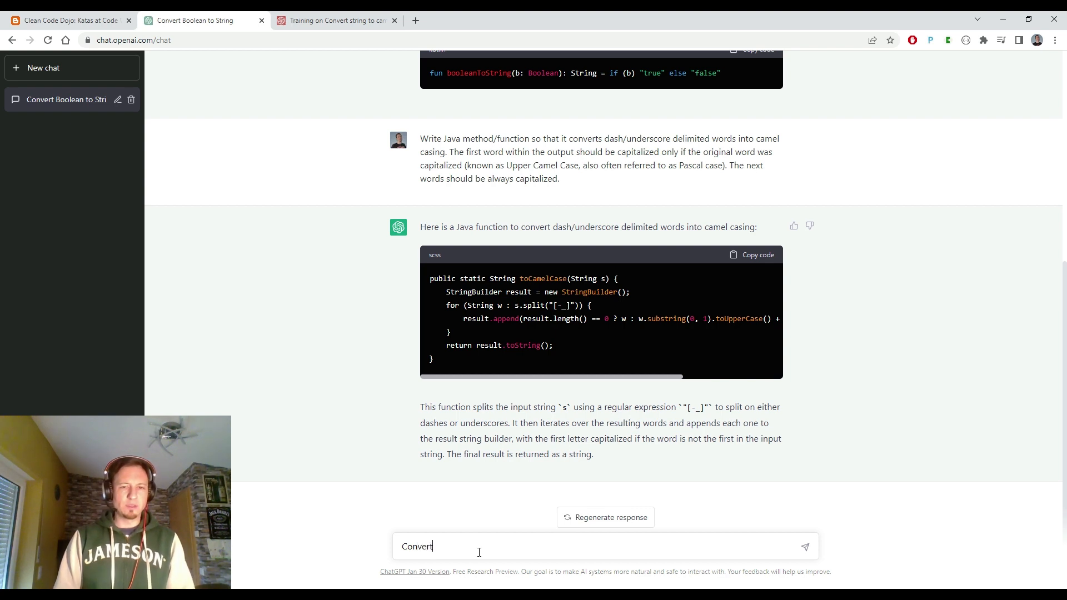
pyautogui.write('this to Ko')
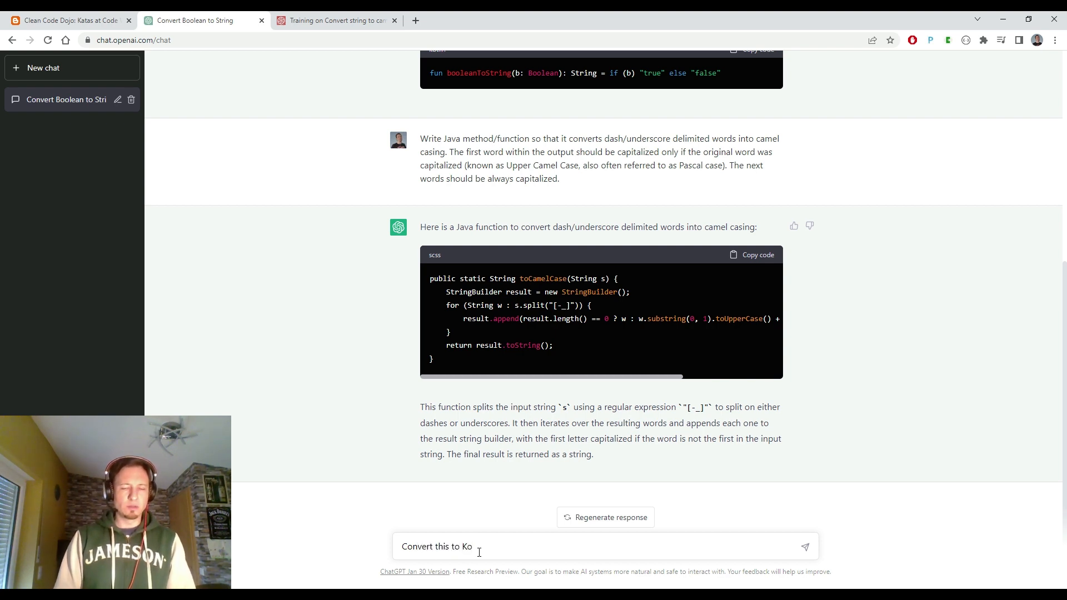
pyautogui.press('Return')
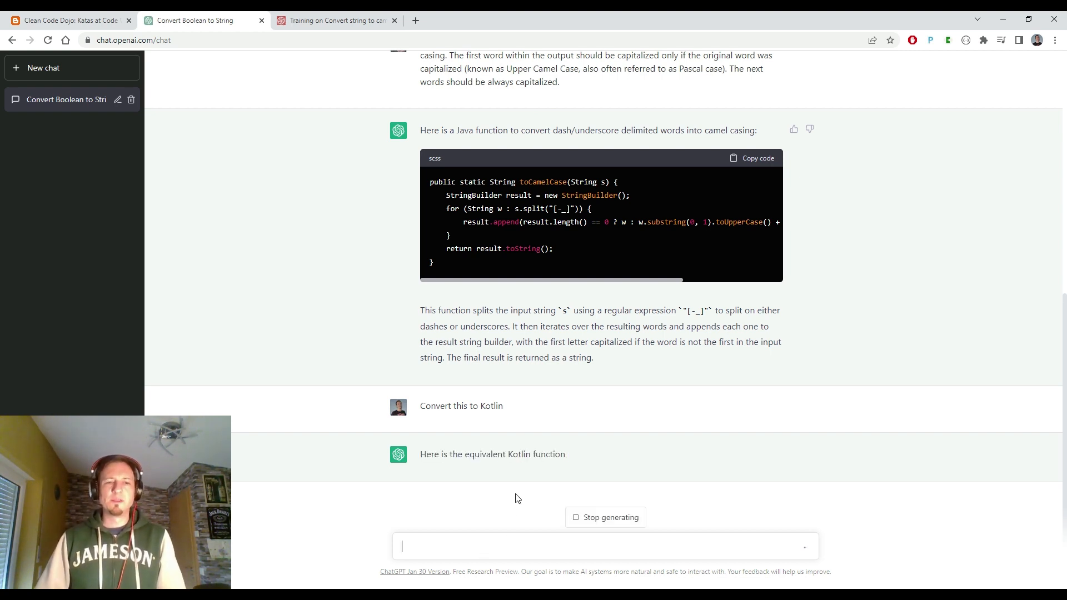
pyautogui.scroll(-3)
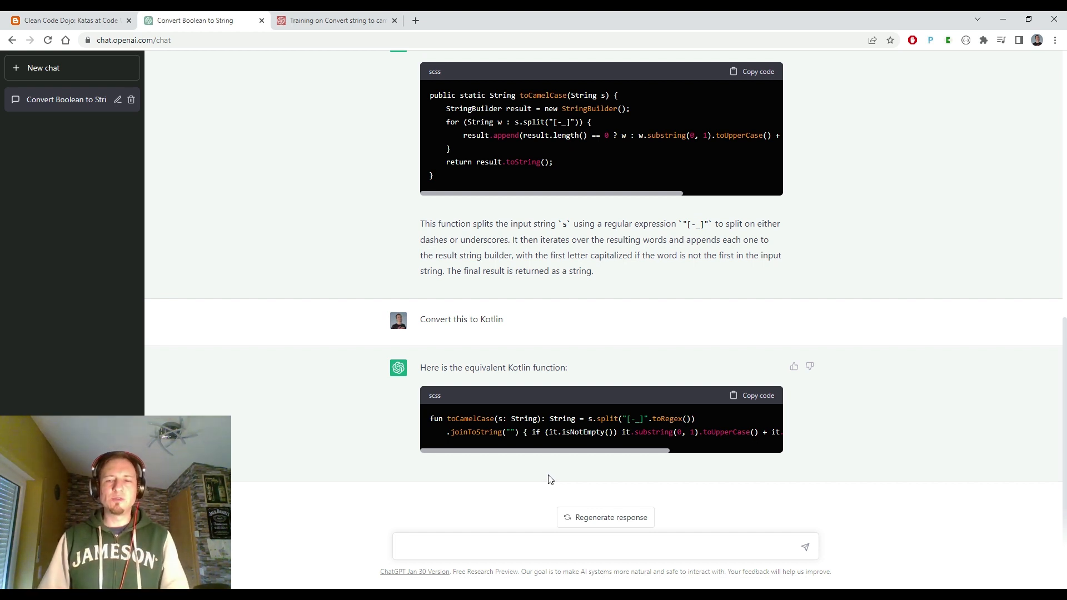
pyautogui.moveTo(527, 385)
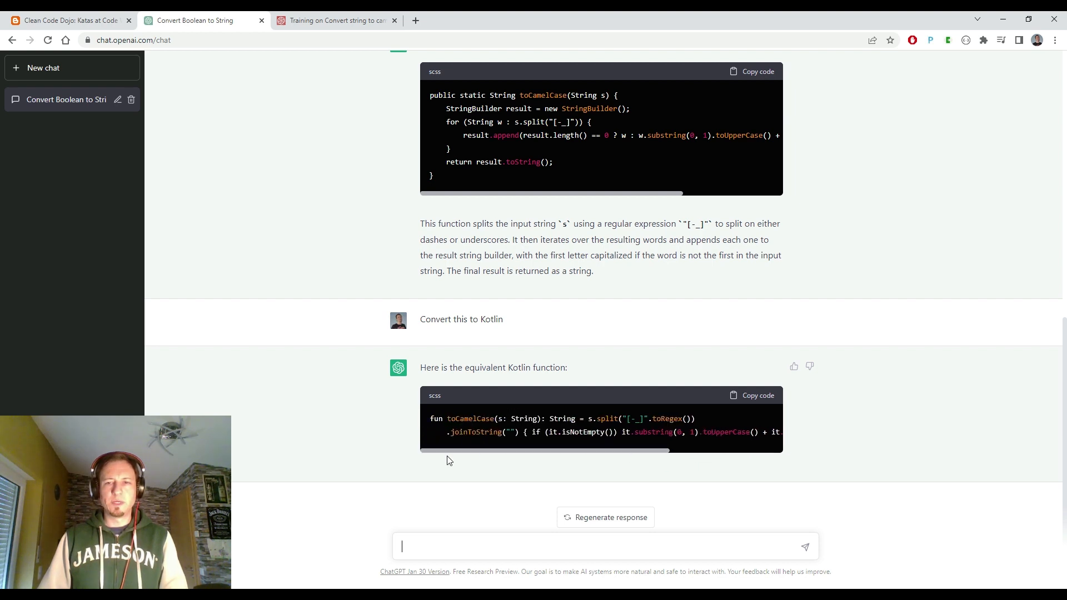
# Step: Paste ChatGPT's one-line Kotlin toCamelCase into the Codewars solution editor
pyautogui.click(335, 20)
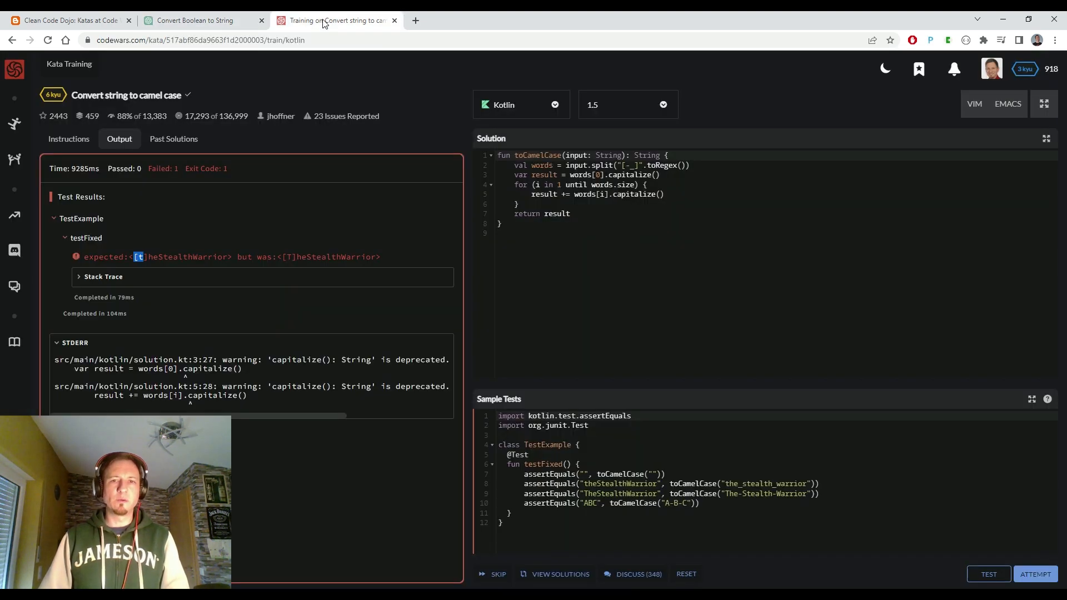
pyautogui.click(520, 231)
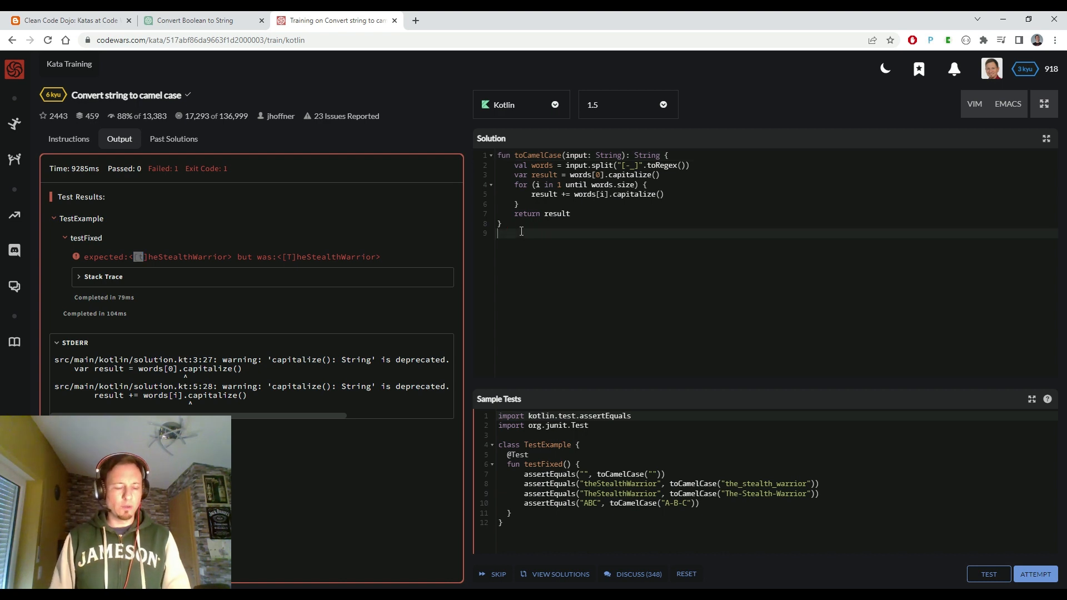
pyautogui.write('fun toCamelCase(s: String): String = s.split("[-_]".toRegex())')
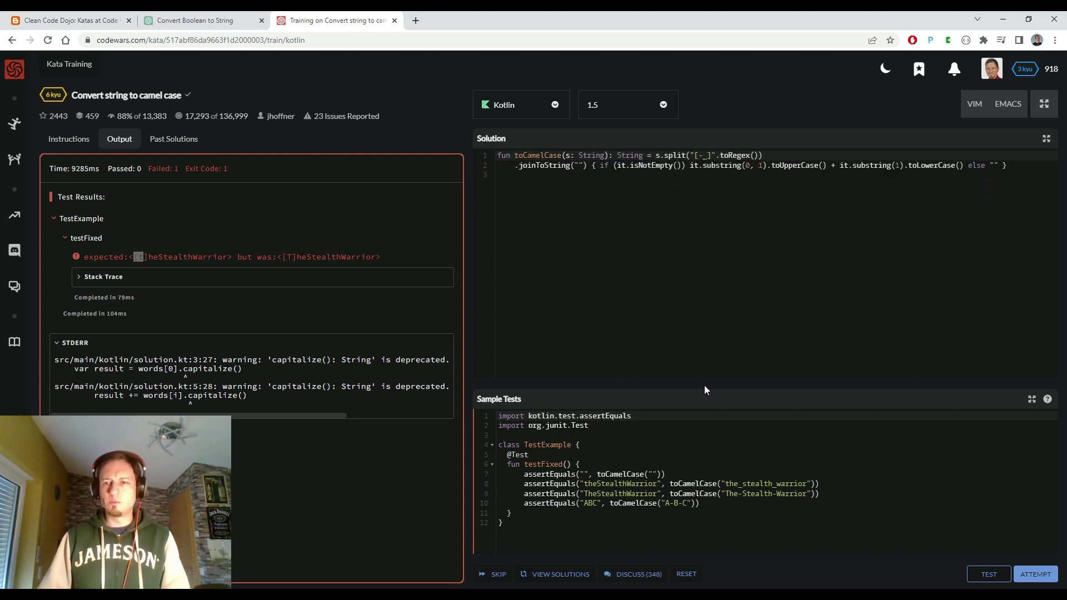
# Step: Rerun the still-failing sample tests and select the first-word capitalization rule in Instructions
pyautogui.click(988, 574)
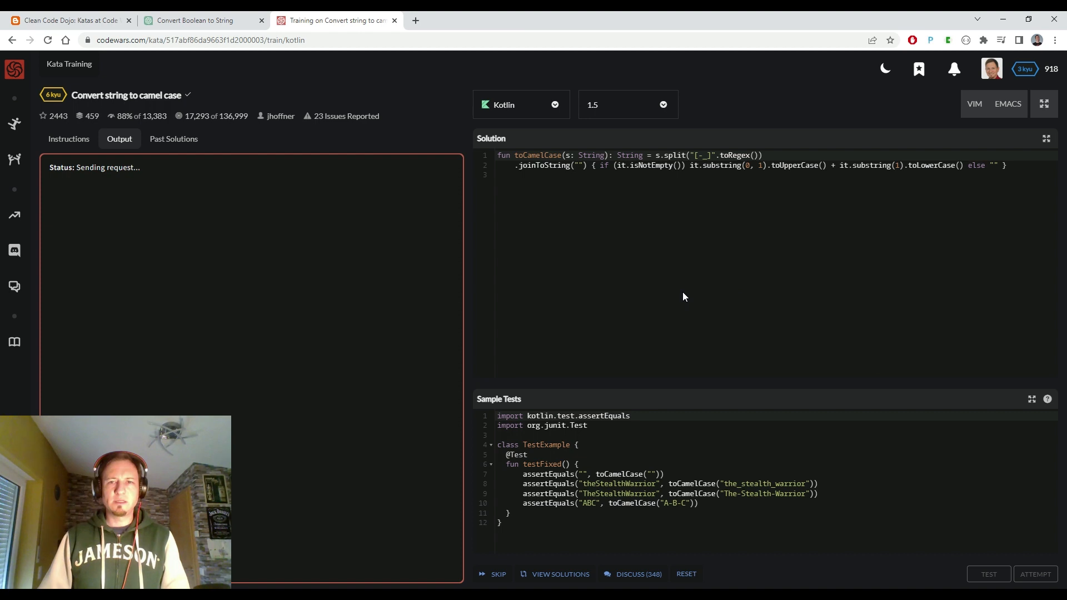
pyautogui.click(989, 573)
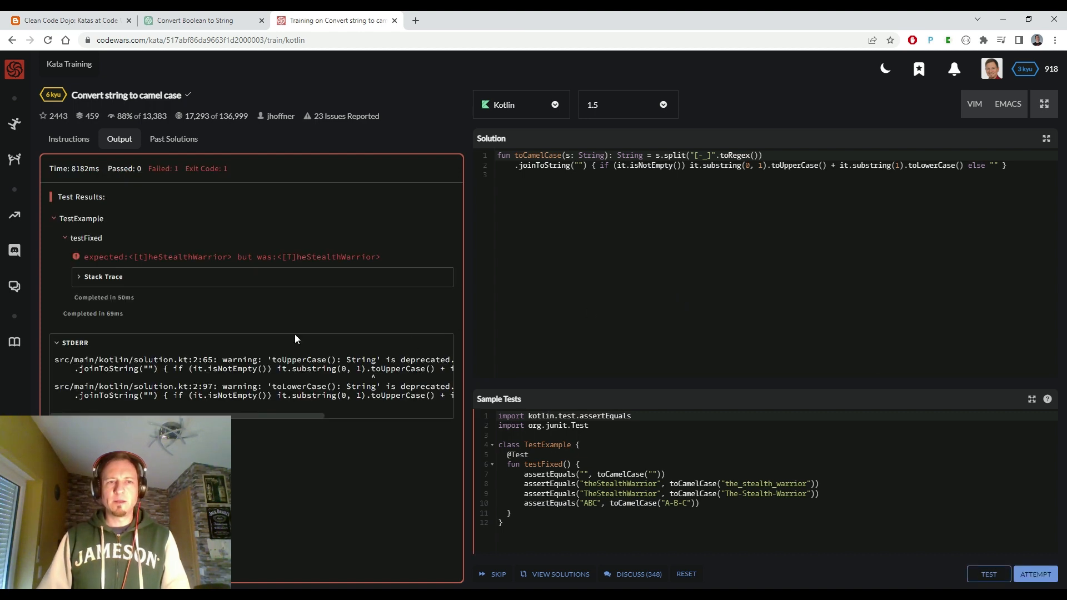
pyautogui.moveTo(139, 260)
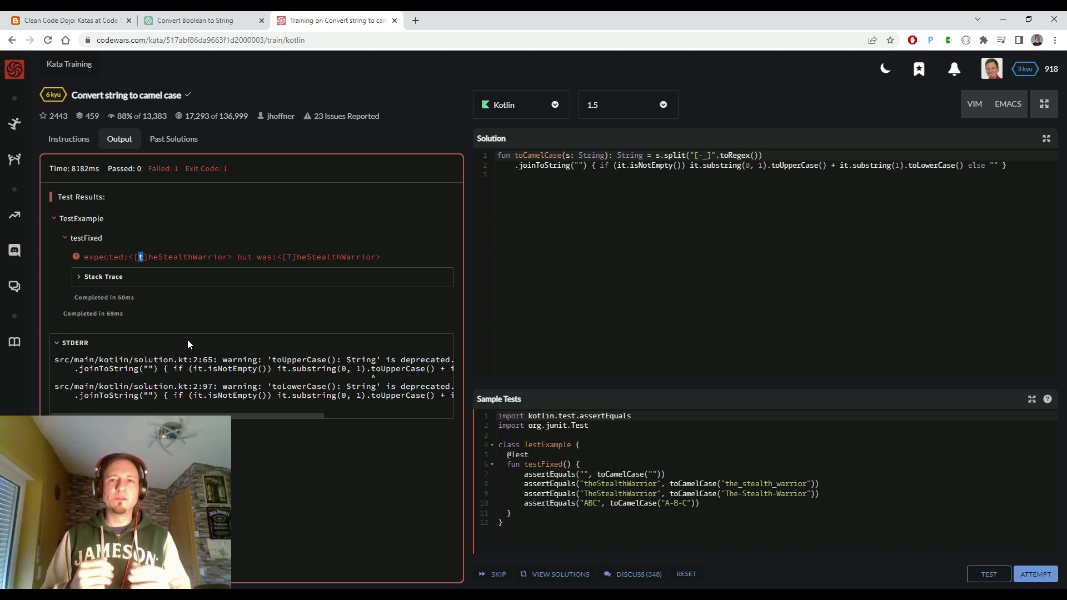
pyautogui.moveTo(250, 299)
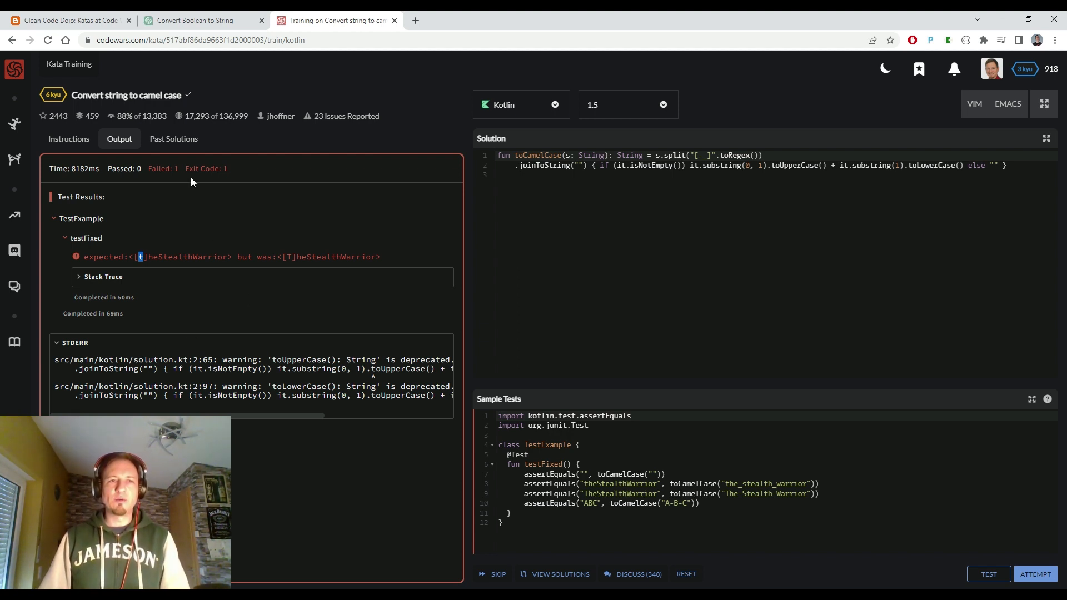
pyautogui.click(67, 139)
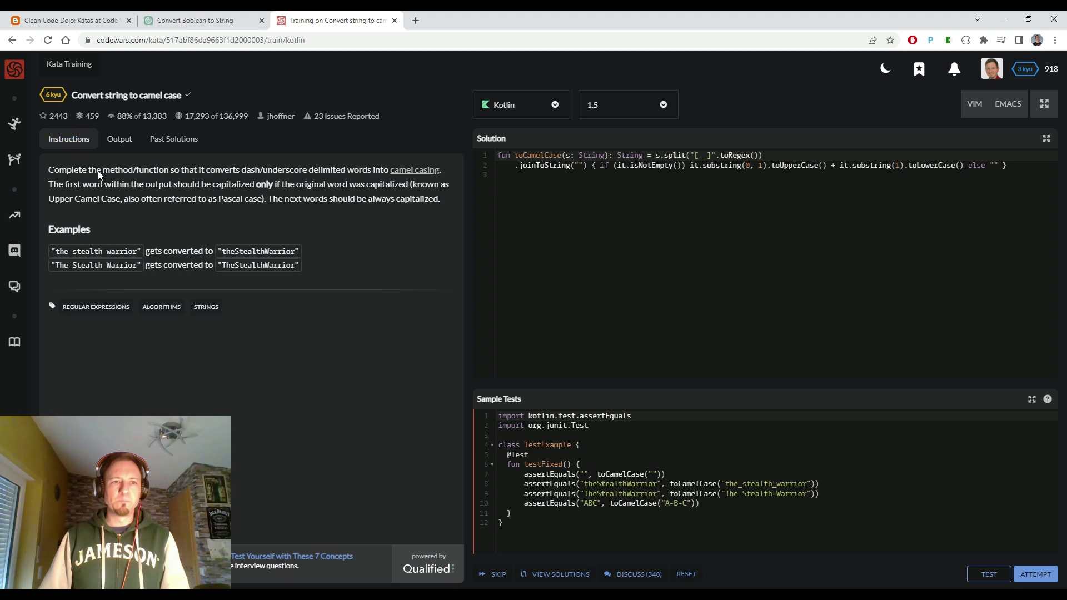
pyautogui.moveTo(49, 184); pyautogui.dragTo(173, 184)
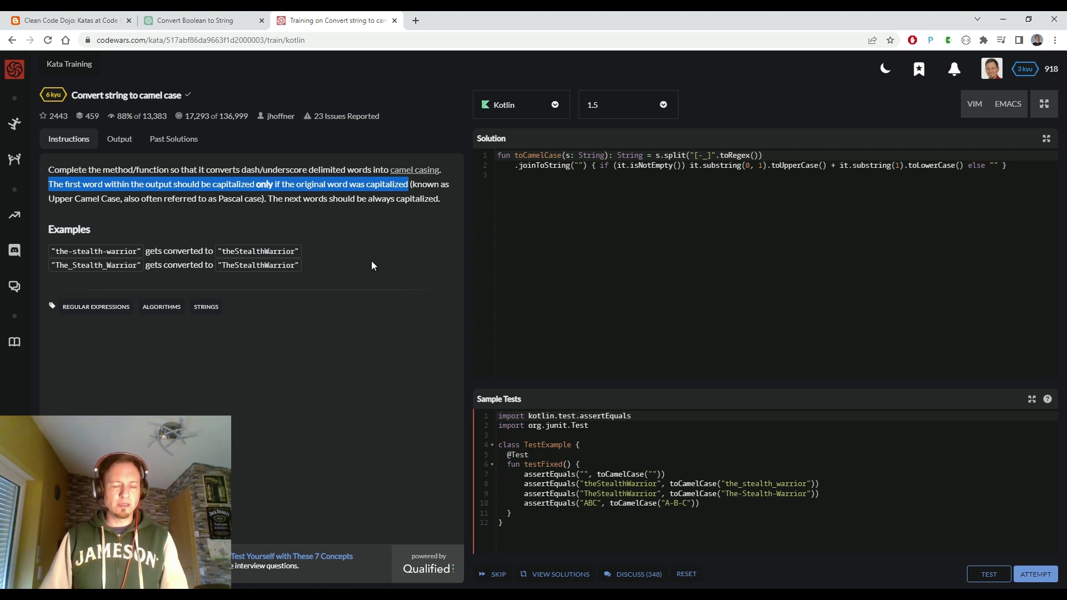
# Step: Send the capitalization rule to ChatGPT and copy its corrected Kotlin toCamelCase function
pyautogui.click(197, 20)
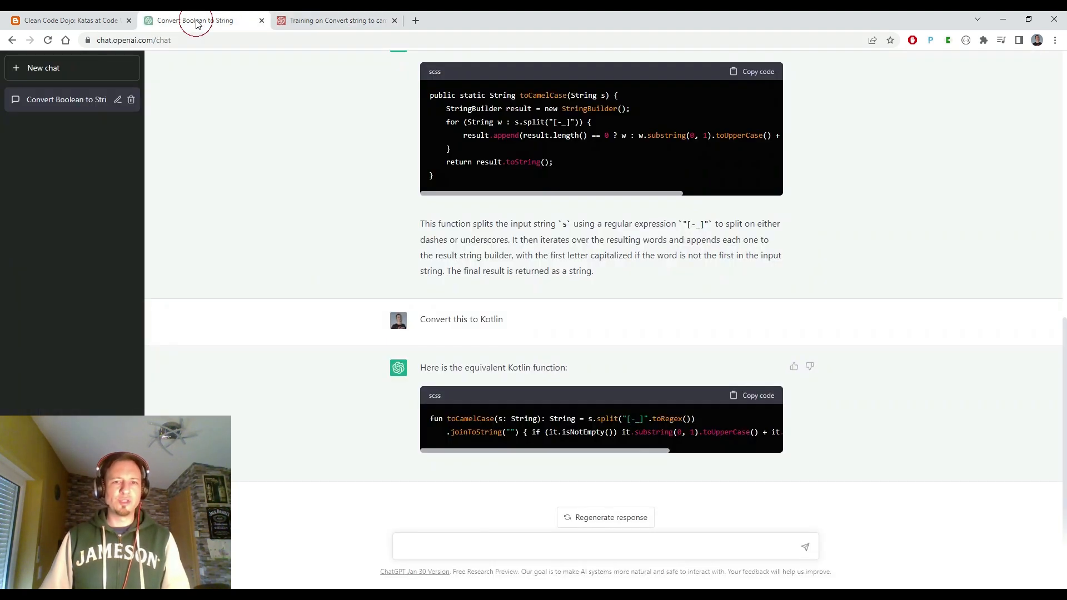
pyautogui.write('M')
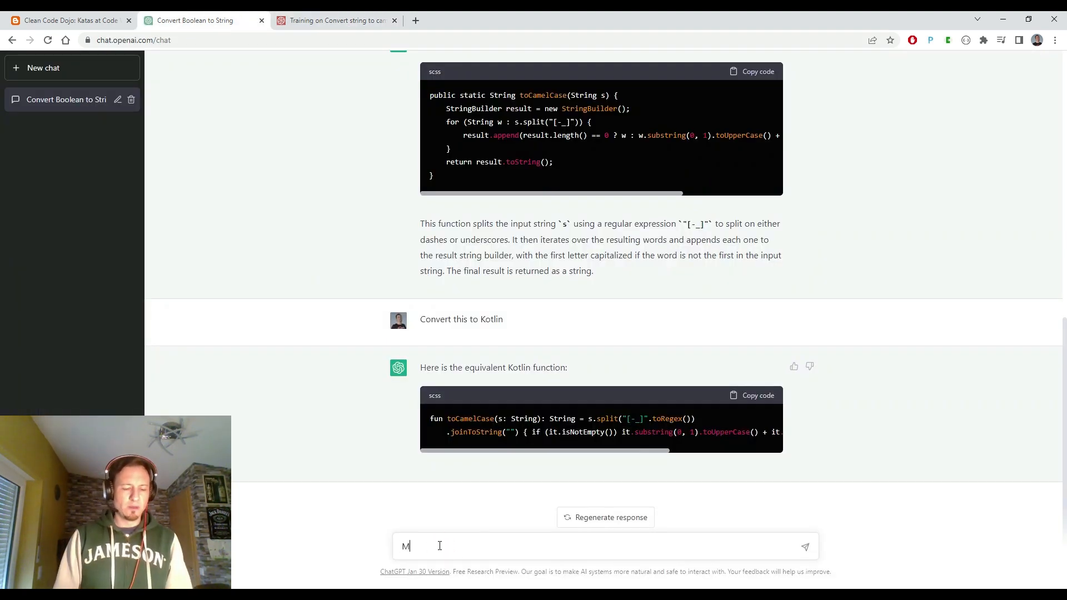
pyautogui.write('The first word within the output should be capitalized only if the original word was capitalized')
pyautogui.press('Return')
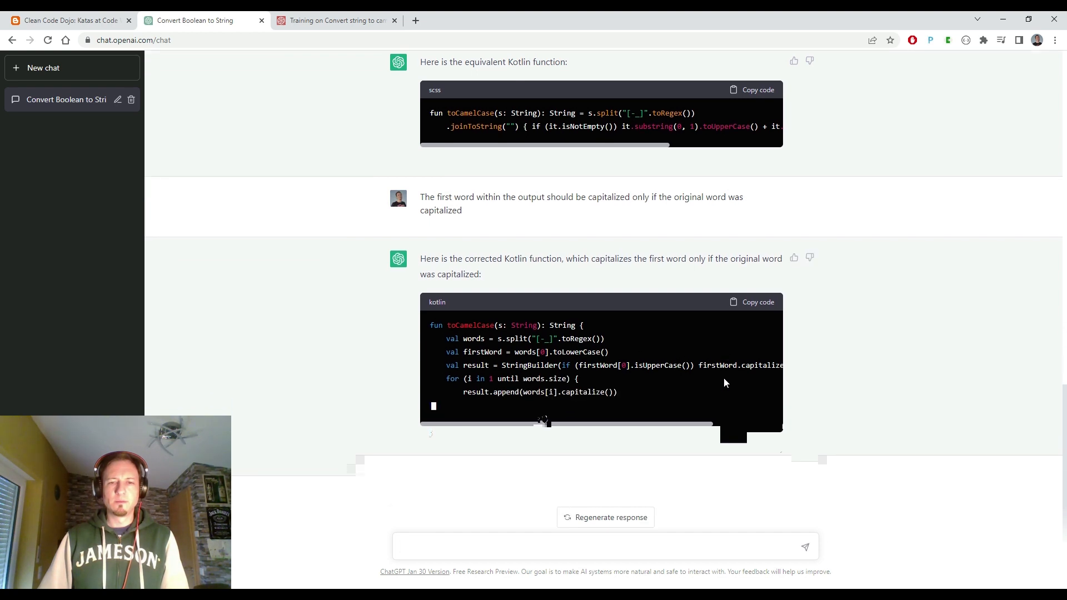
pyautogui.click(752, 301)
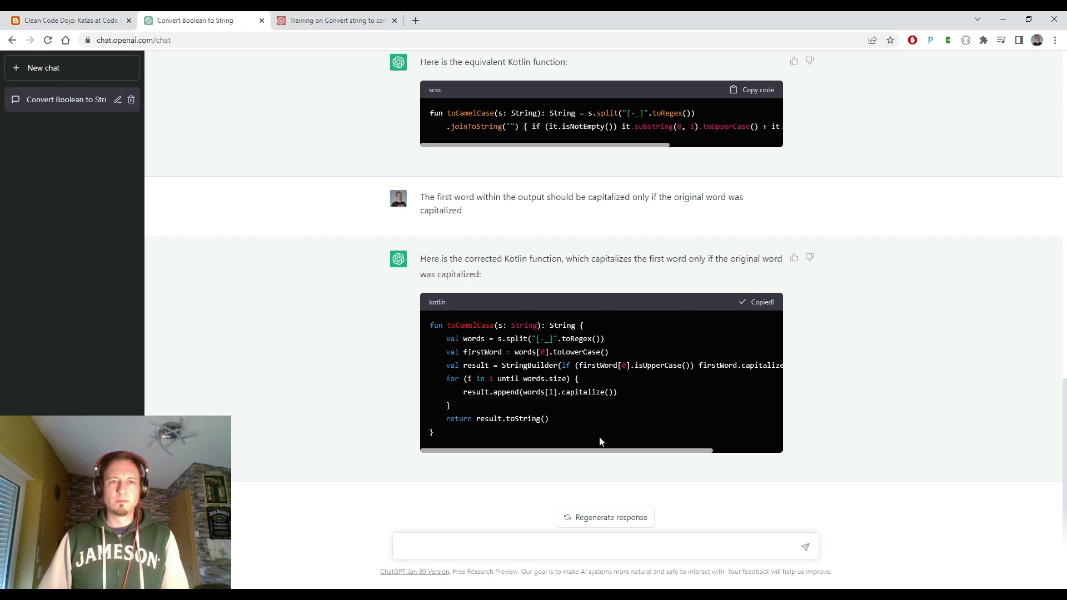
pyautogui.click(333, 20)
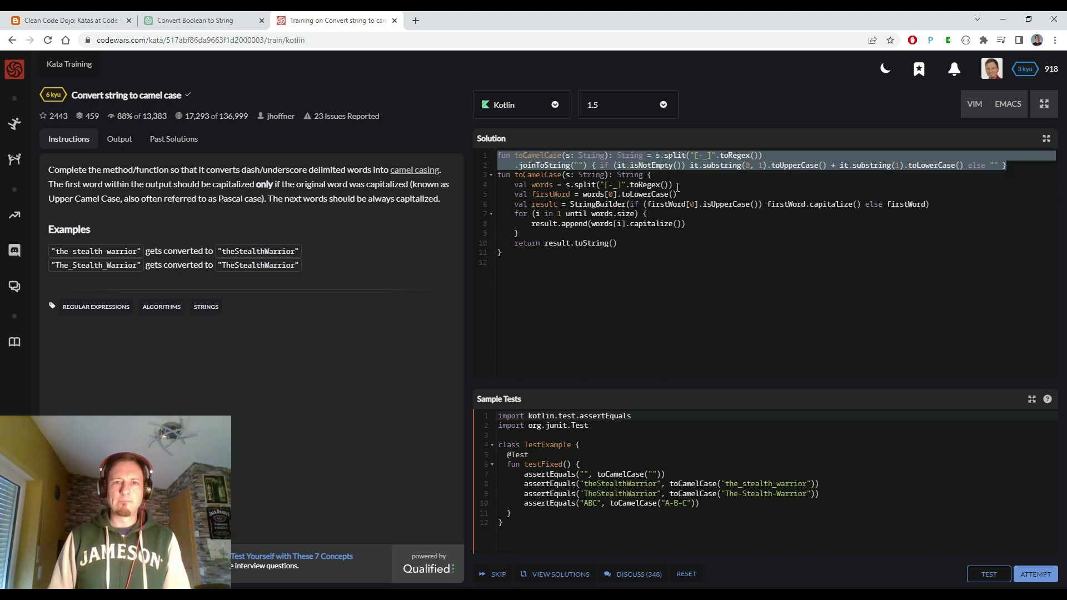
# Step: Run the sample tests on the corrected Kotlin function, which fails with 'String index out of range'
pyautogui.click(988, 573)
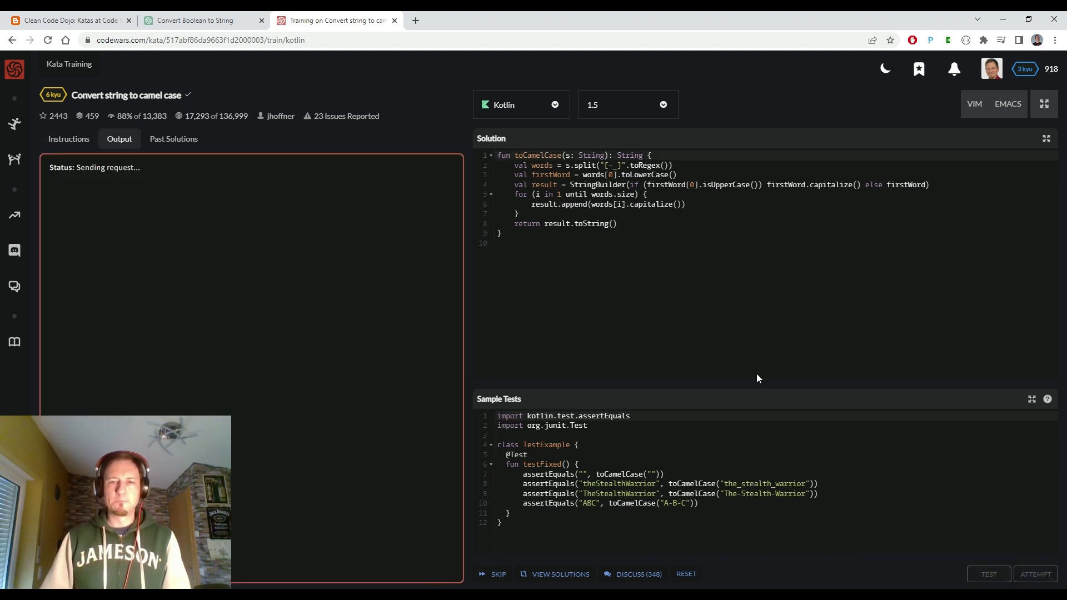
pyautogui.click(988, 574)
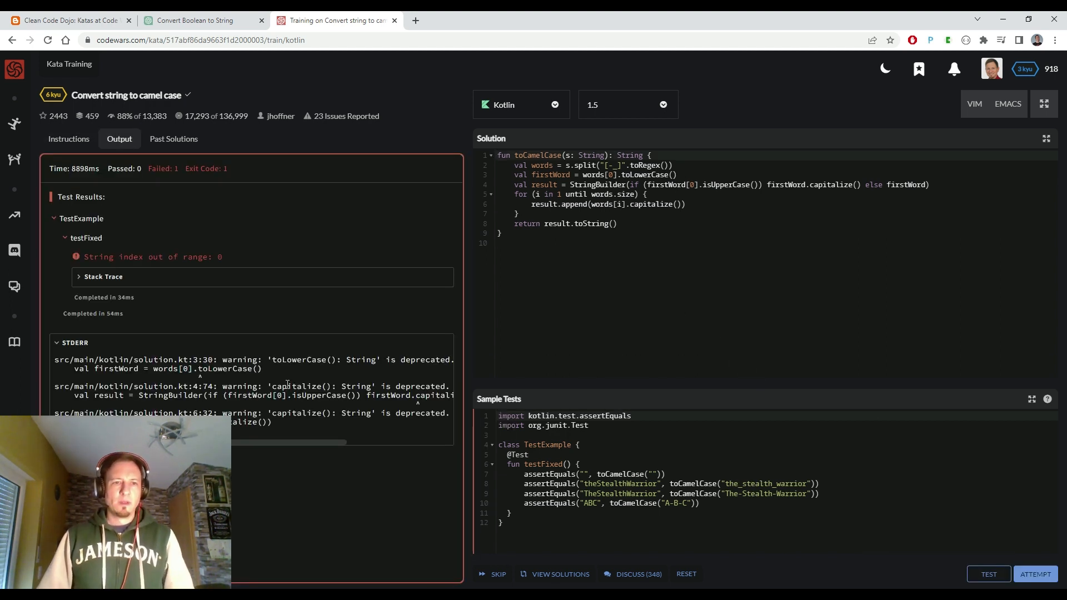
pyautogui.moveTo(207, 312)
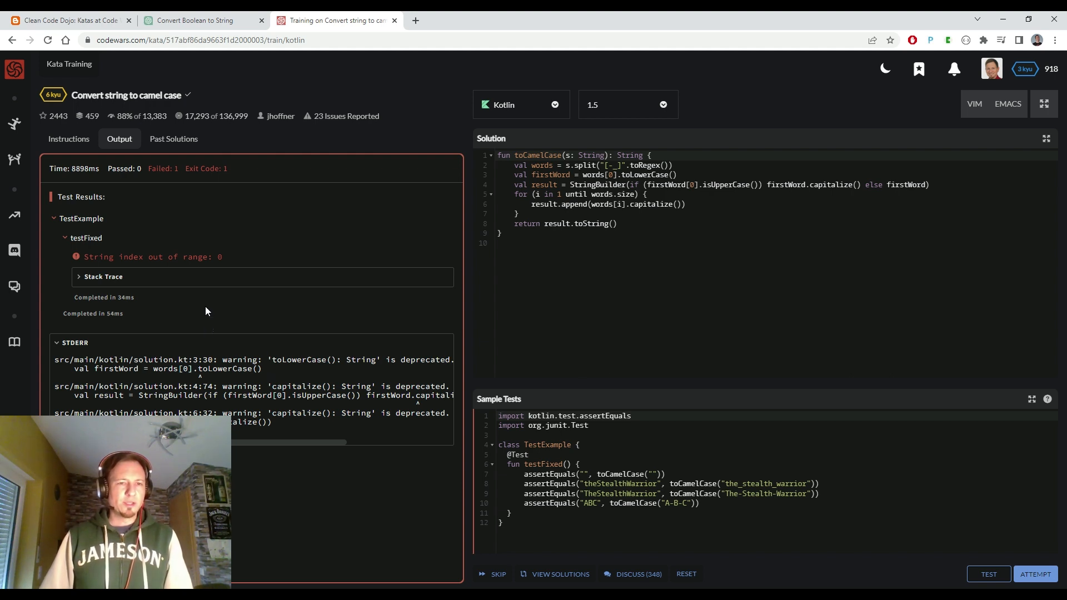
pyautogui.moveTo(99, 281)
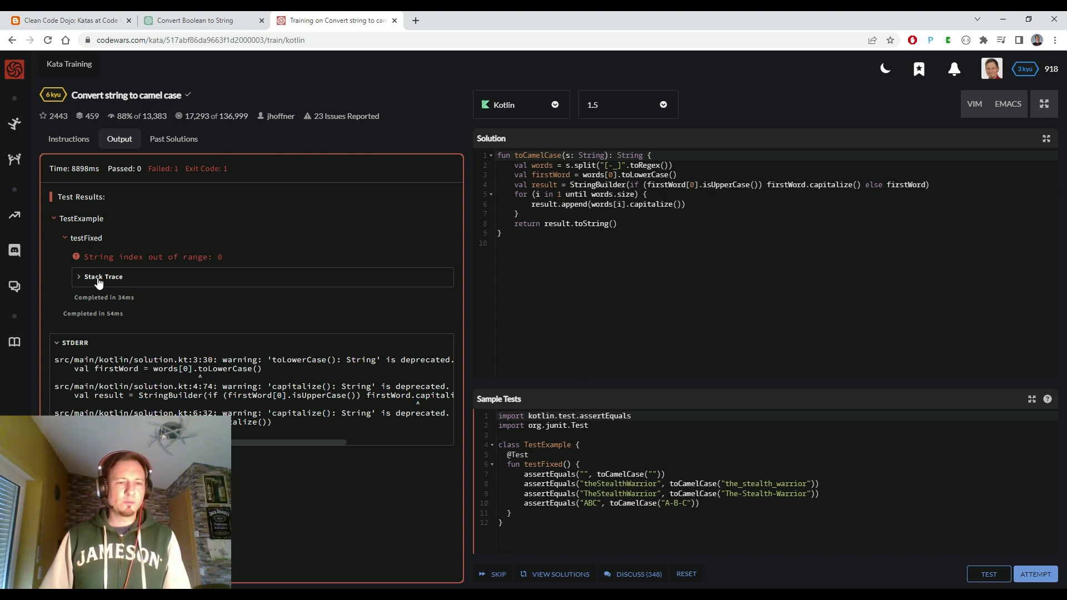
pyautogui.moveTo(606, 337)
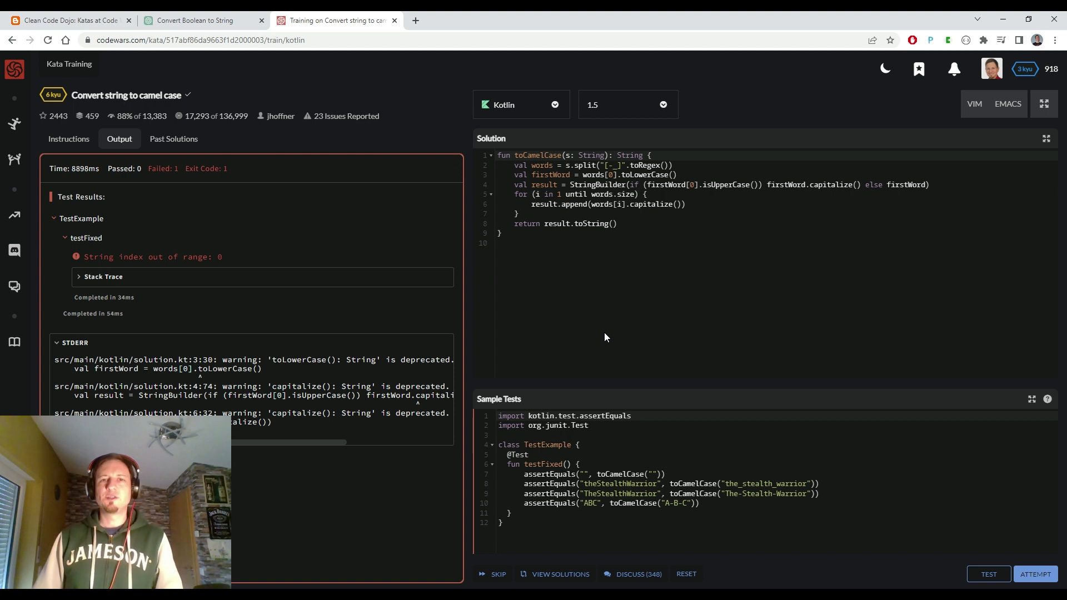
pyautogui.moveTo(611, 308)
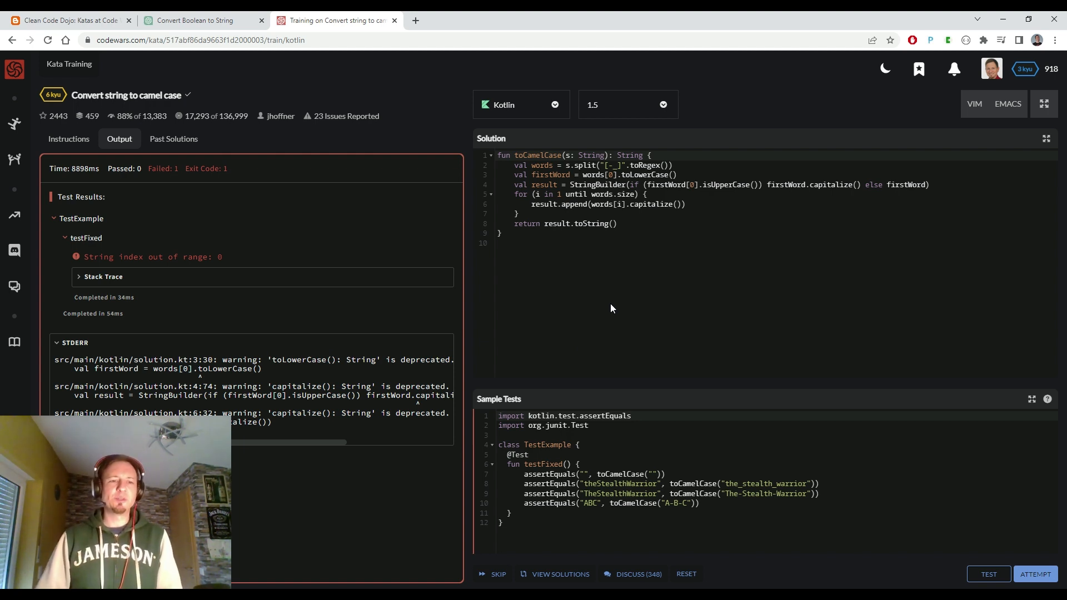
pyautogui.moveTo(614, 333)
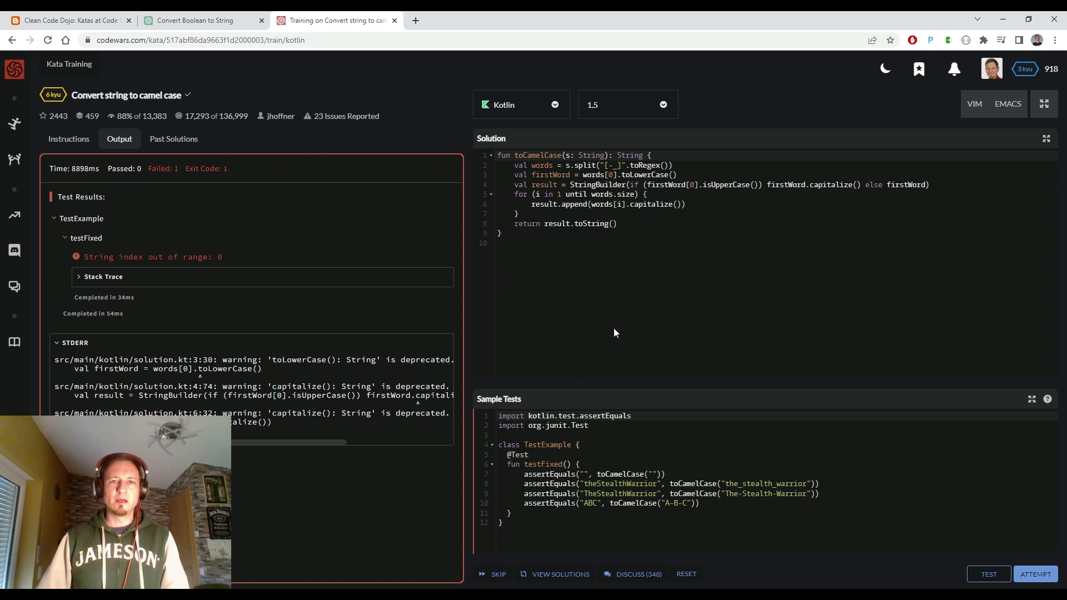
pyautogui.moveTo(615, 278)
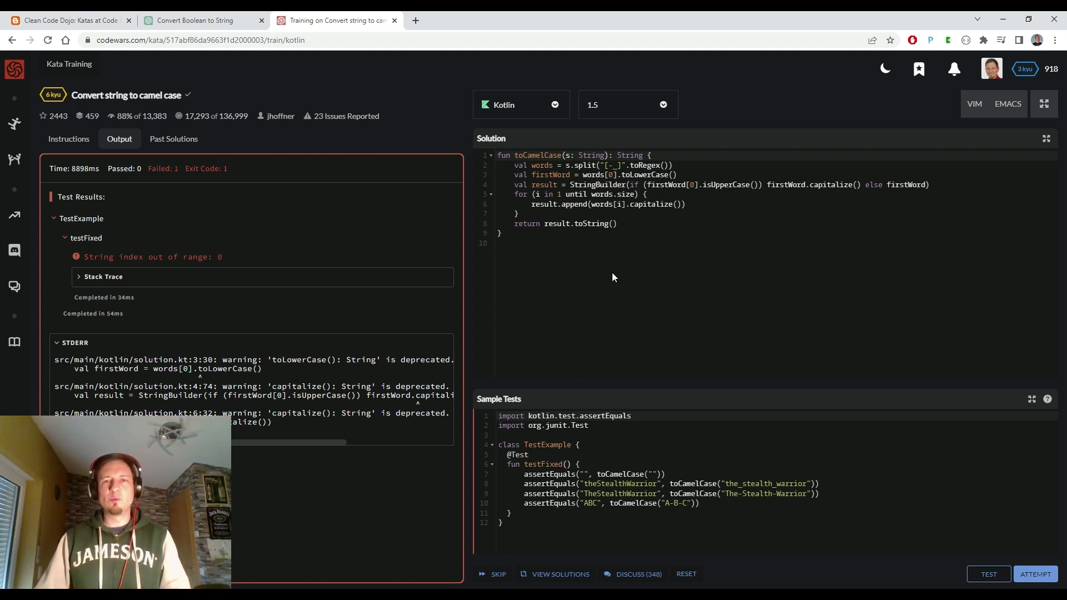
pyautogui.moveTo(551, 294)
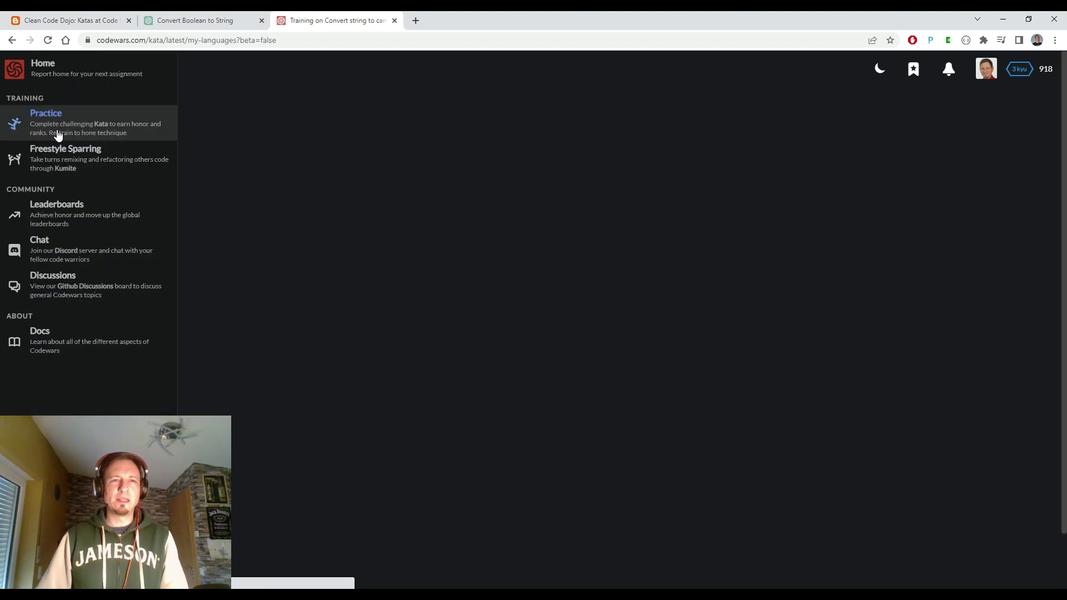
# Step: Filter the Practice kata library to 4 kyu difficulty and the Java language
pyautogui.click(46, 113)
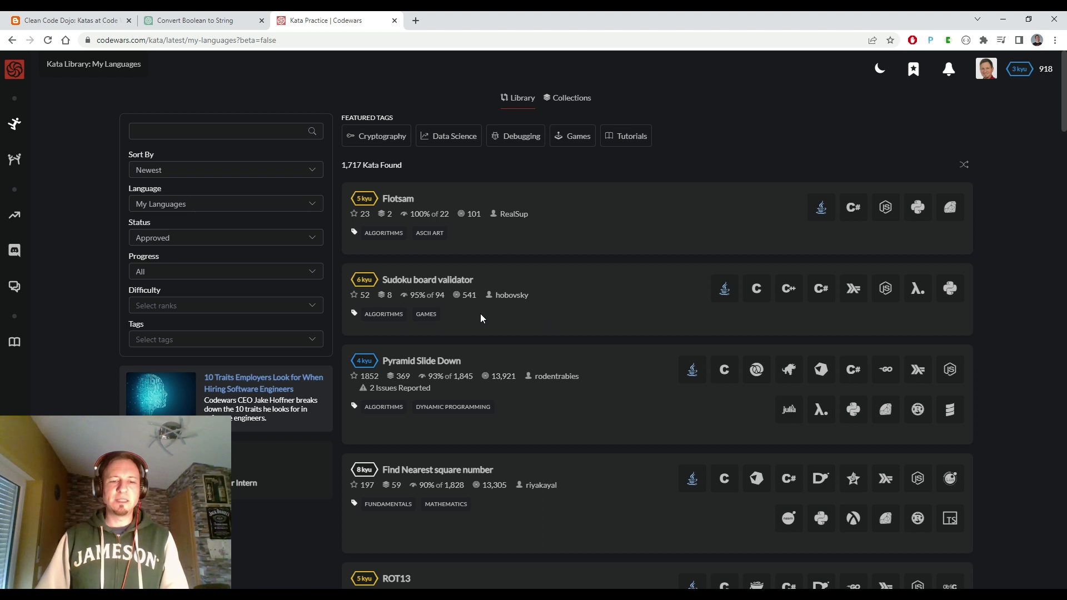
pyautogui.moveTo(226, 320)
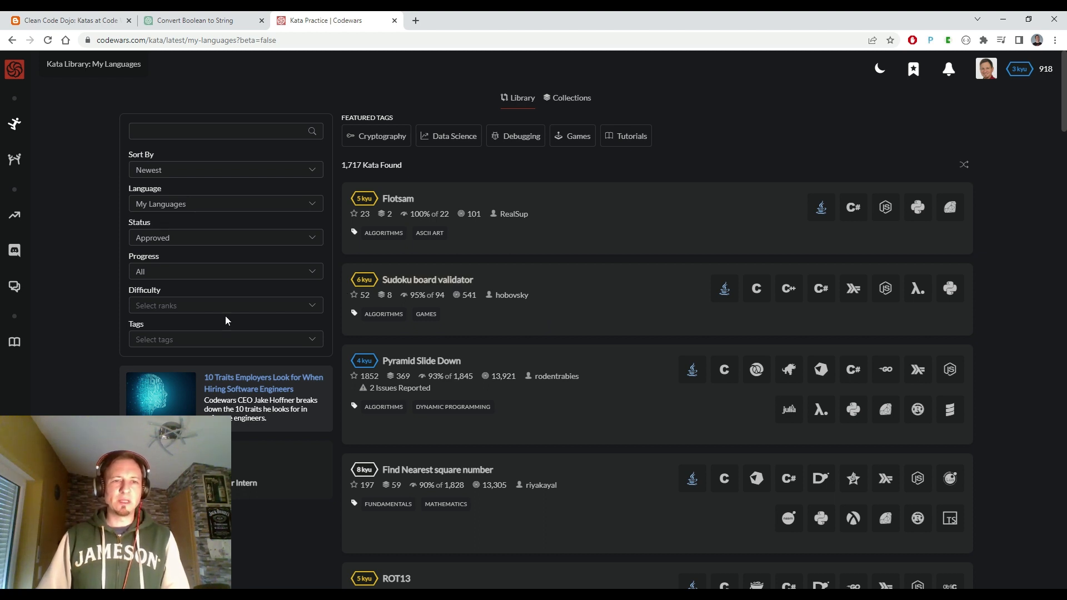
pyautogui.click(224, 305)
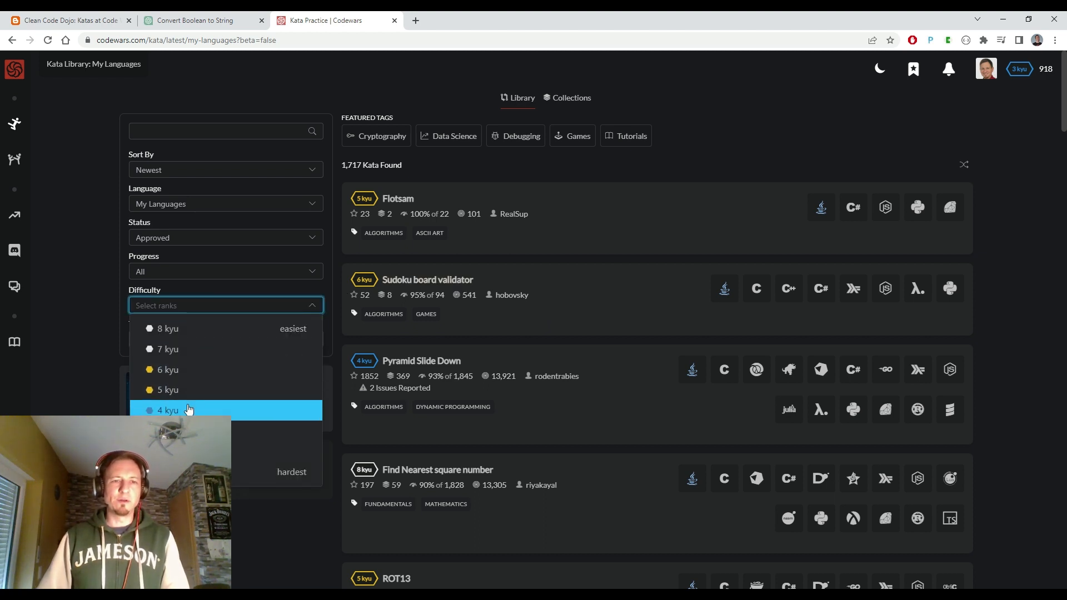
pyautogui.click(167, 409)
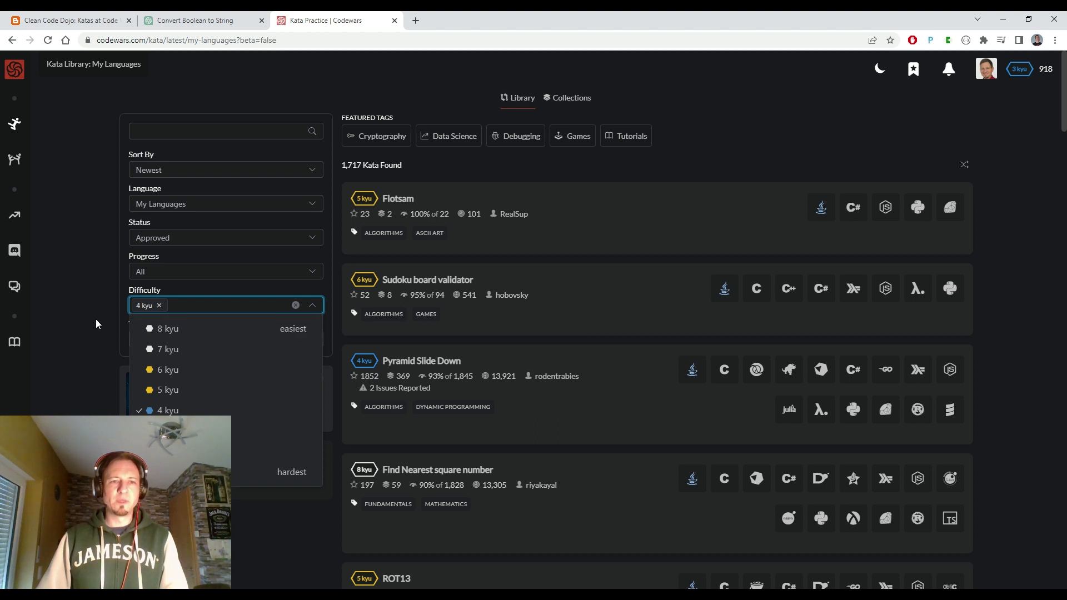
pyautogui.click(167, 410)
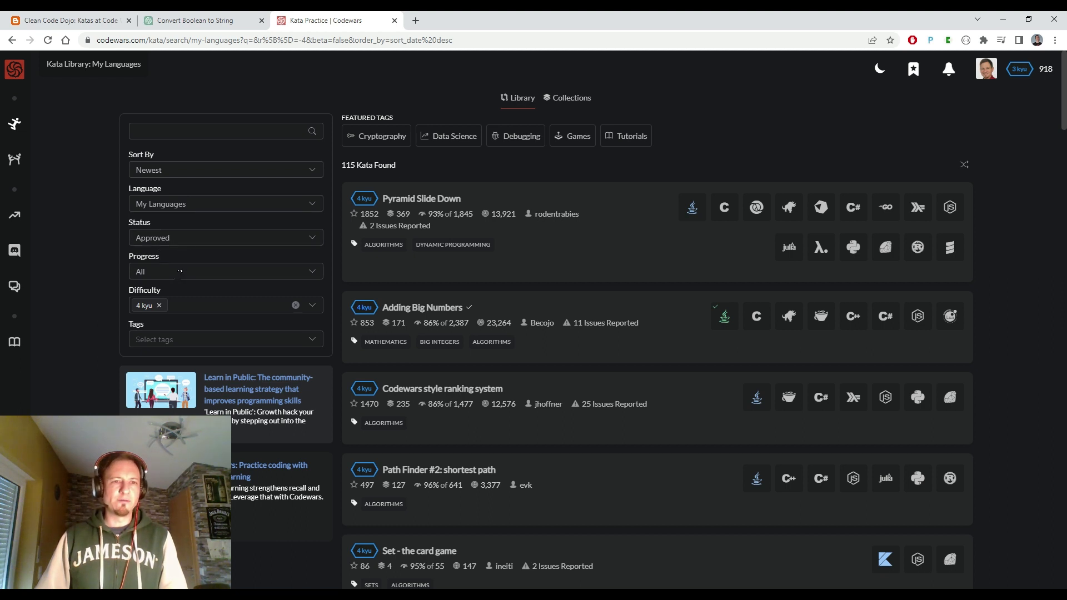
pyautogui.click(225, 203)
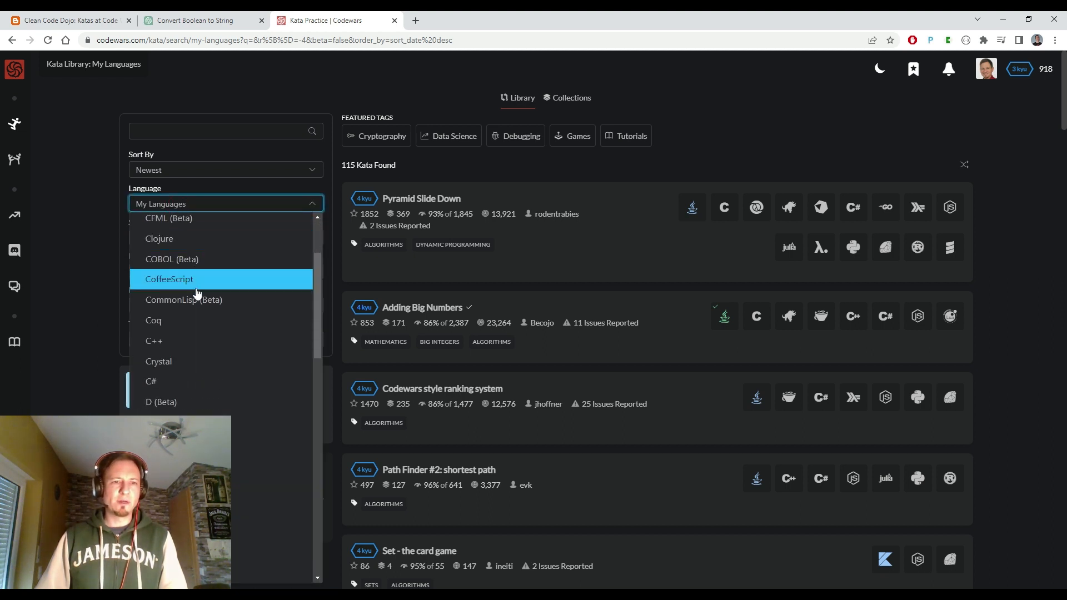
pyautogui.scroll(-3)
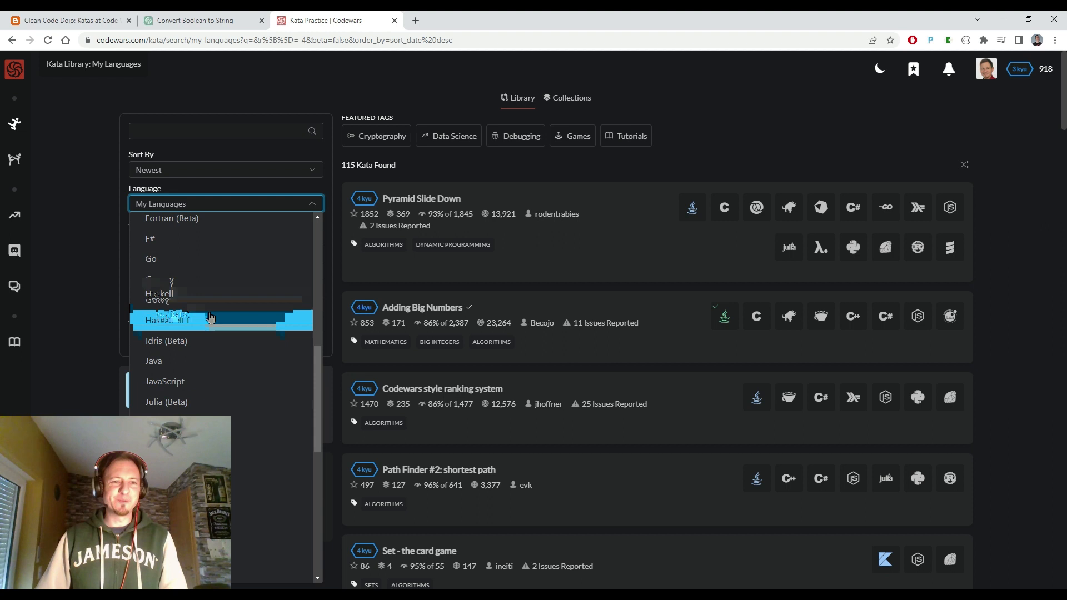
pyautogui.click(153, 360)
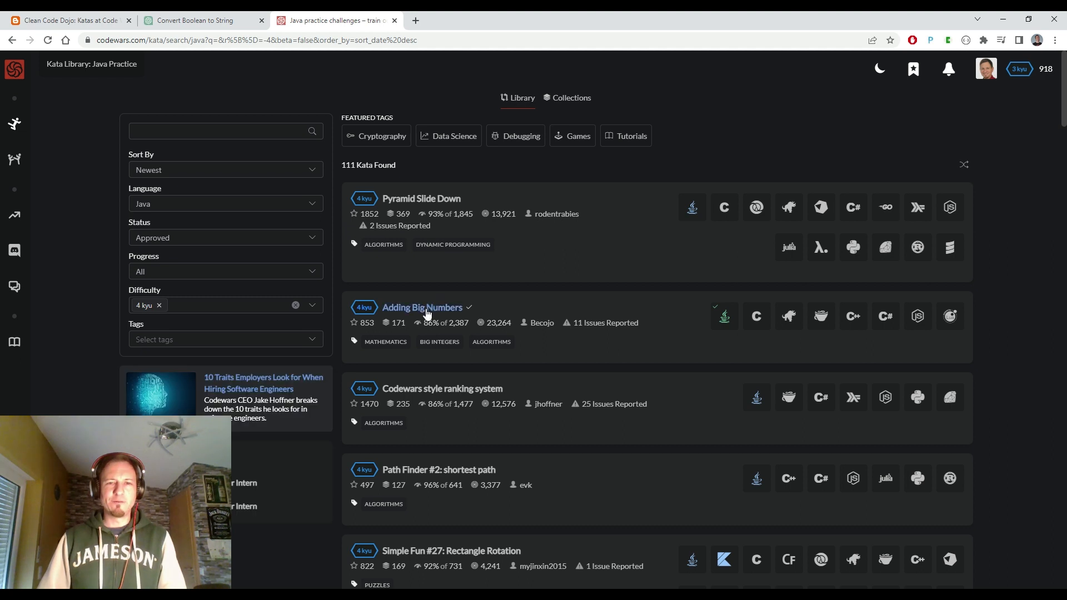
# Step: Open the Adding Big Numbers kata and start training it again in Java
pyautogui.click(421, 307)
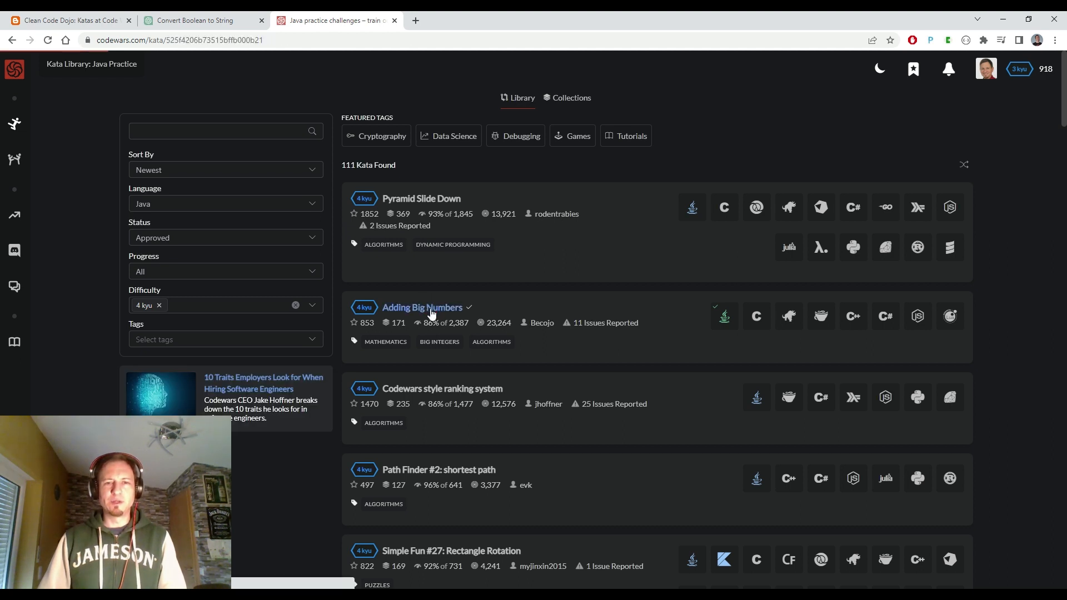
pyautogui.click(421, 307)
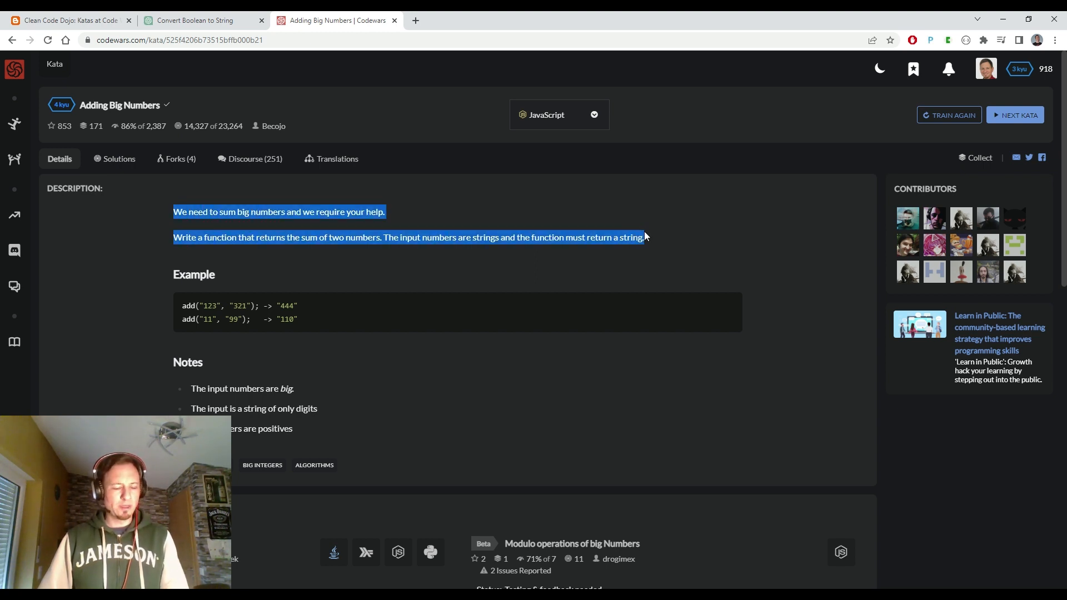
pyautogui.moveTo(948, 115)
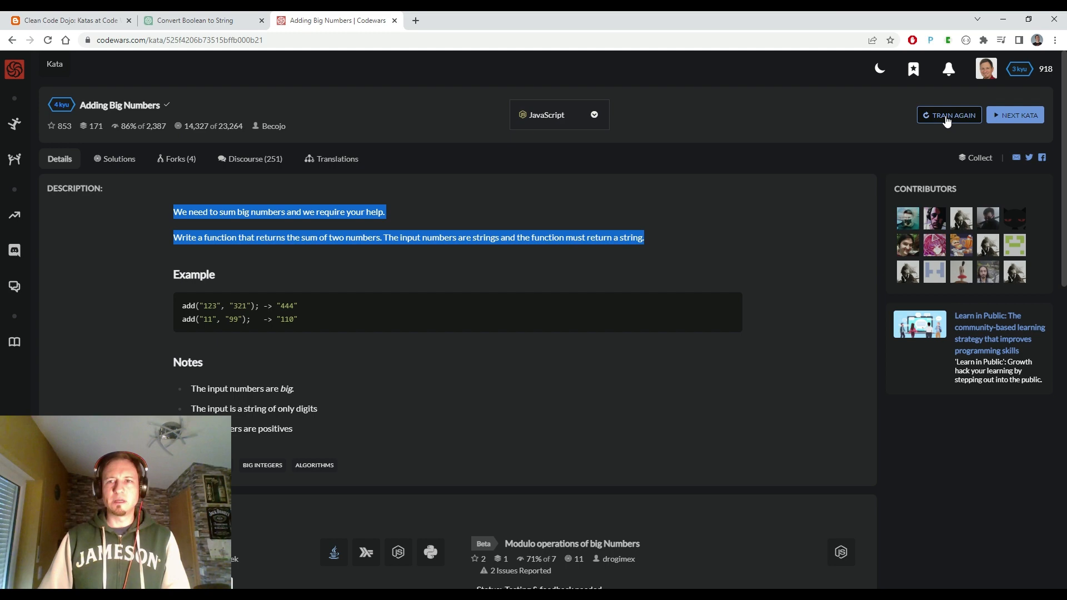
pyautogui.click(948, 115)
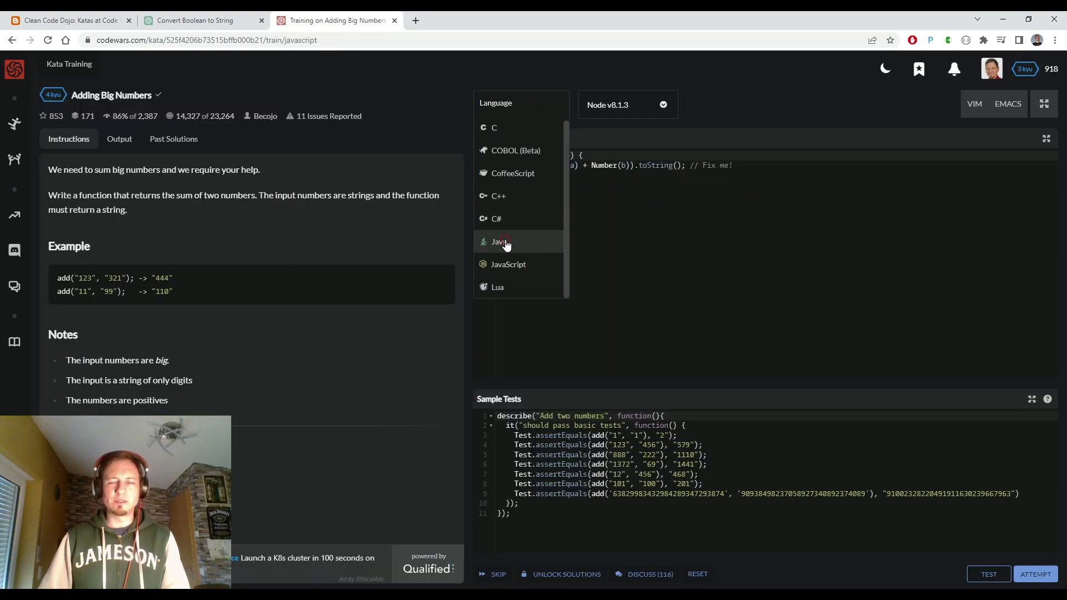
pyautogui.click(500, 242)
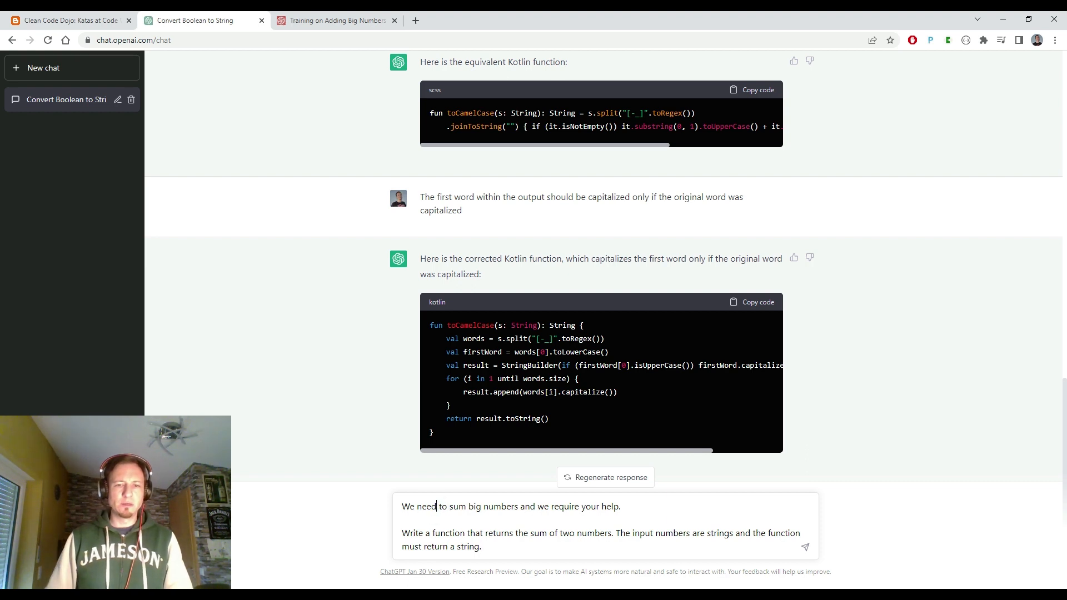
# Step: Send the kata description plus 'Java method' to ChatGPT and copy the generated add function
pyautogui.write('Java')
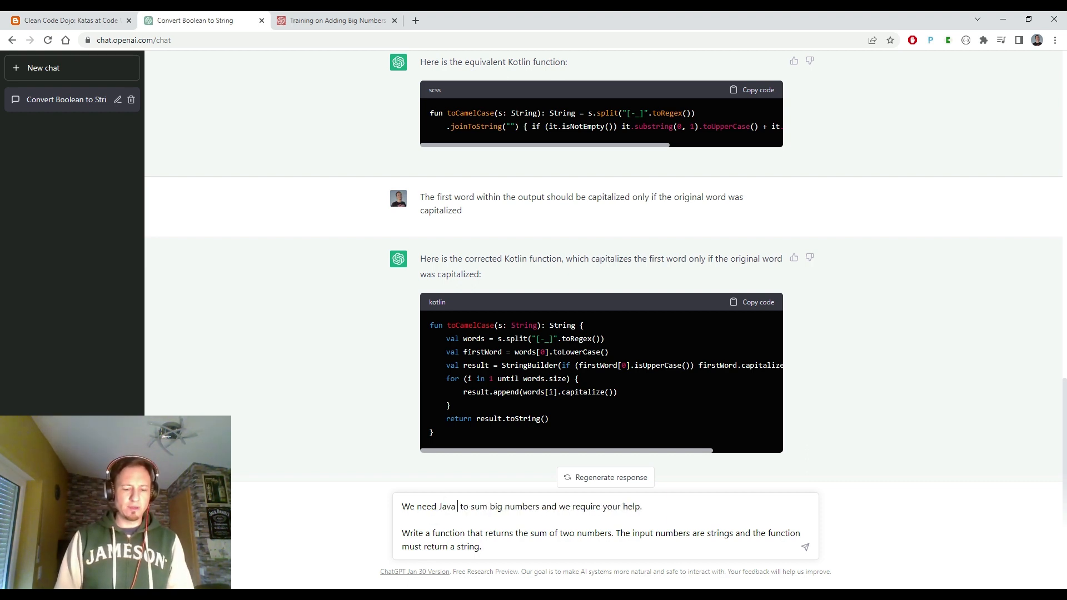
pyautogui.write('method')
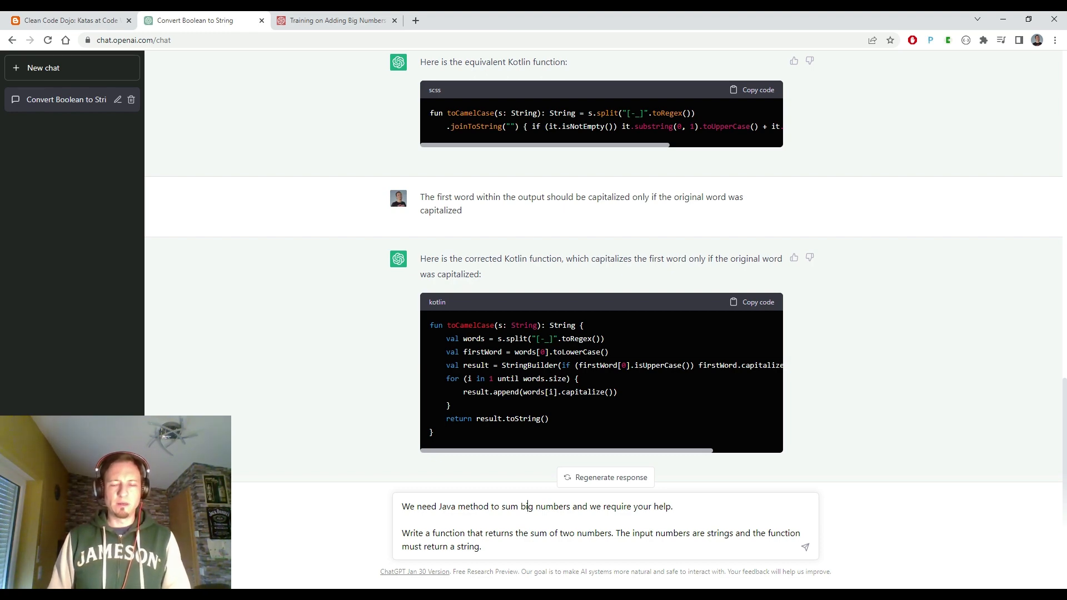
pyautogui.click(805, 547)
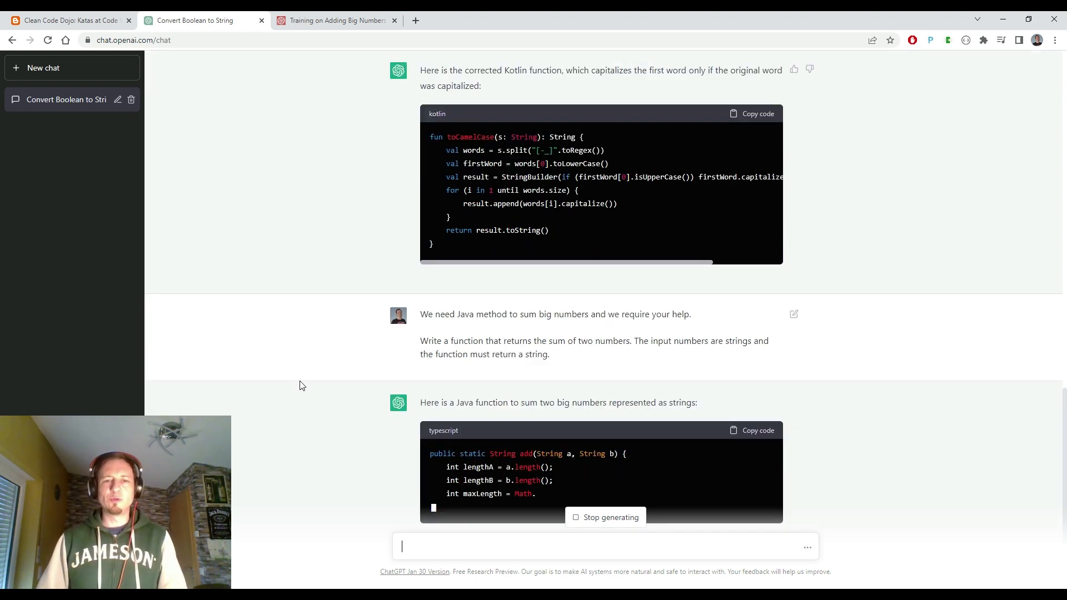
pyautogui.scroll(-3)
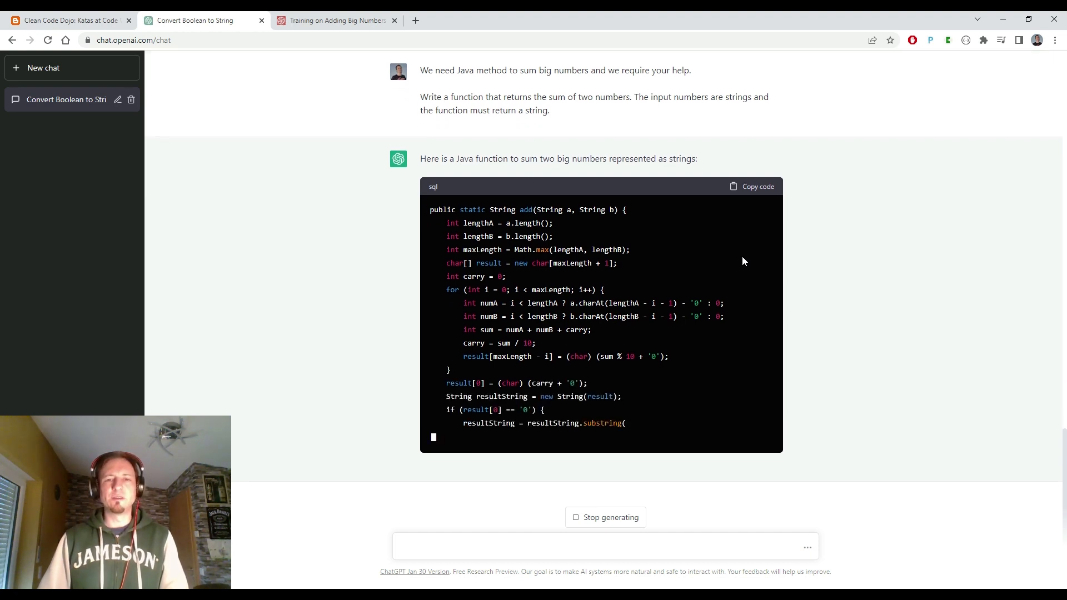
pyautogui.moveTo(558, 130)
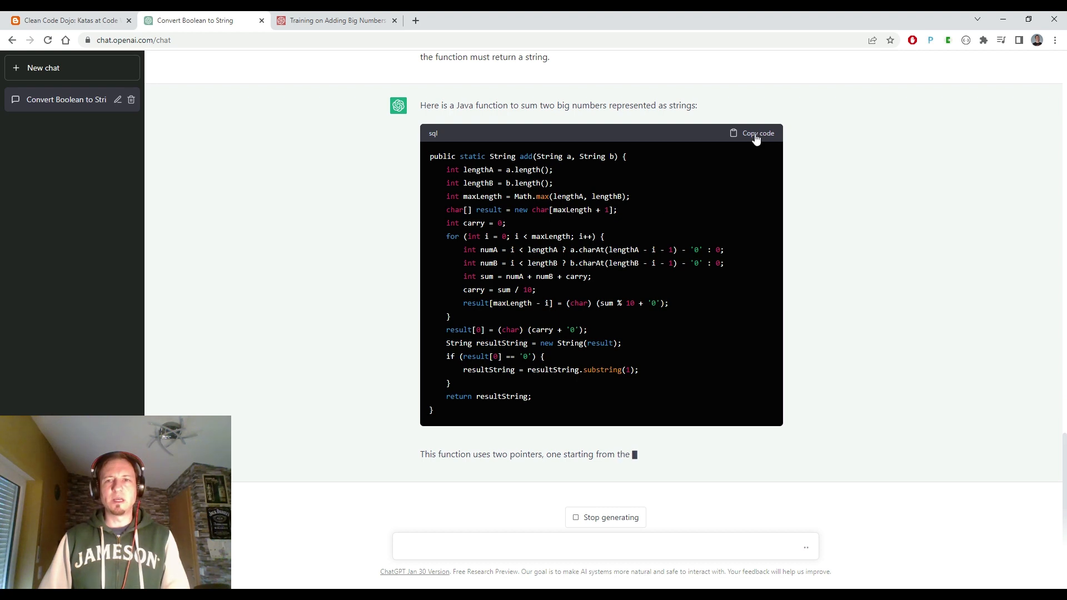
pyautogui.click(334, 20)
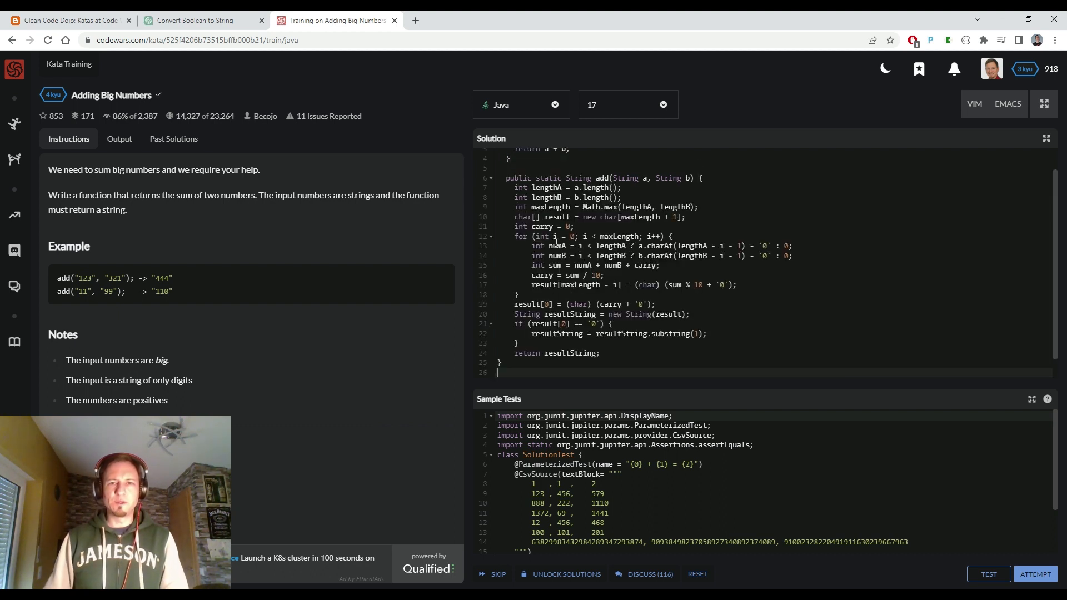
# Step: Test ChatGPT's add method, then highlight the expected sum in the failed random test
pyautogui.scroll(3)
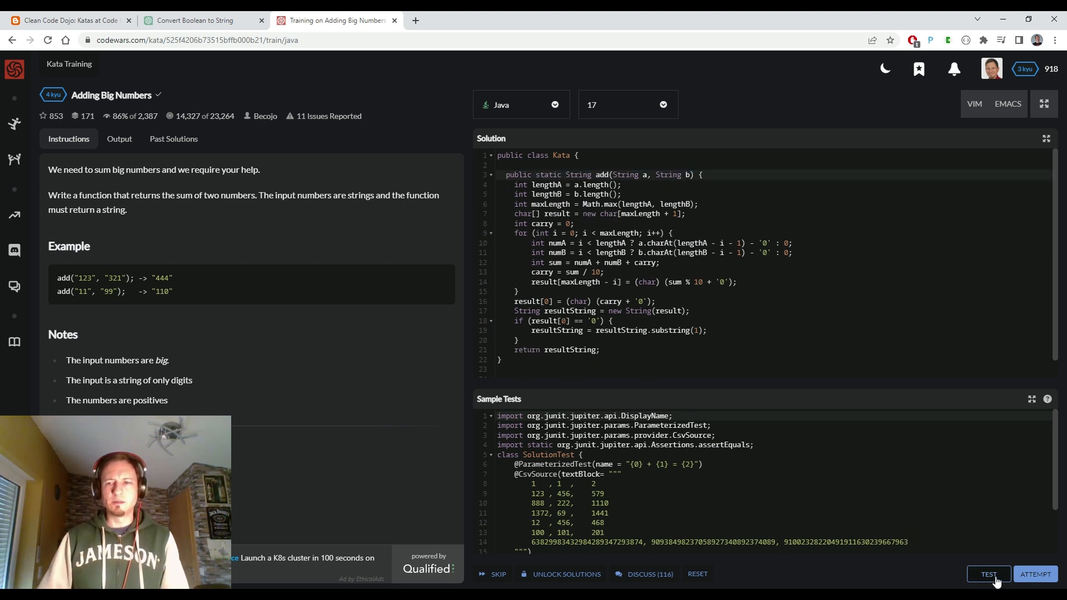
pyautogui.click(987, 573)
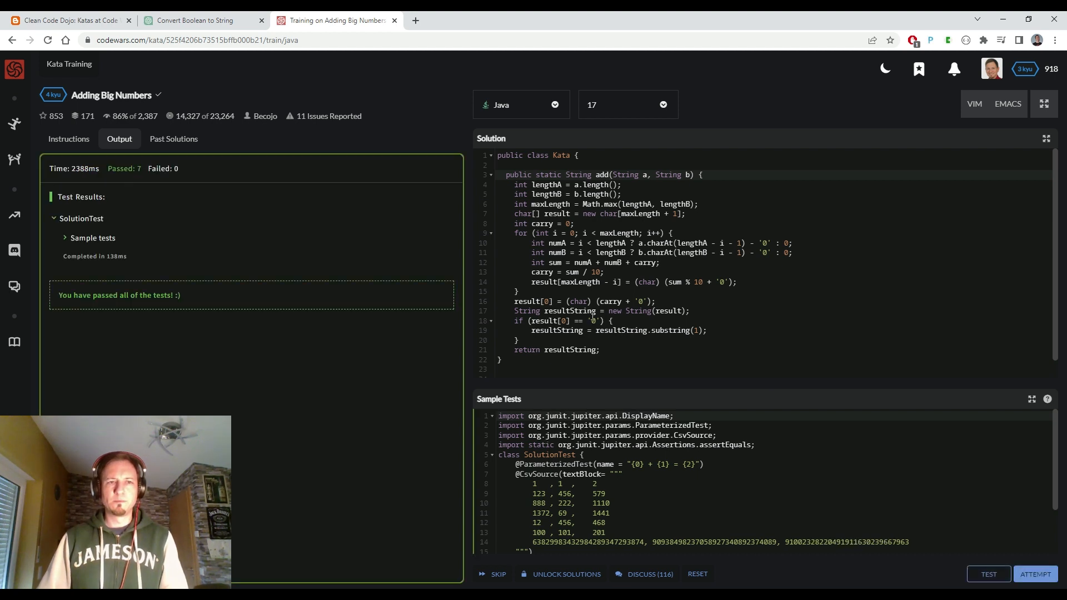
pyautogui.moveTo(304, 318)
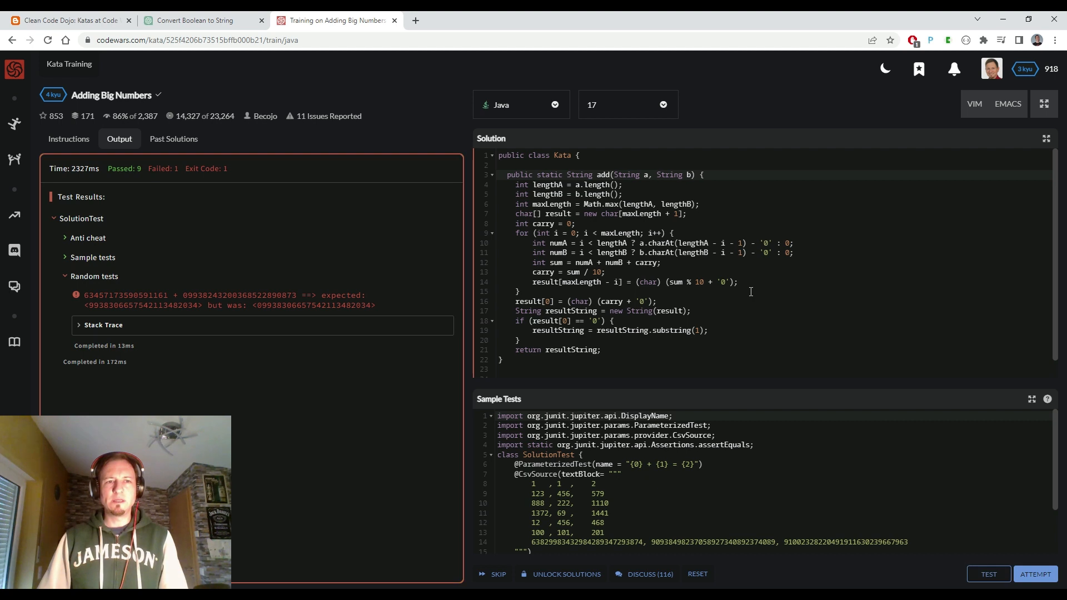
pyautogui.moveTo(313, 330)
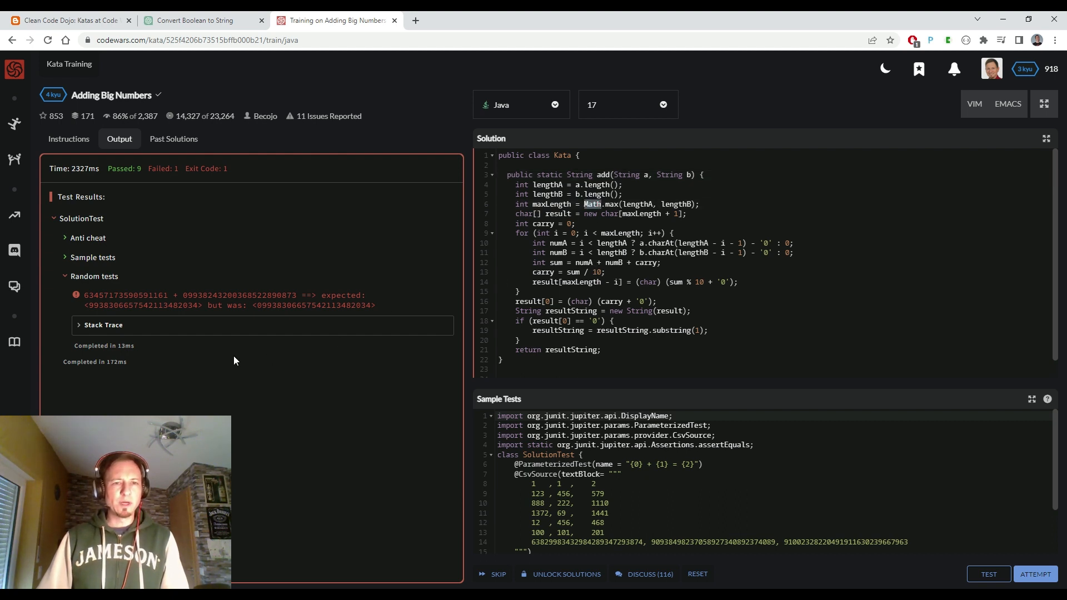
pyautogui.moveTo(144, 325)
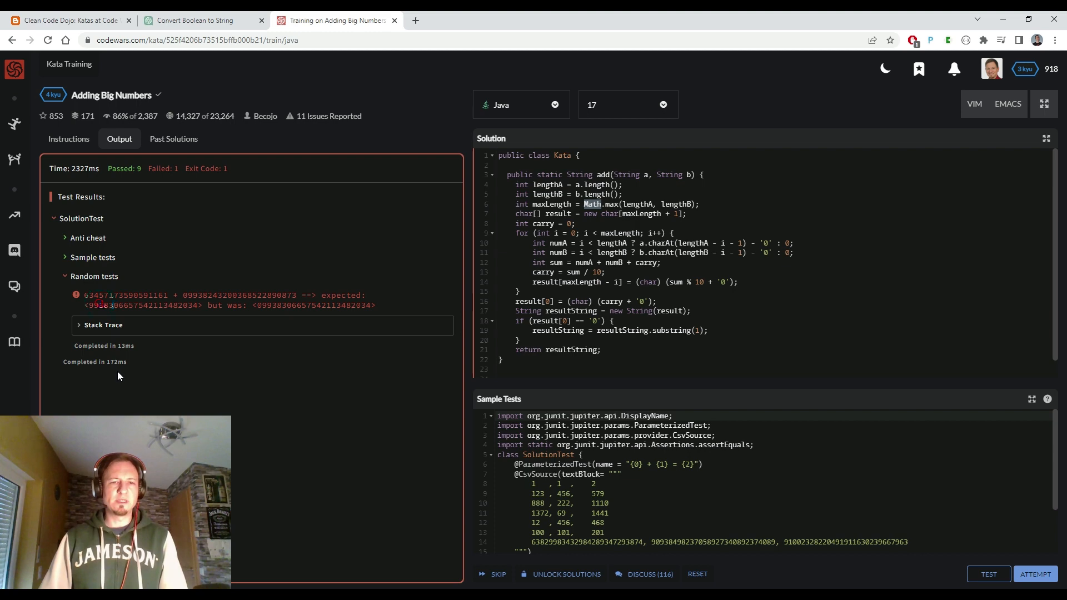
pyautogui.doubleClick(143, 305)
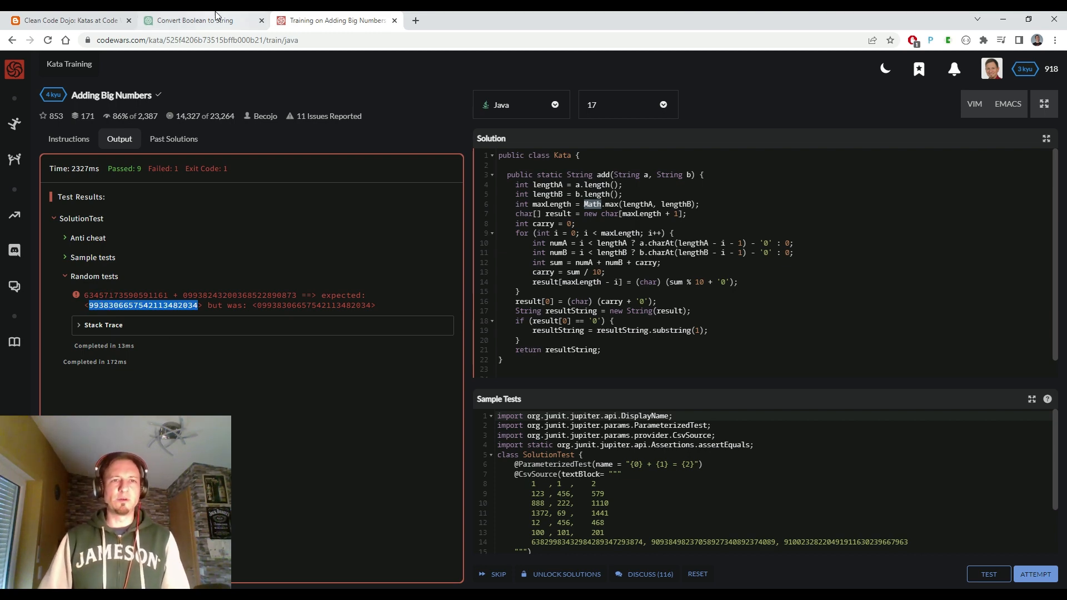
# Step: Ask ChatGPT to make sure the add result has no leading 0
pyautogui.click(194, 20)
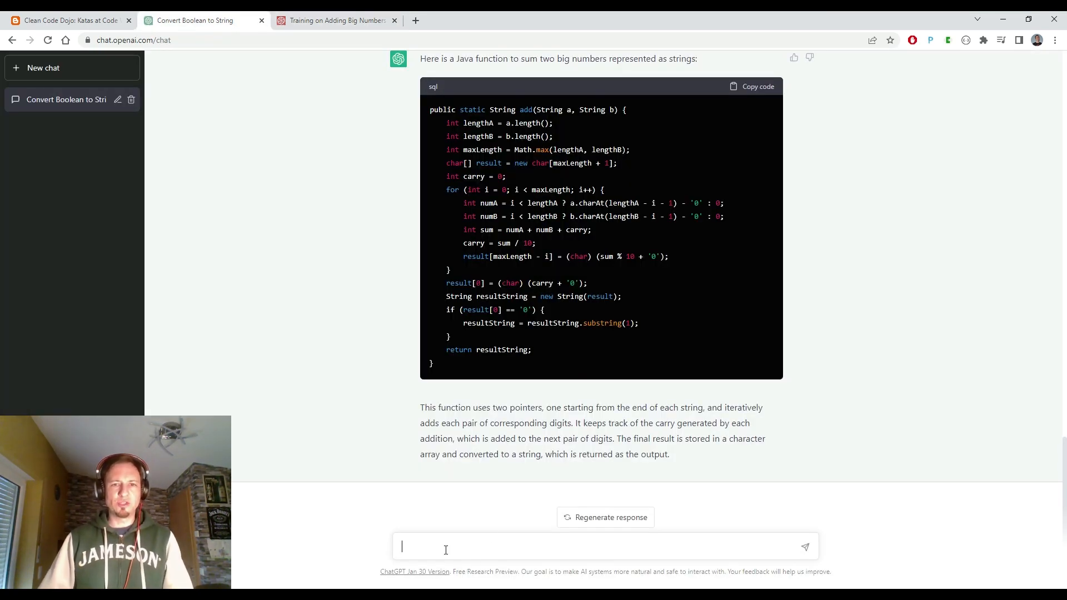
pyautogui.write('Make')
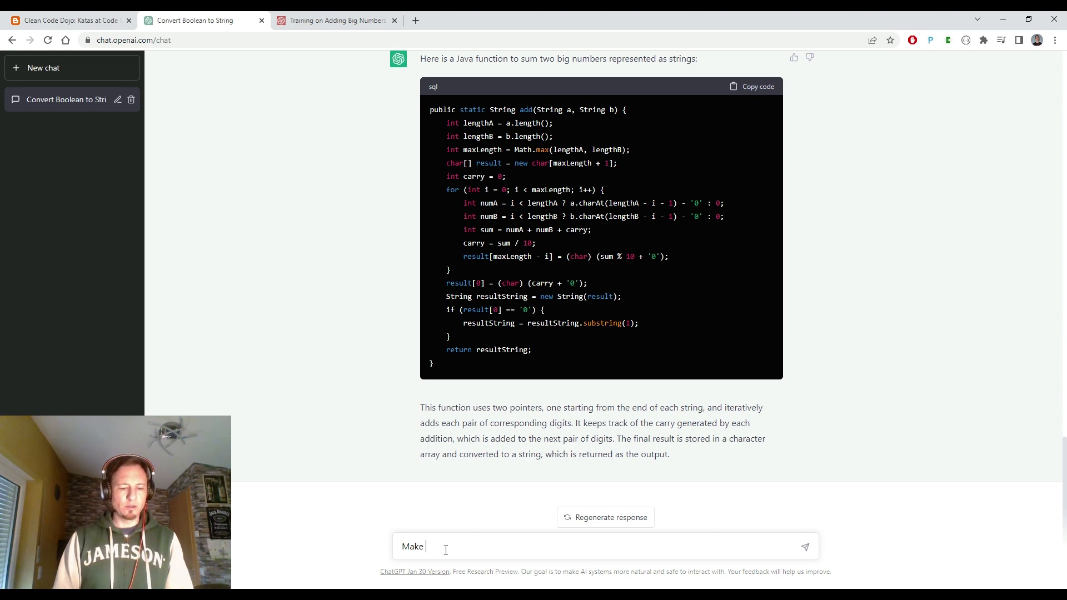
pyautogui.write('sure result has no')
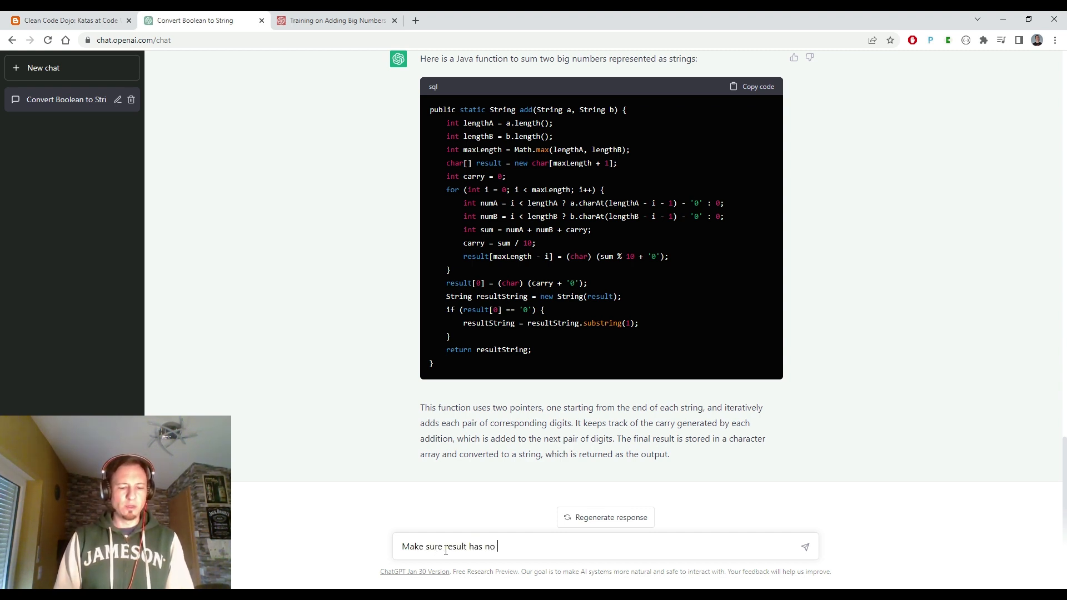
pyautogui.write('leading')
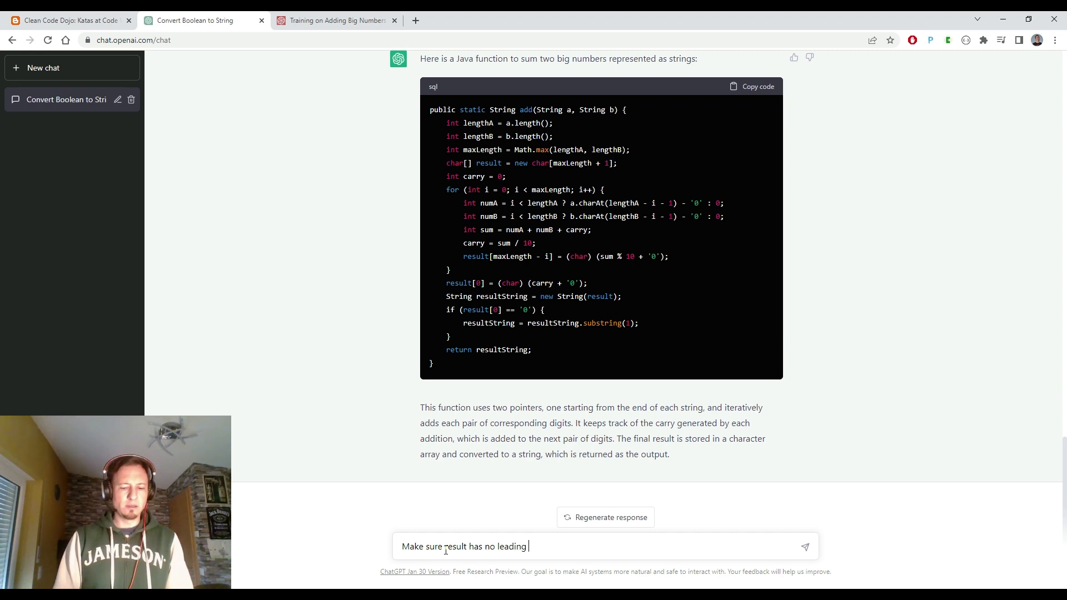
pyautogui.press('Return')
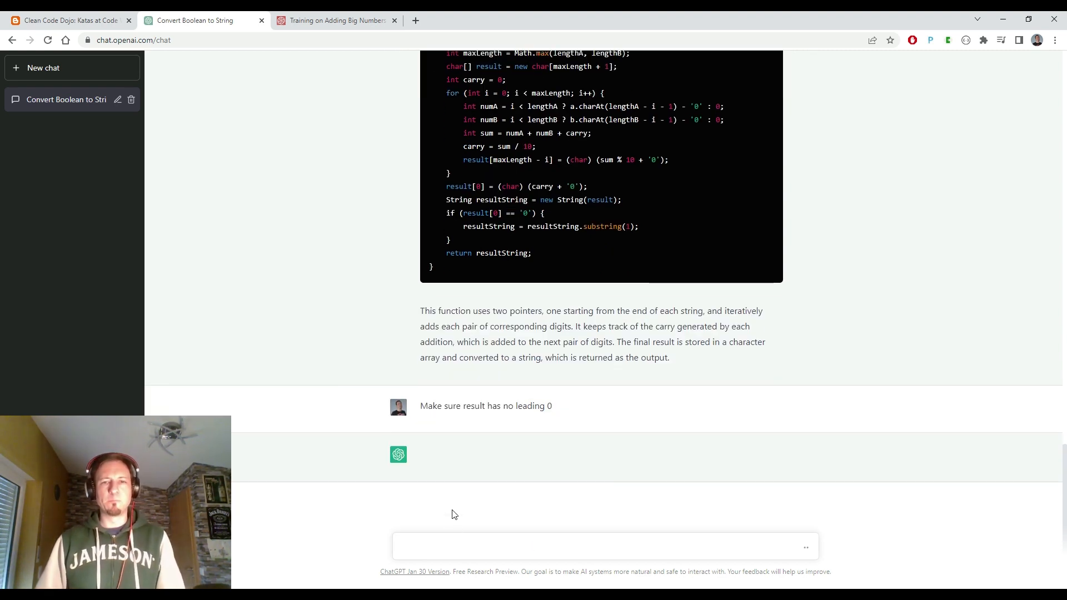
pyautogui.press('Return')
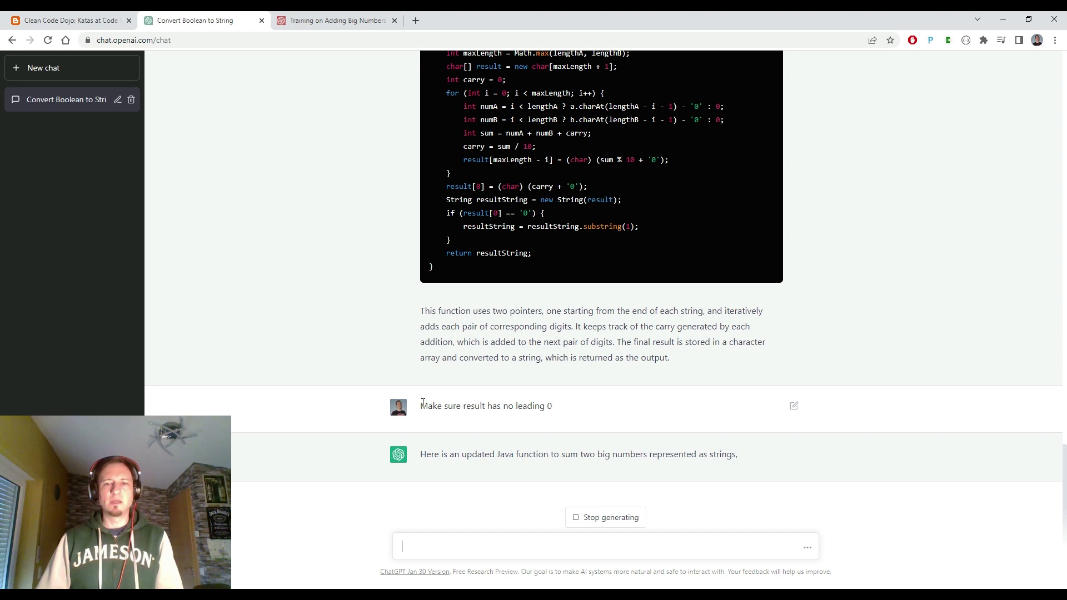
# Step: Copy the code of ChatGPT's revised Java add method
pyautogui.scroll(-3)
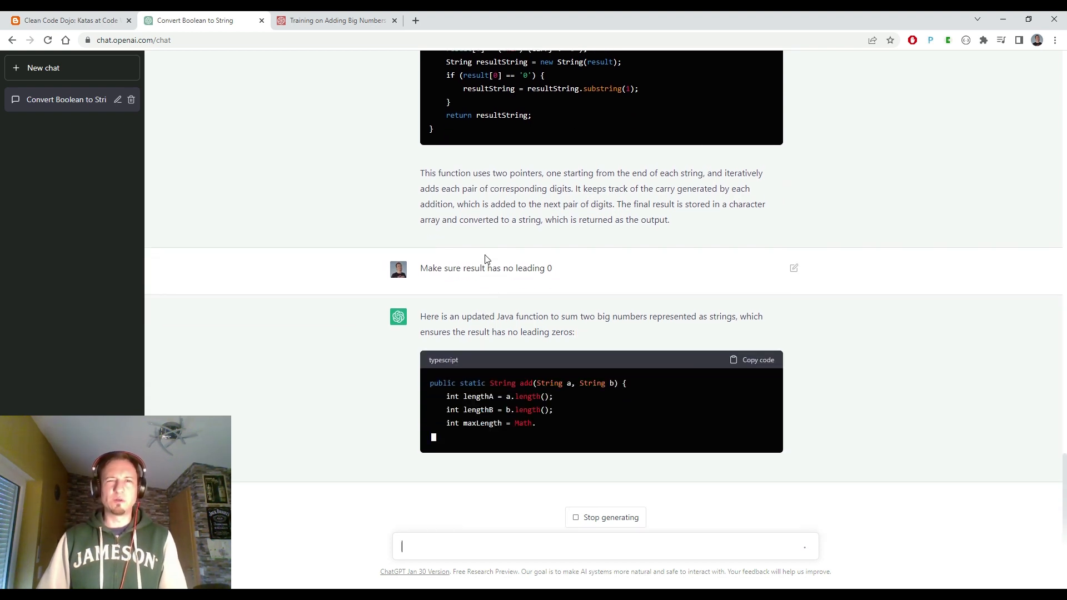
pyautogui.scroll(-3)
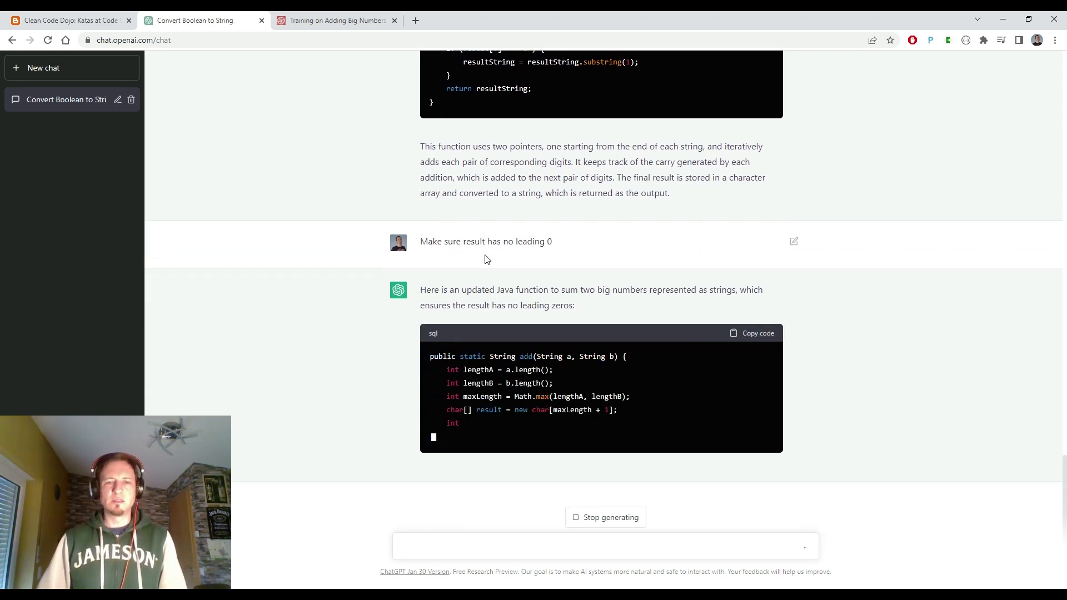
pyautogui.moveTo(488, 271)
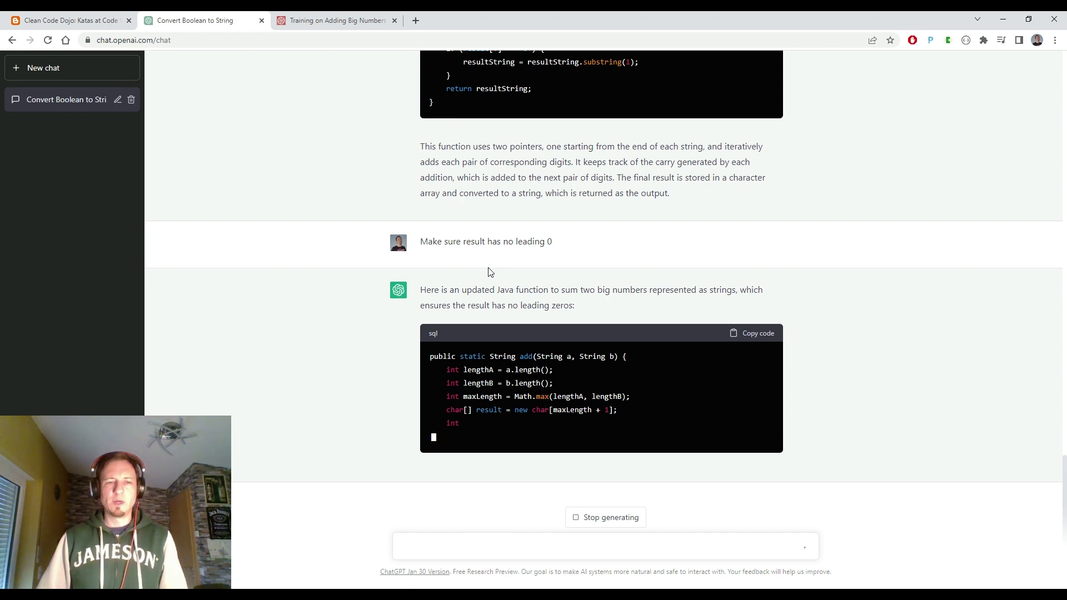
pyautogui.moveTo(558, 353)
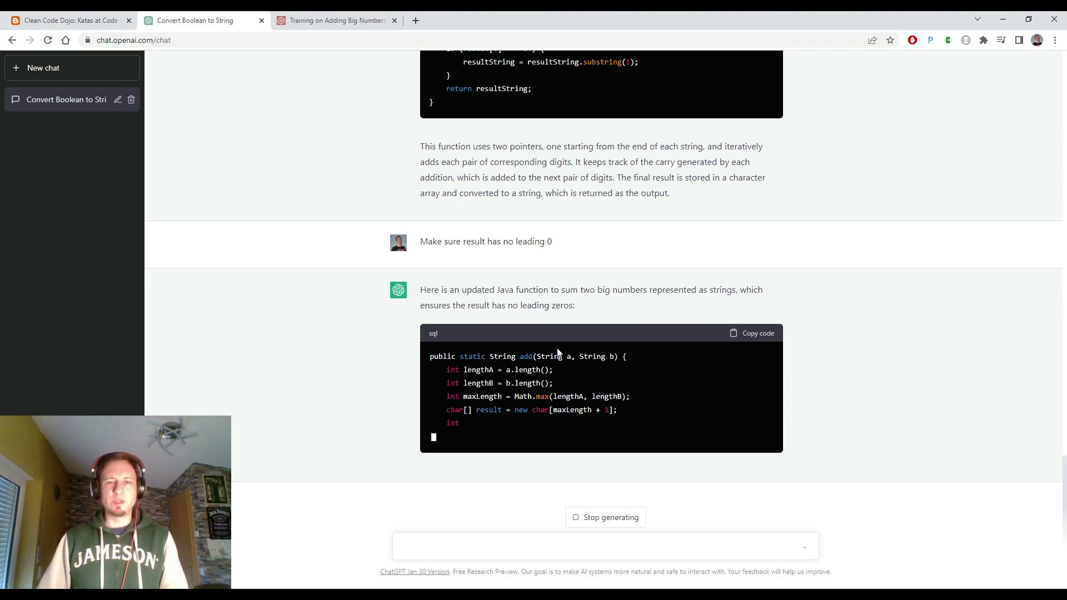
pyautogui.scroll(-3)
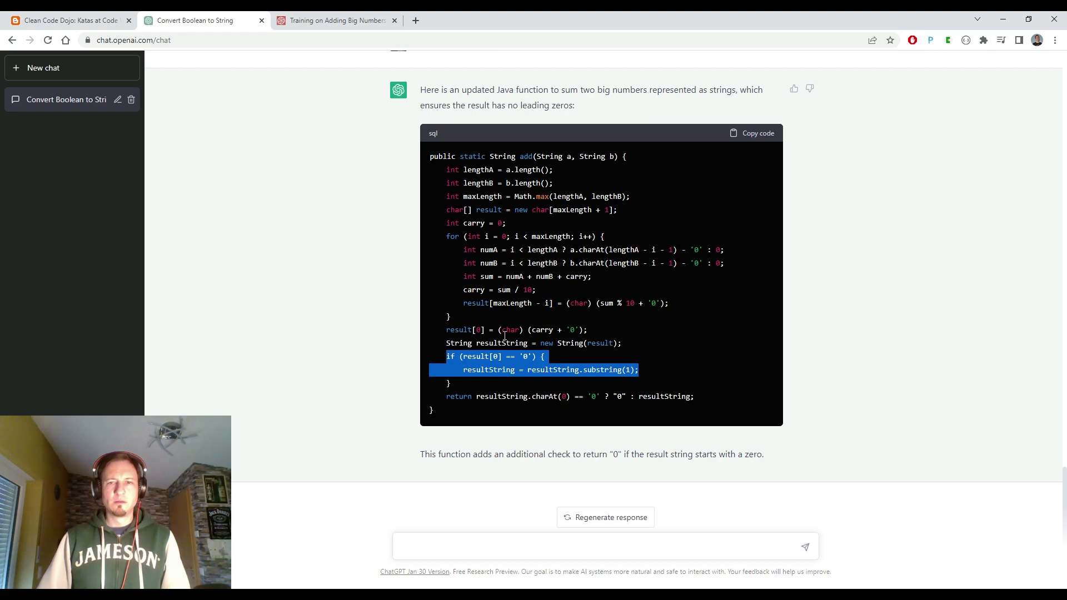
pyautogui.click(751, 132)
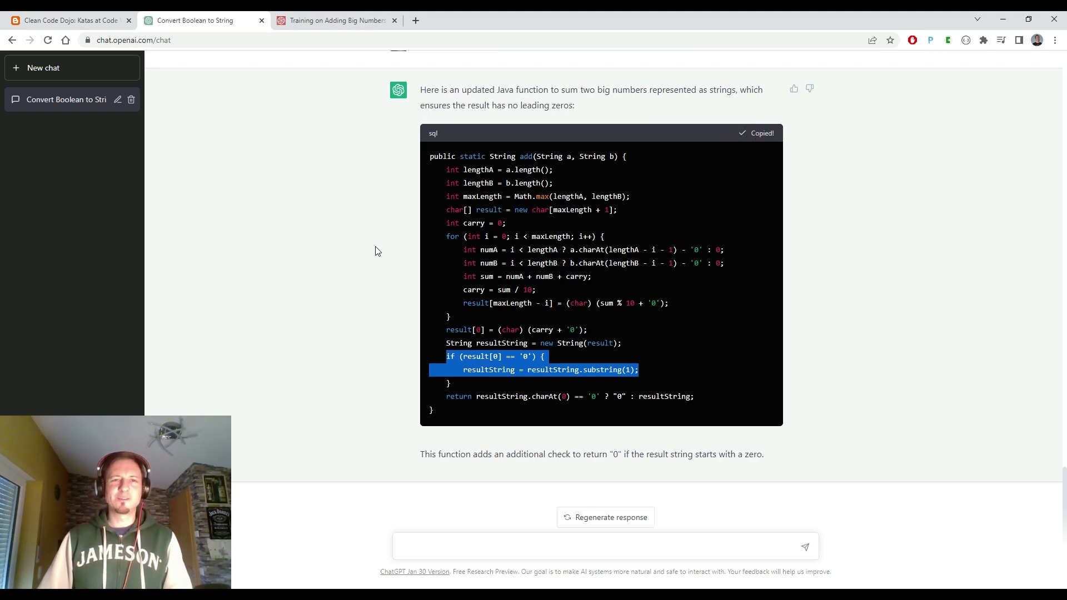
pyautogui.click(334, 20)
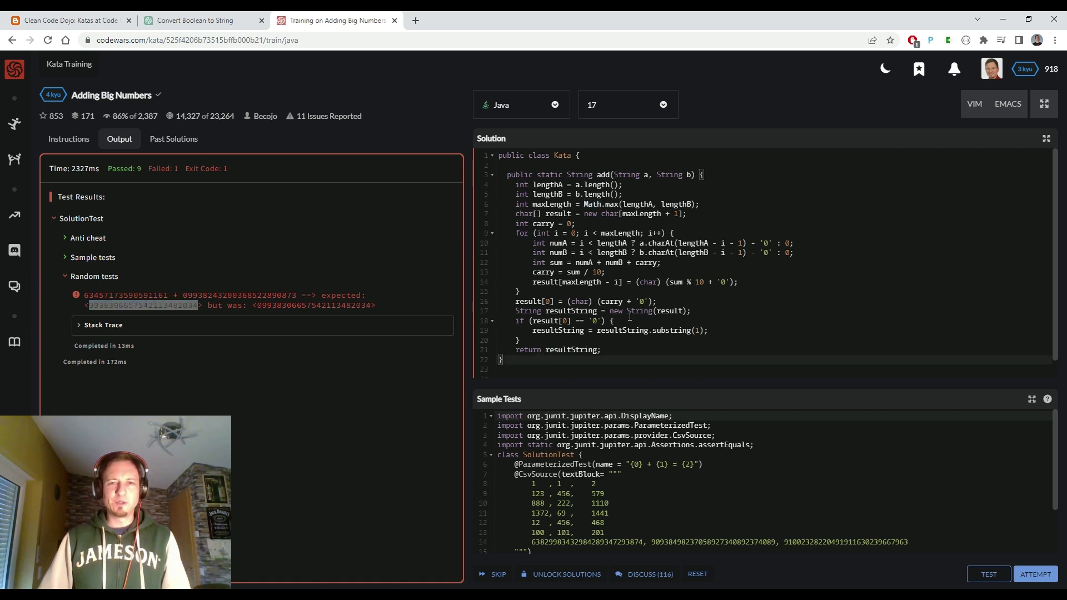
# Step: Replace the Solution editor code with the revised add method and rerun tests: 9 passed, 1 failed
pyautogui.click(491, 156)
pyautogui.write('.charAt(0) == \'0\' ? "0" : resultString')
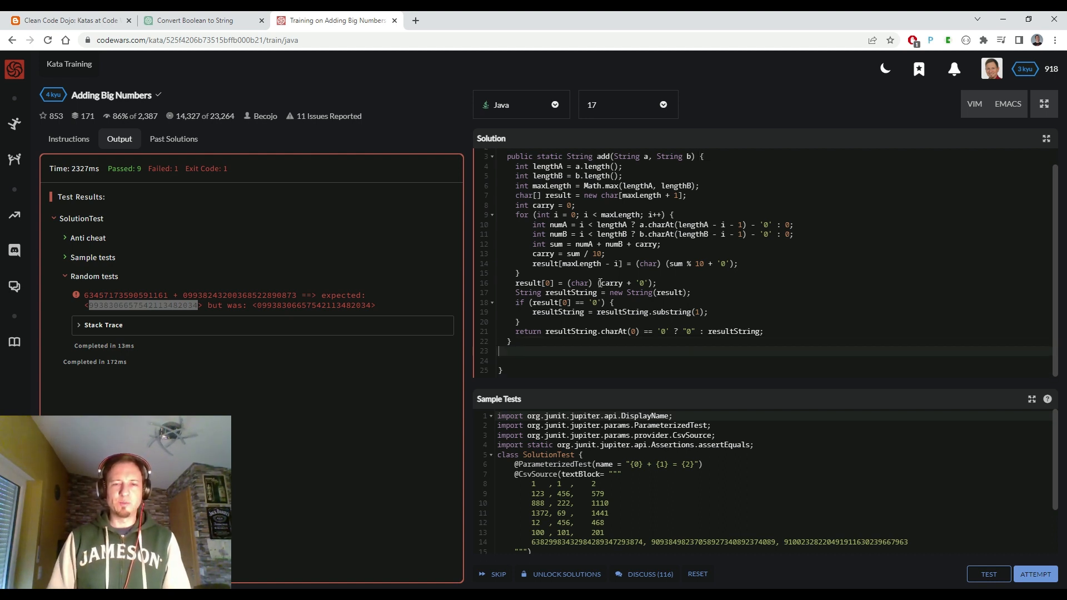
pyautogui.scroll(3)
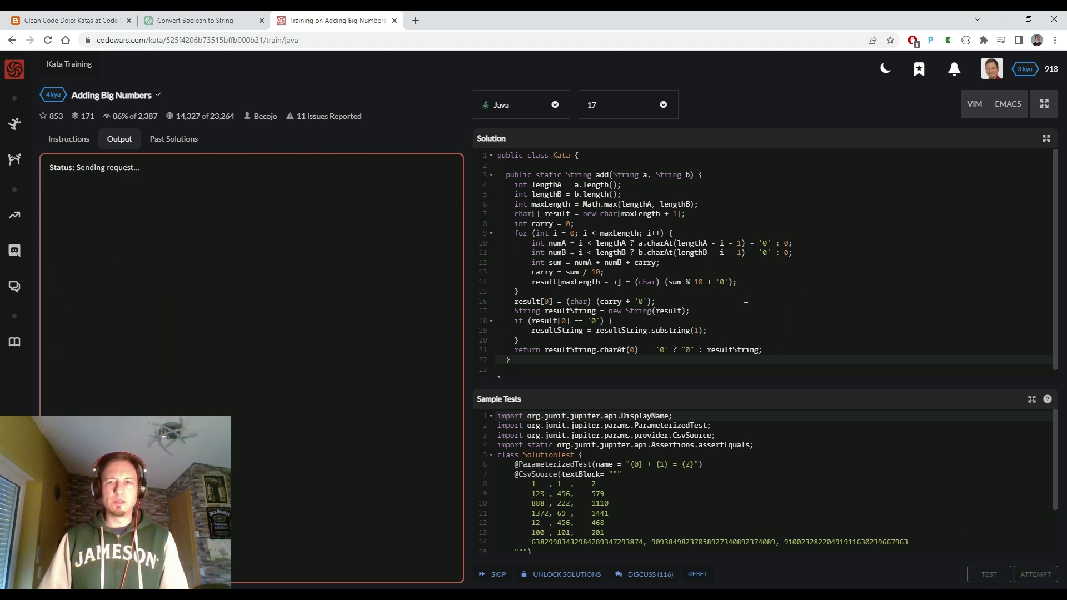
pyautogui.moveTo(742, 296)
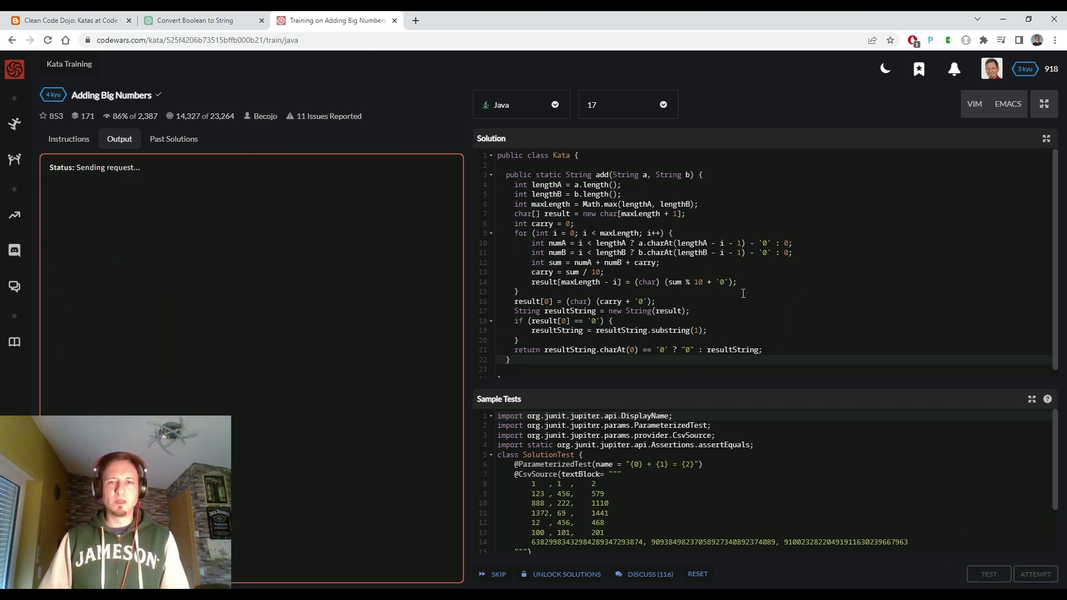
pyautogui.moveTo(713, 242)
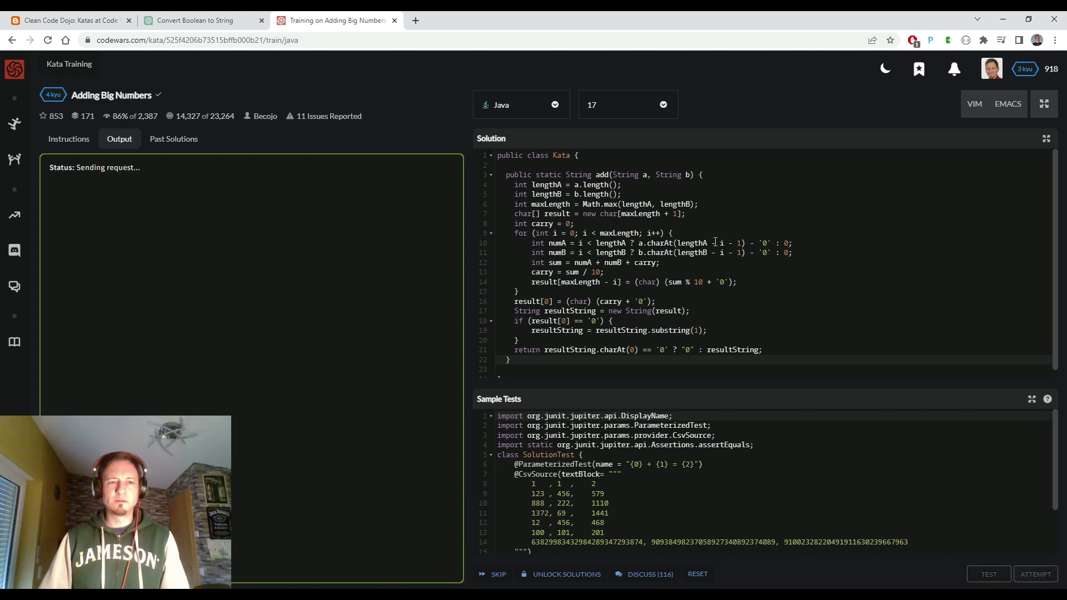
pyautogui.click(988, 574)
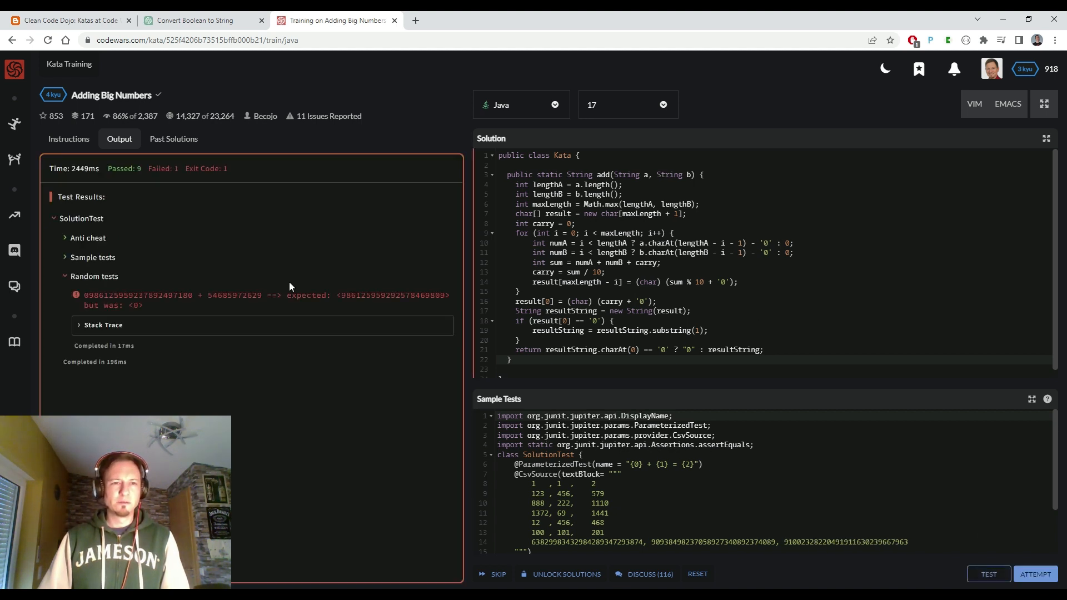
pyautogui.moveTo(268, 313)
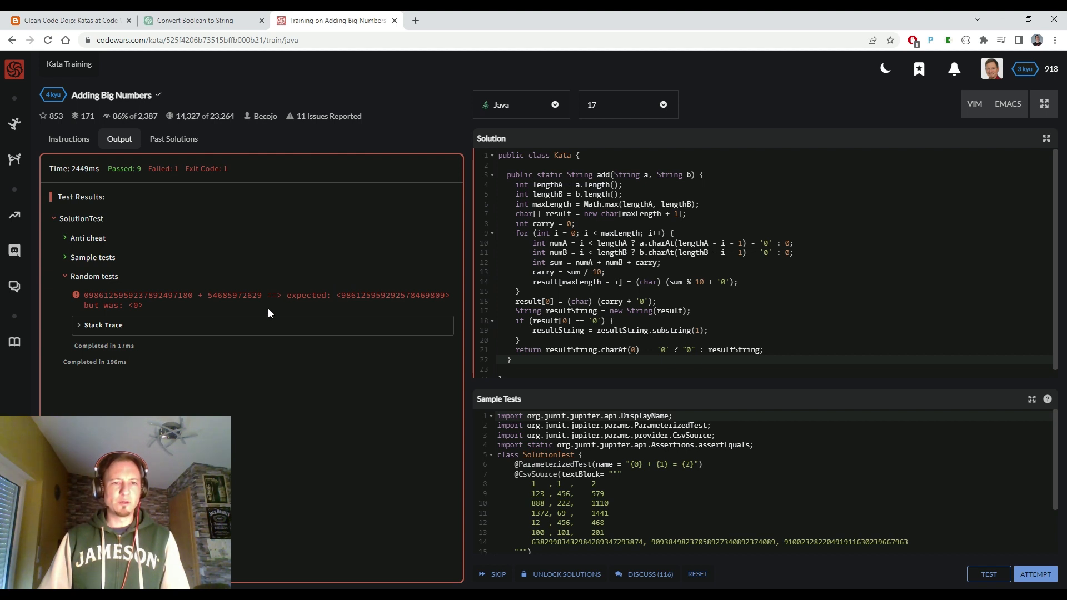
pyautogui.moveTo(321, 314)
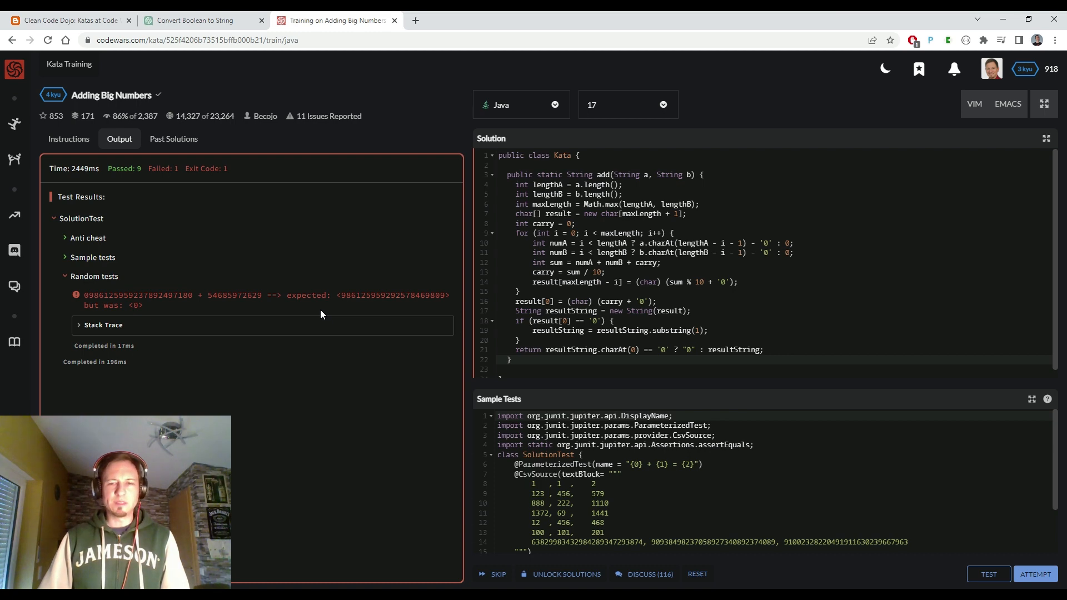
pyautogui.moveTo(312, 304)
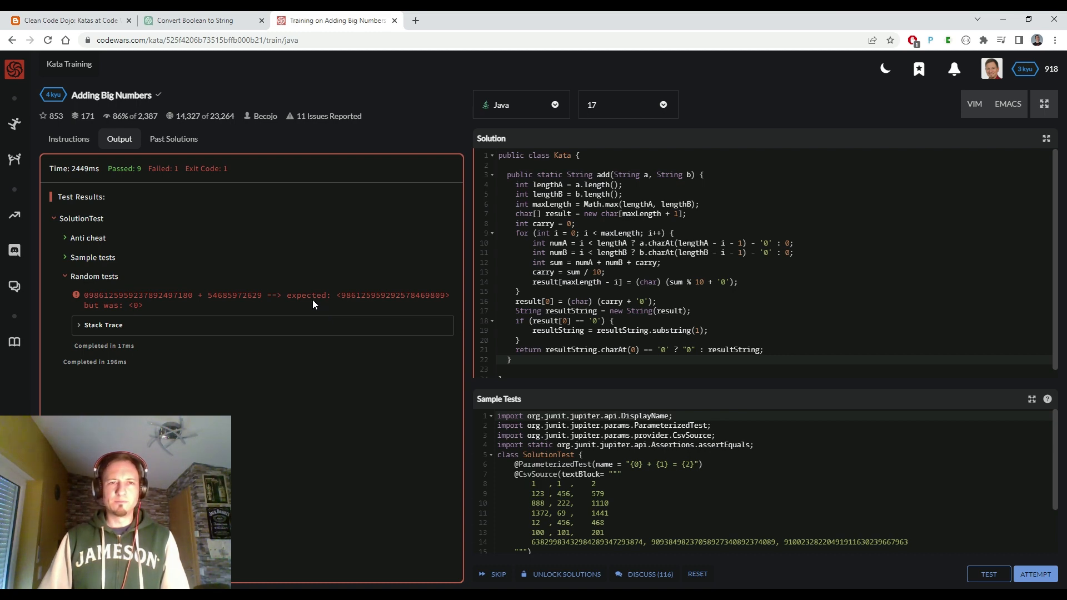
pyautogui.moveTo(197, 20)
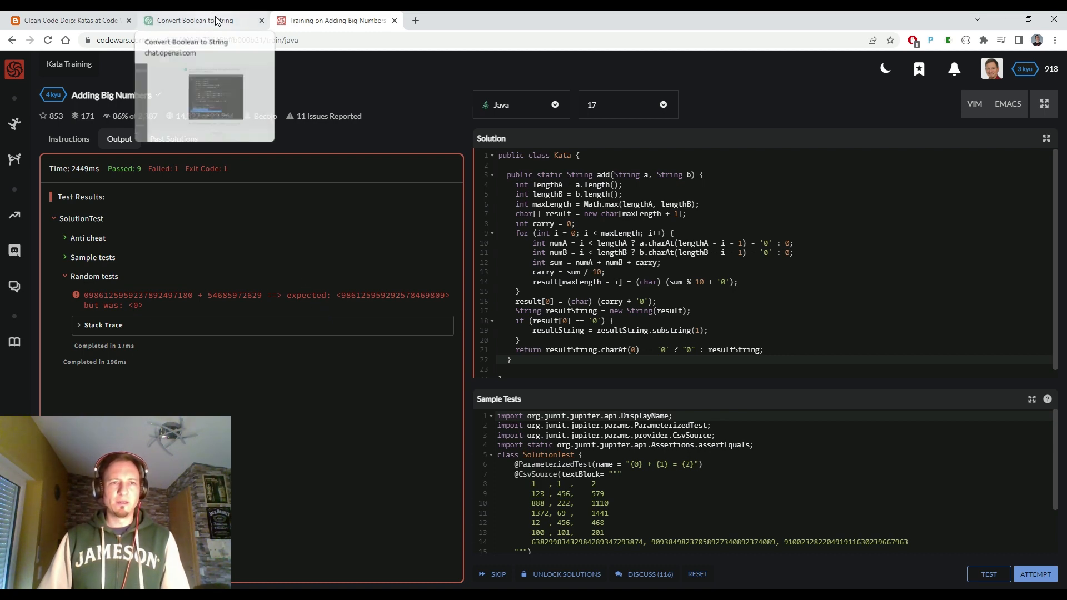
# Step: Write ChatGPT the complaint: 'Result is now wrong. Just the first leading 0…rest as calculated'
pyautogui.click(193, 20)
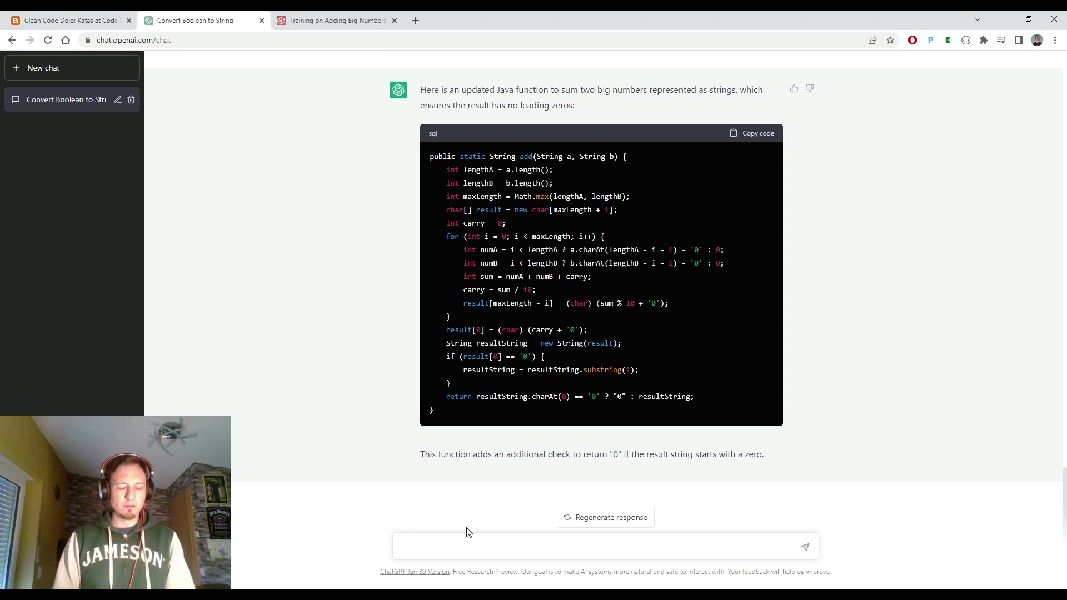
pyautogui.write('Result')
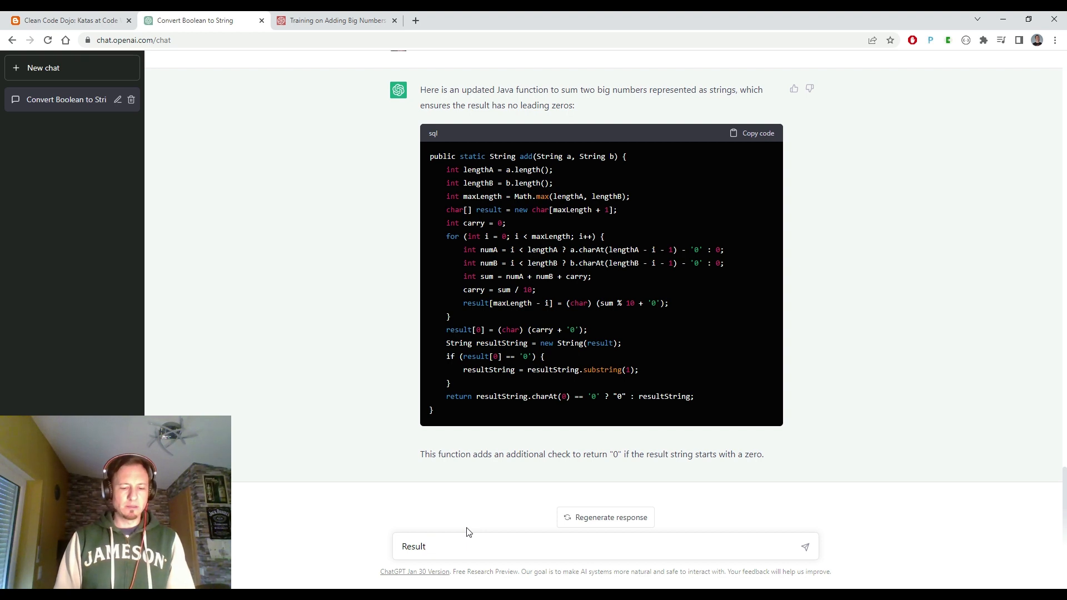
pyautogui.write('is now')
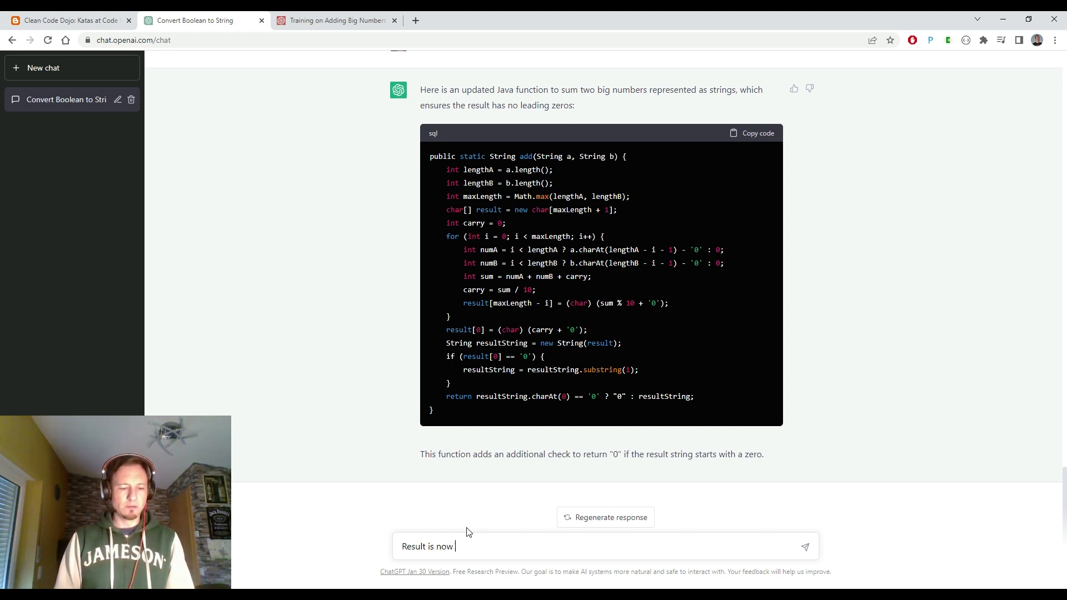
pyautogui.write('wrong.')
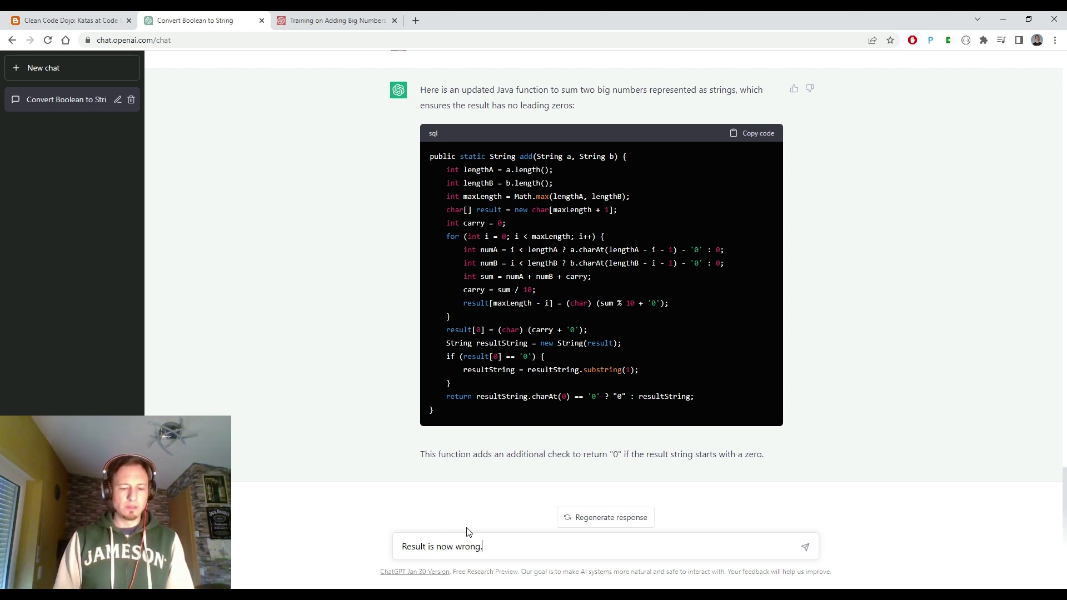
pyautogui.write('Just')
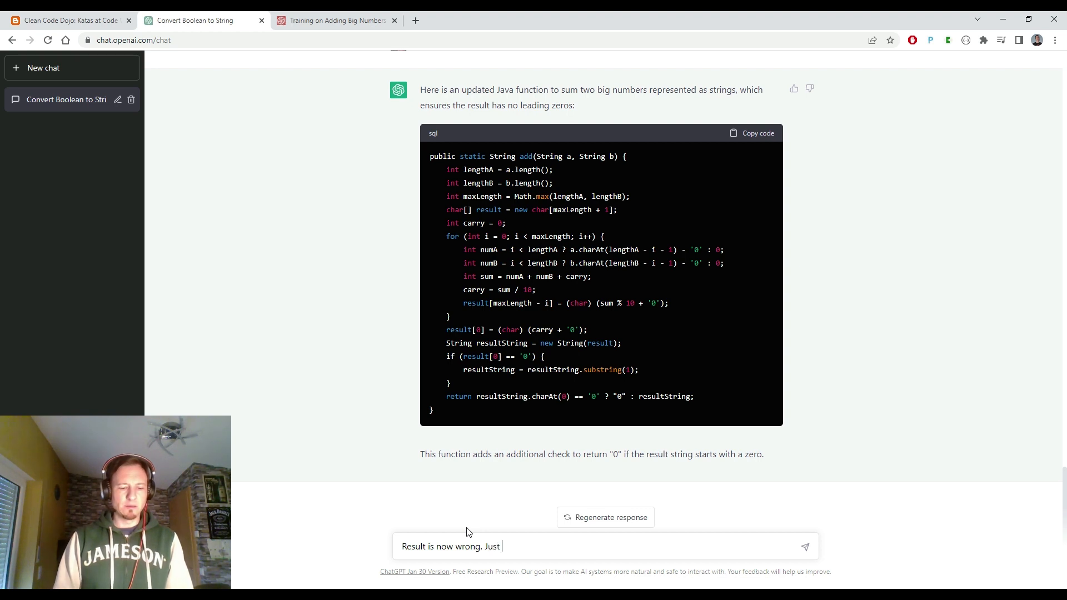
pyautogui.write('the first')
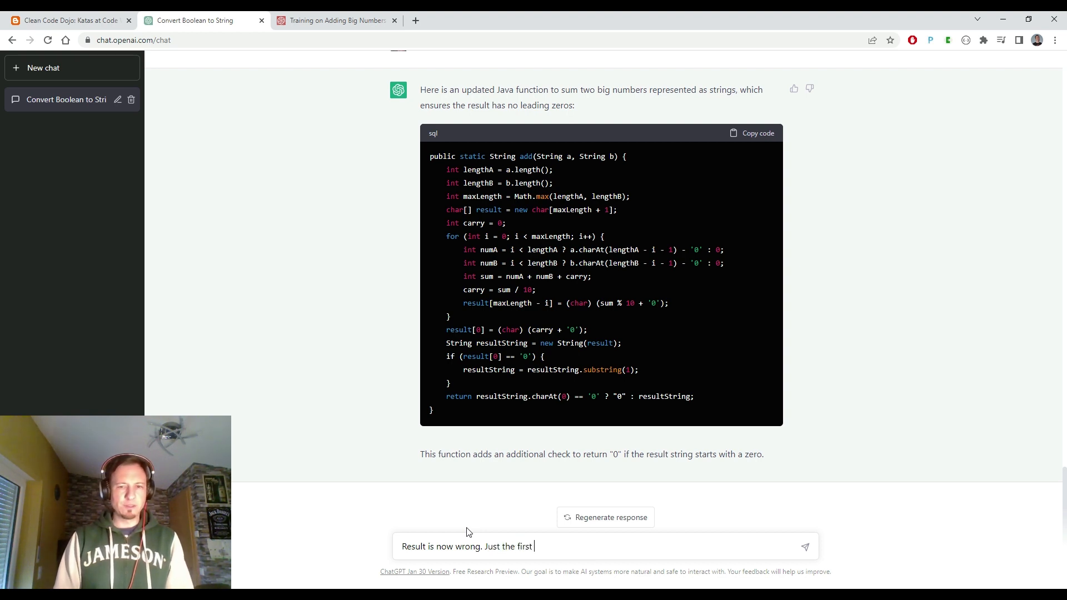
pyautogui.write('leading')
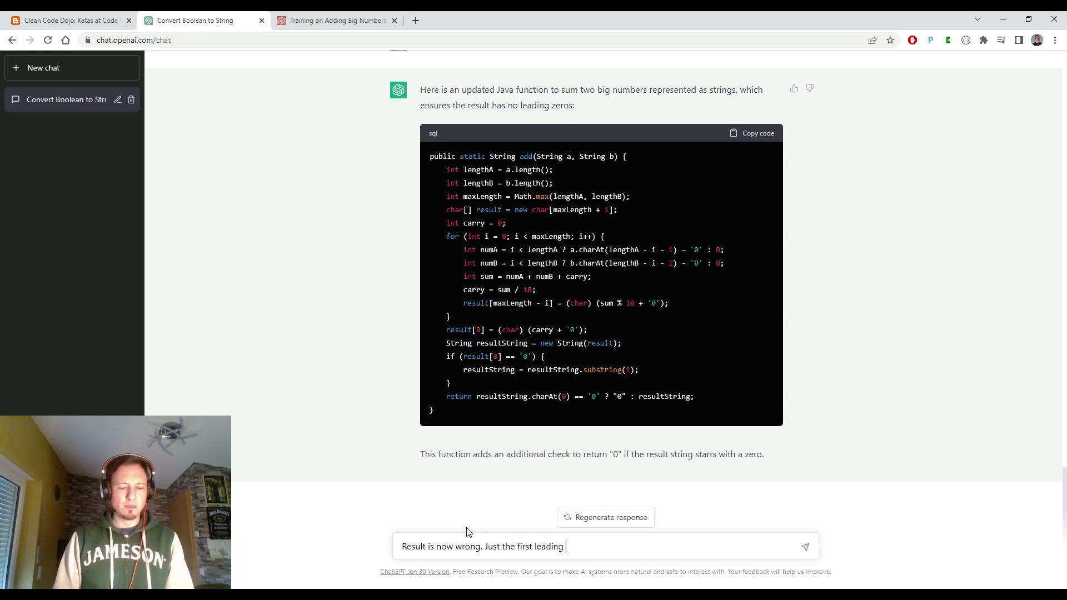
pyautogui.write('0 in the')
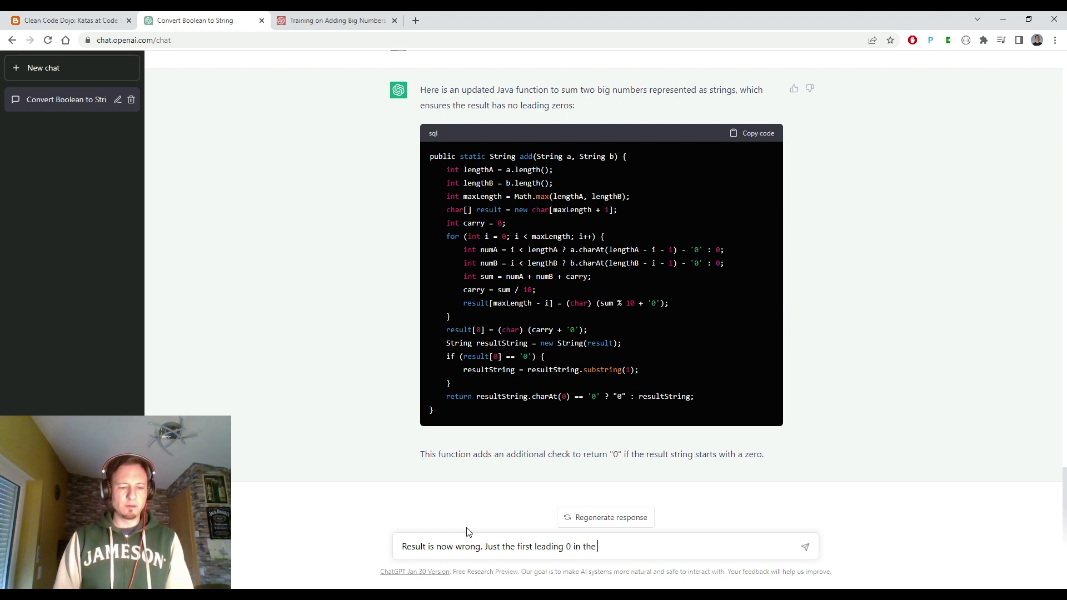
pyautogui.write('result shall be removed. The')
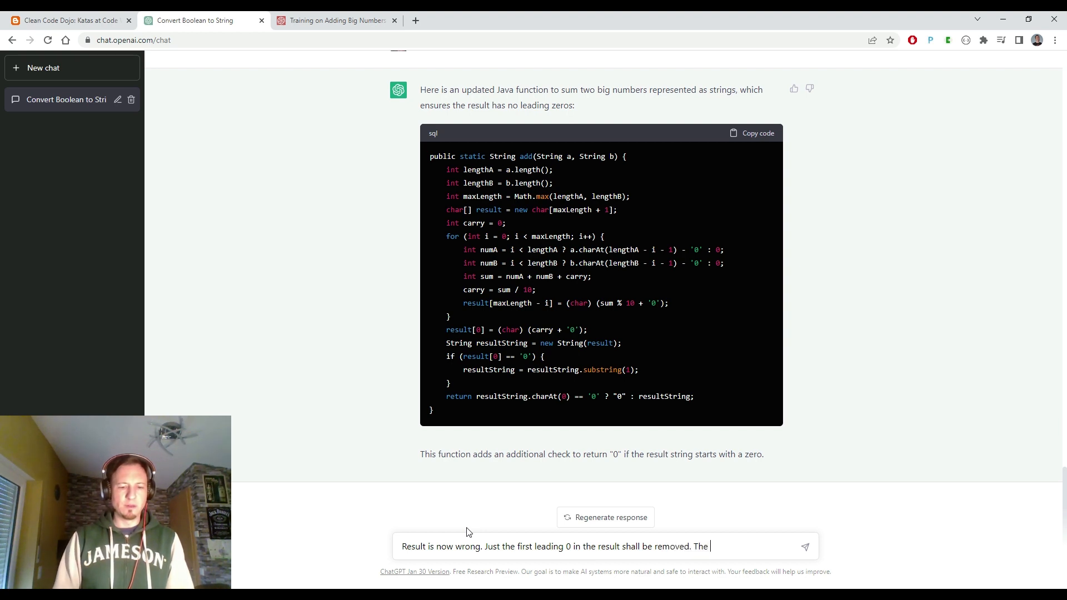
pyautogui.write('rest of the result shall')
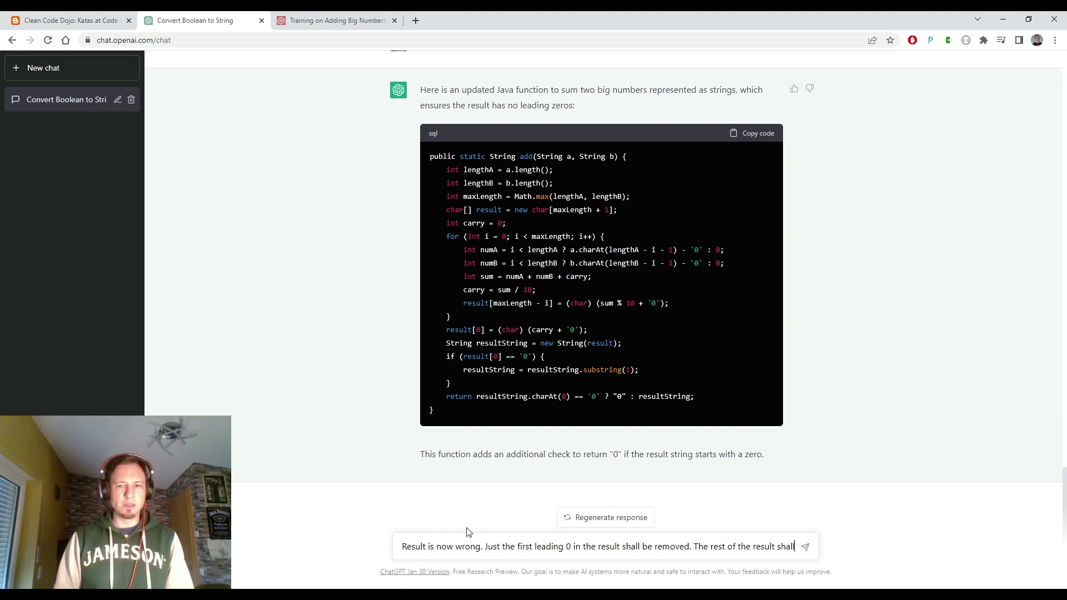
pyautogui.write('be as cal')
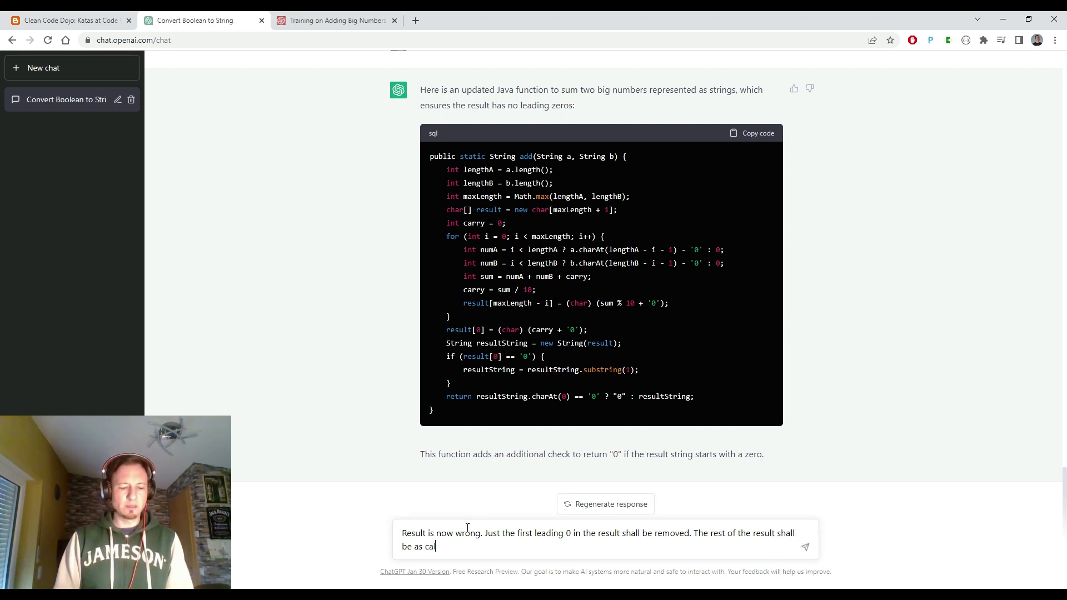
pyautogui.write('culated')
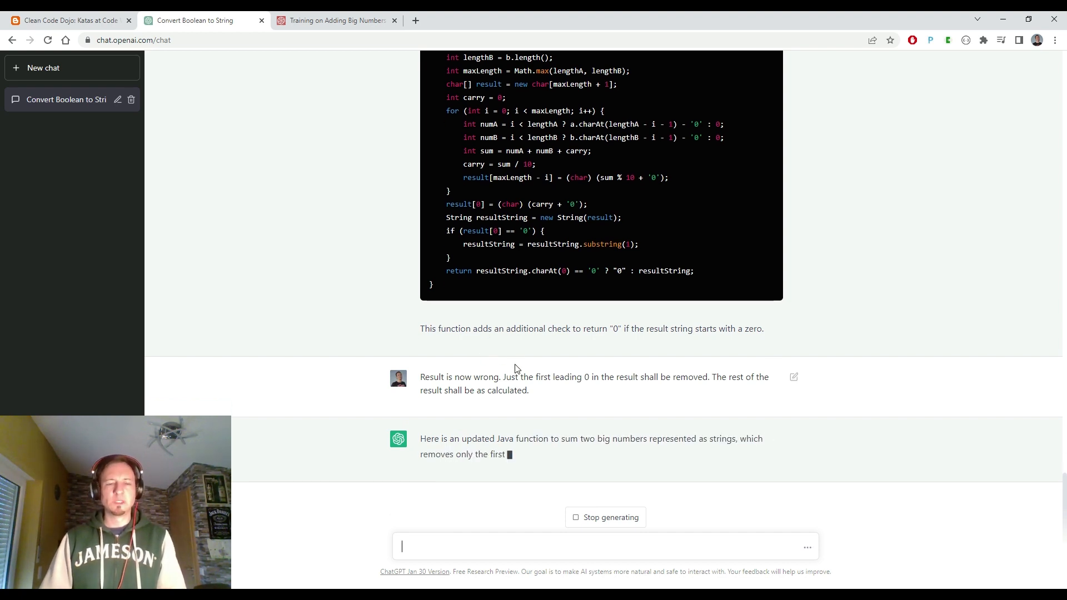
pyautogui.moveTo(555, 409)
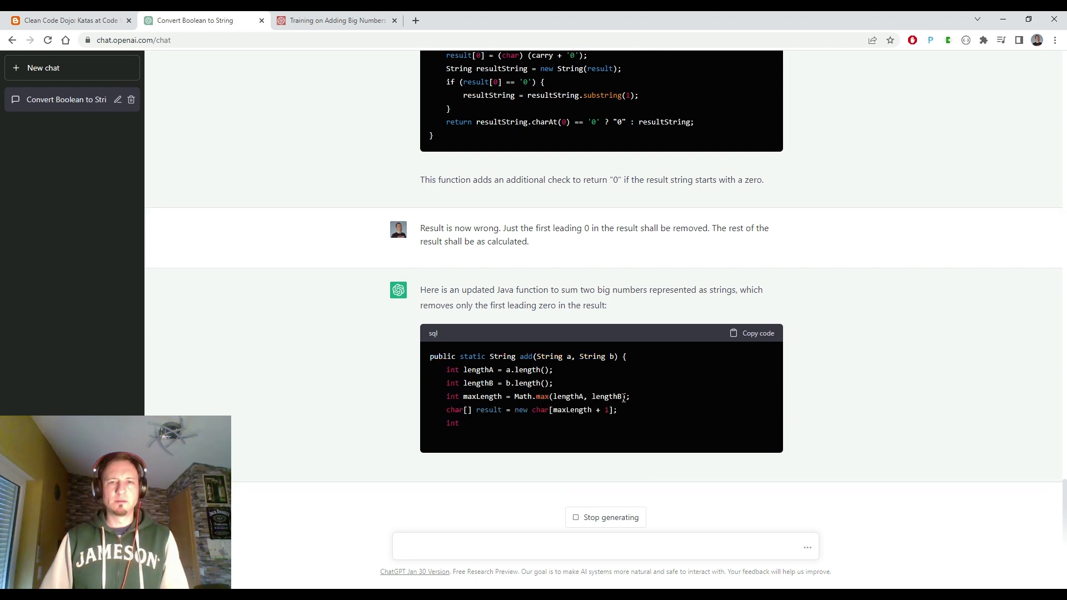
pyautogui.moveTo(533, 181)
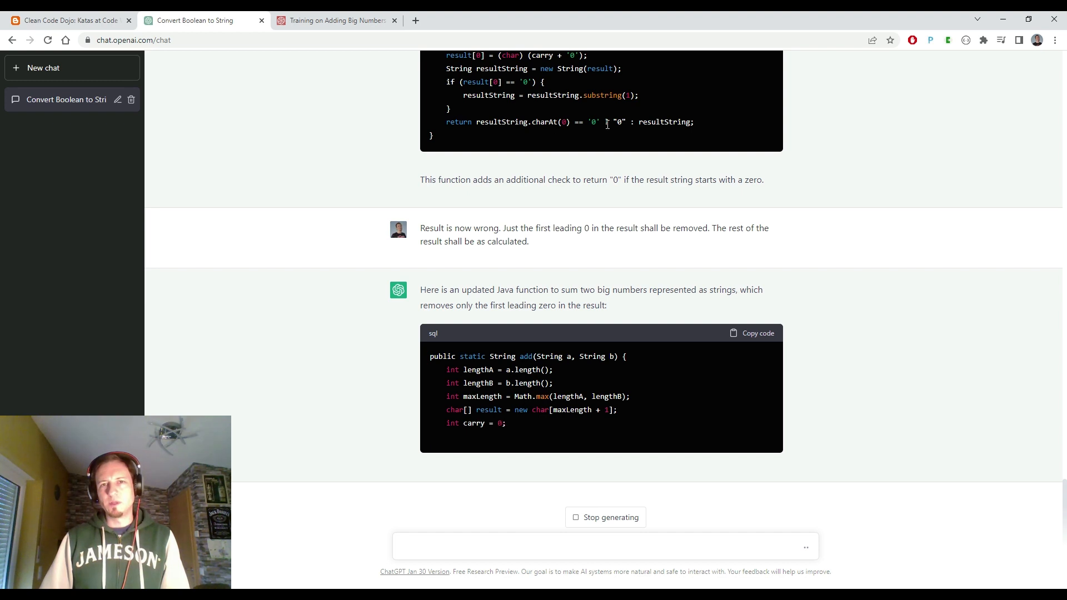
# Step: Review the new reply and copy its indexOfFirstNonZero add method code
pyautogui.scroll(-3)
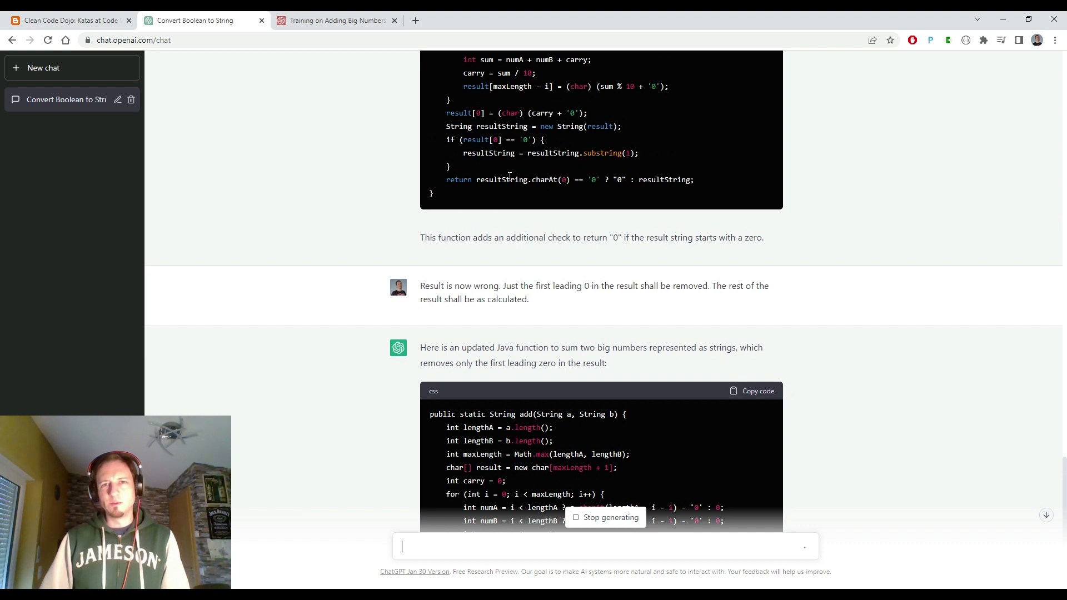
pyautogui.doubleClick(523, 180)
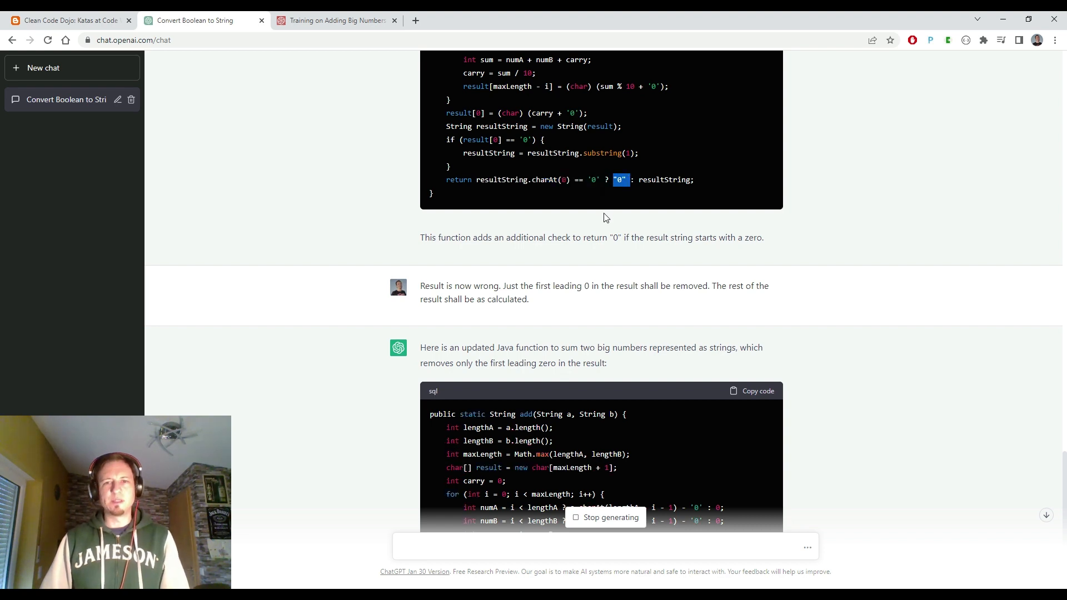
pyautogui.moveTo(591, 218)
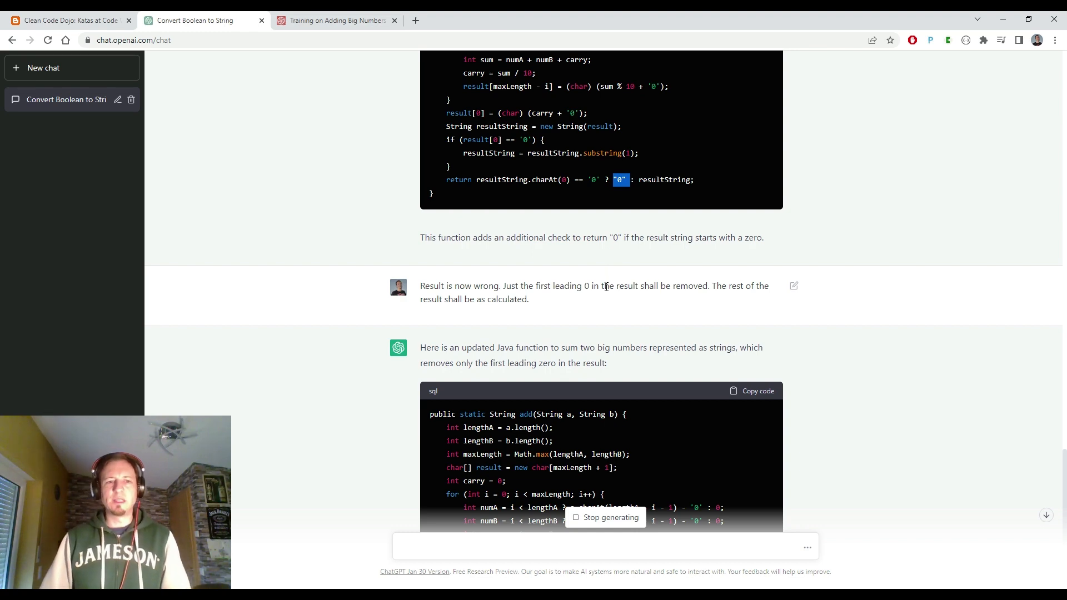
pyautogui.moveTo(591, 312)
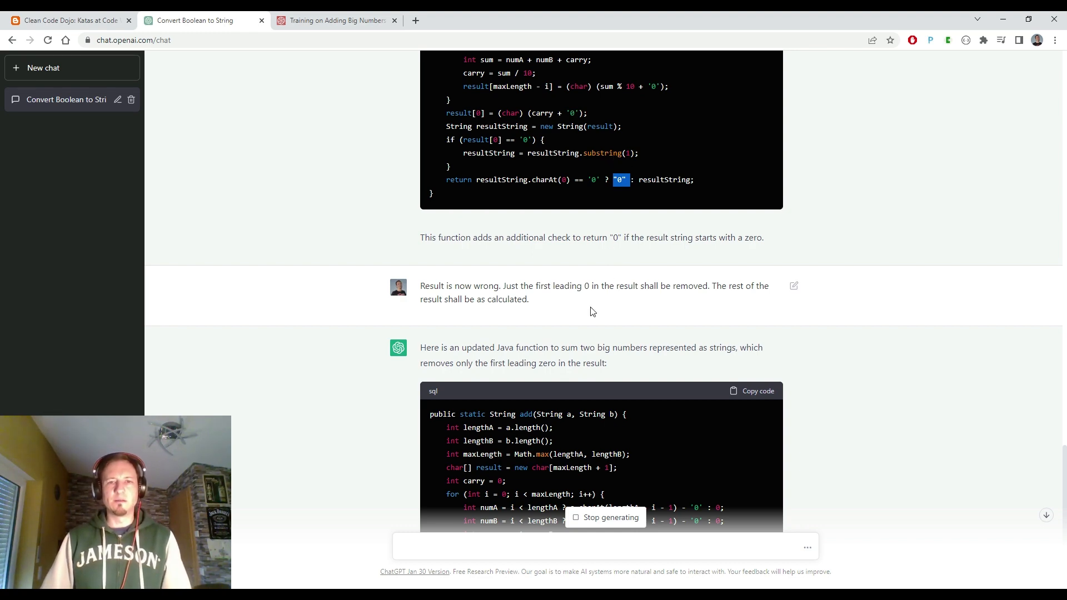
pyautogui.scroll(-3)
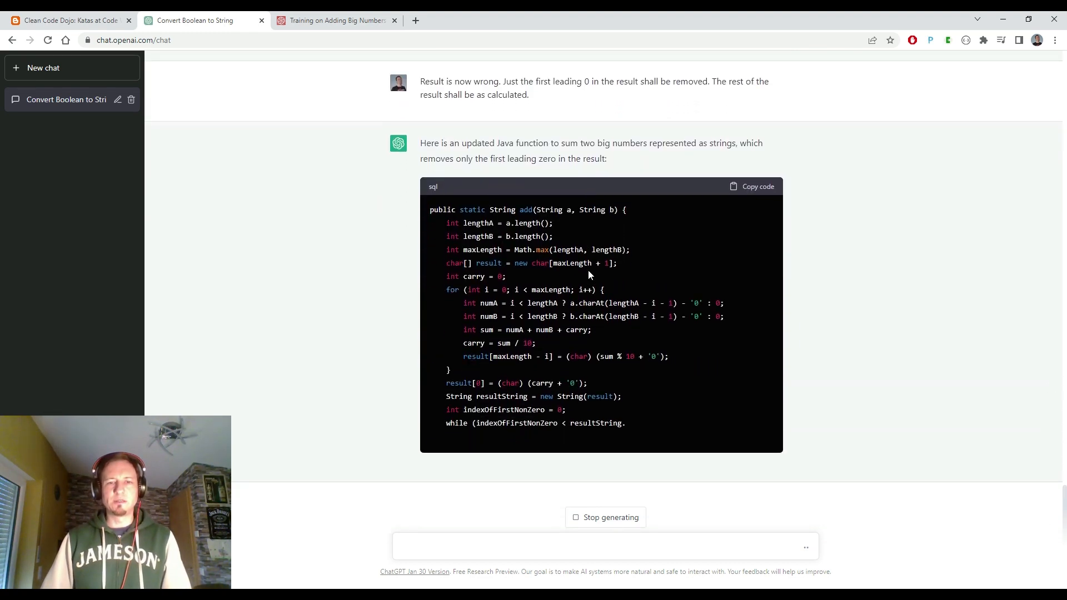
pyautogui.scroll(-3)
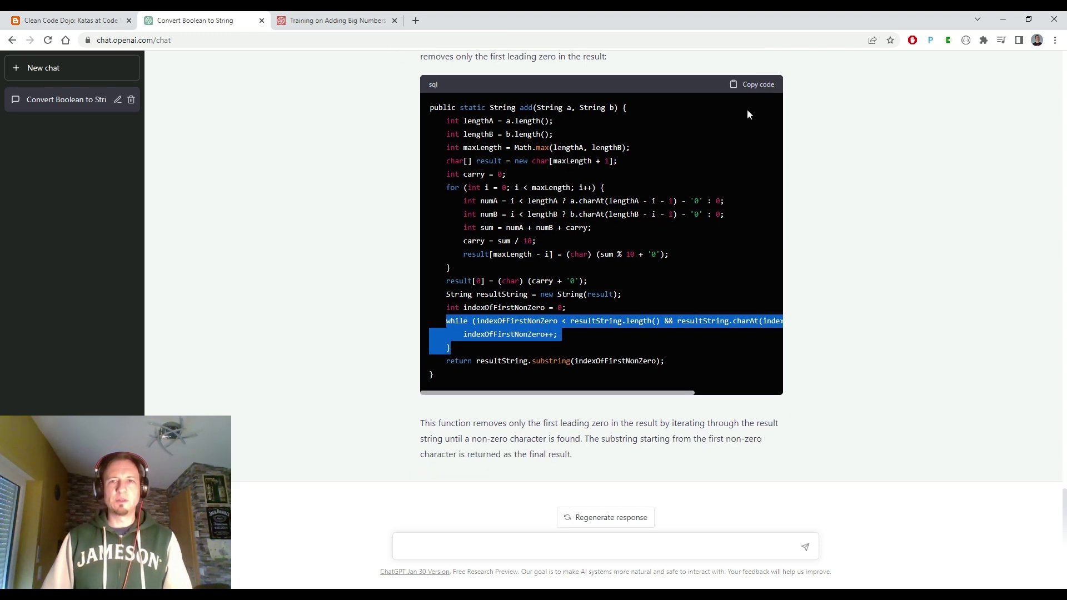
pyautogui.click(751, 84)
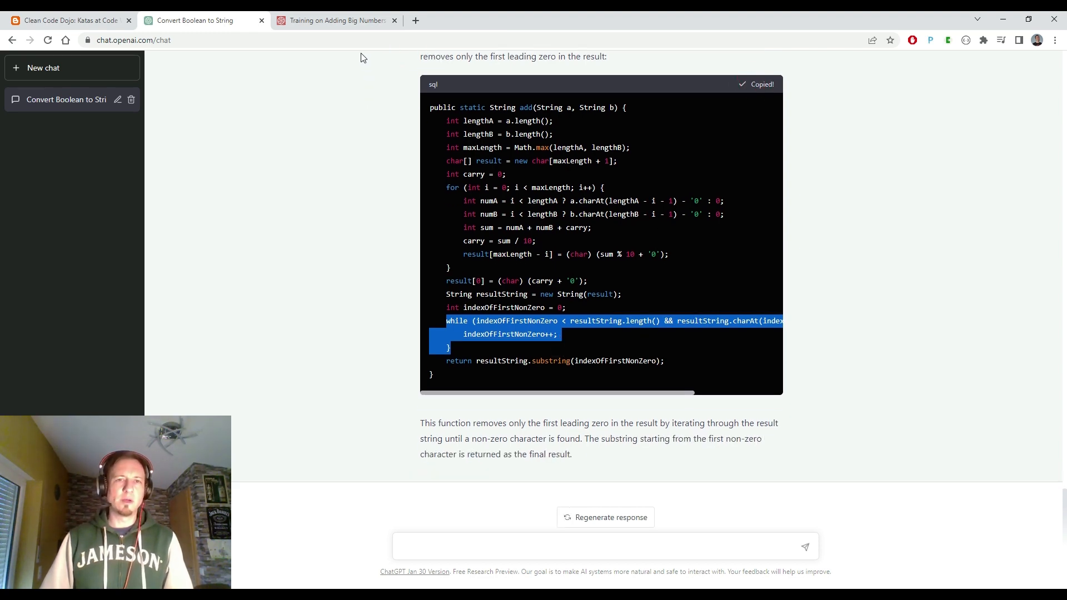
# Step: Attempt the indexOfFirstNonZero solution, pass all 10 tests, submit, and view community solutions
pyautogui.click(334, 20)
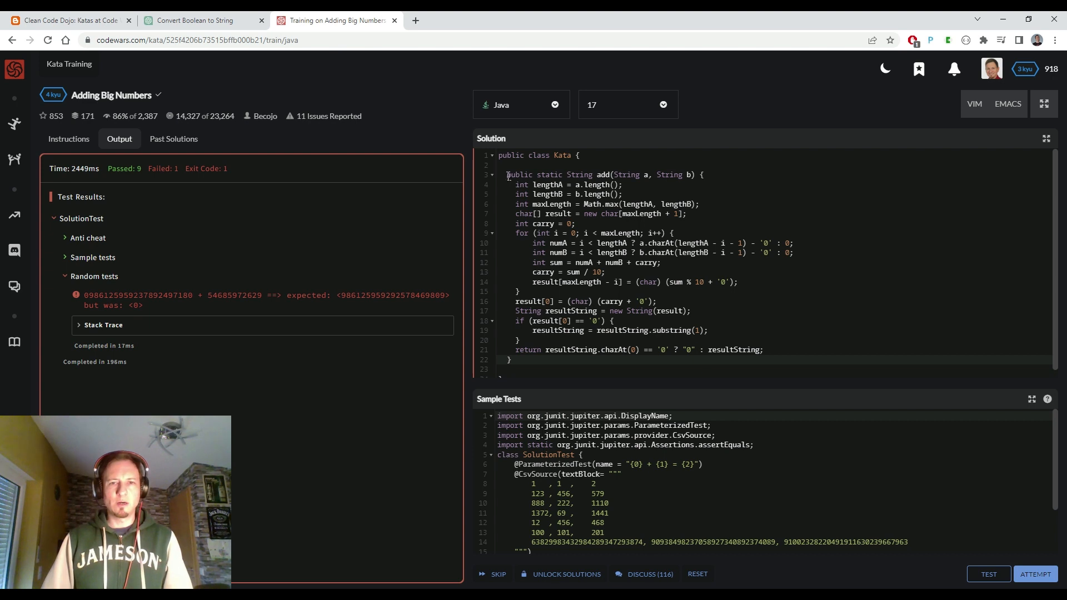
pyautogui.scroll(-3)
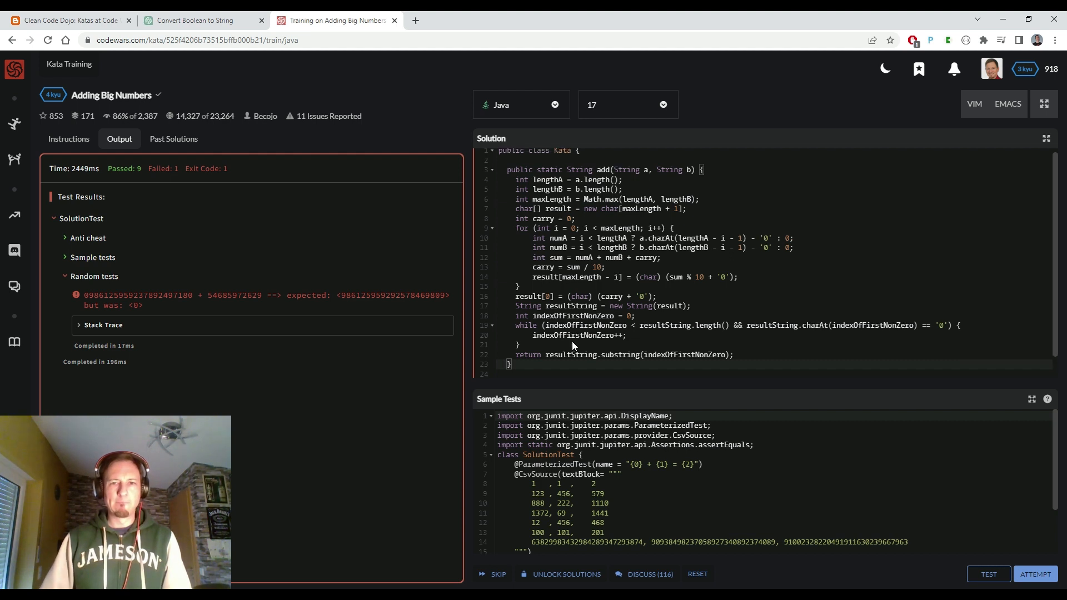
pyautogui.click(1034, 574)
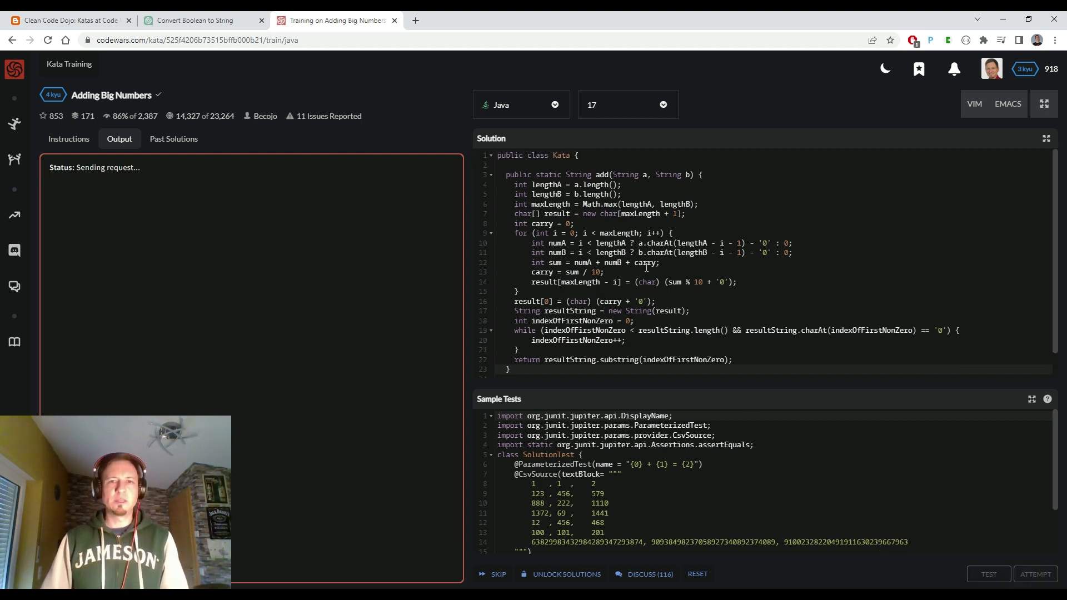
pyautogui.click(987, 573)
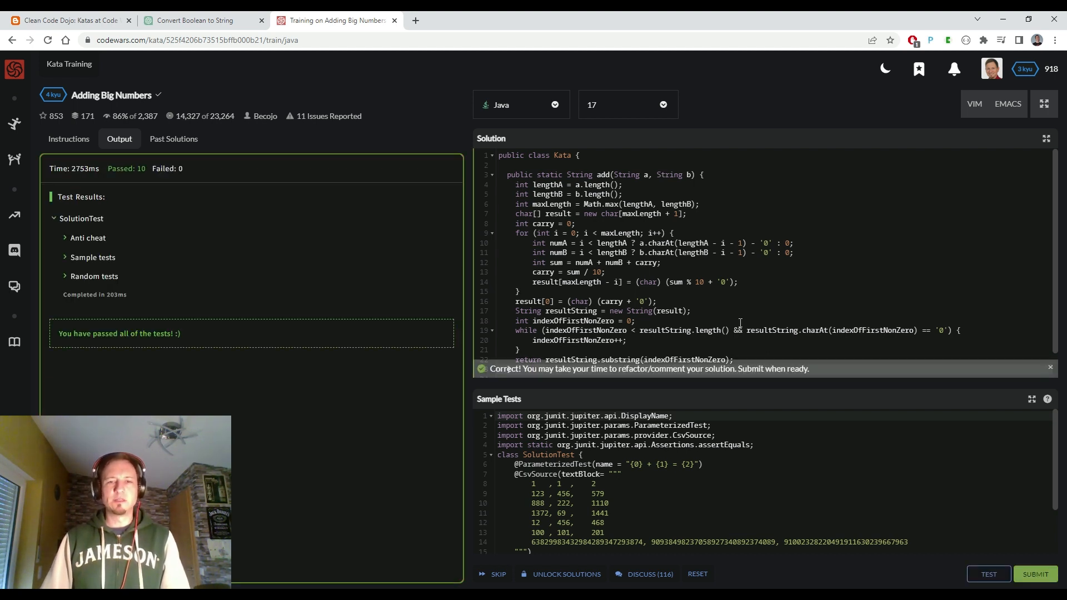
pyautogui.click(1034, 573)
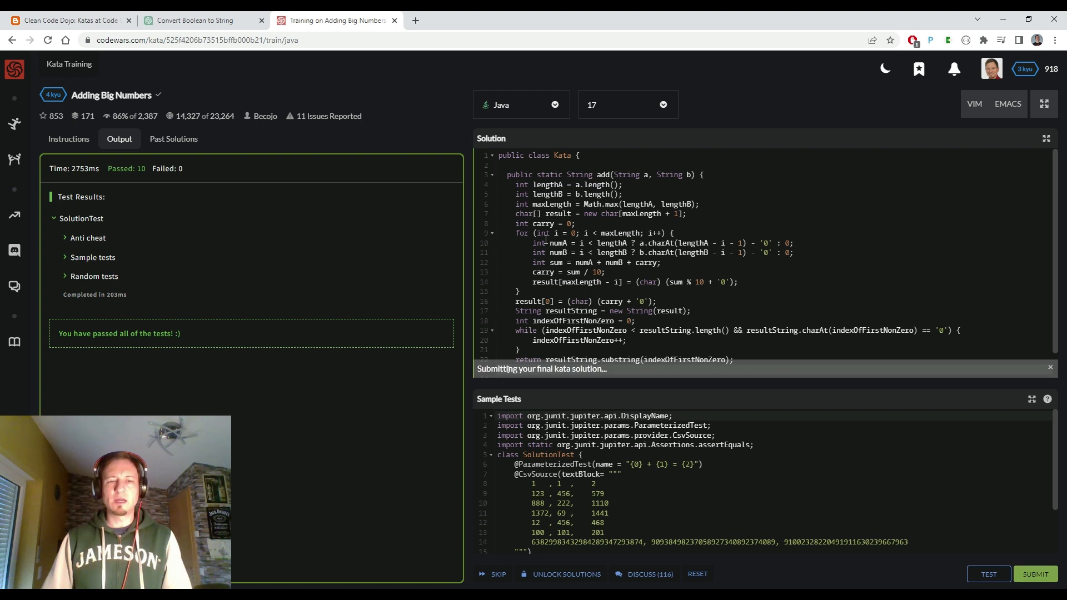
pyautogui.click(1033, 573)
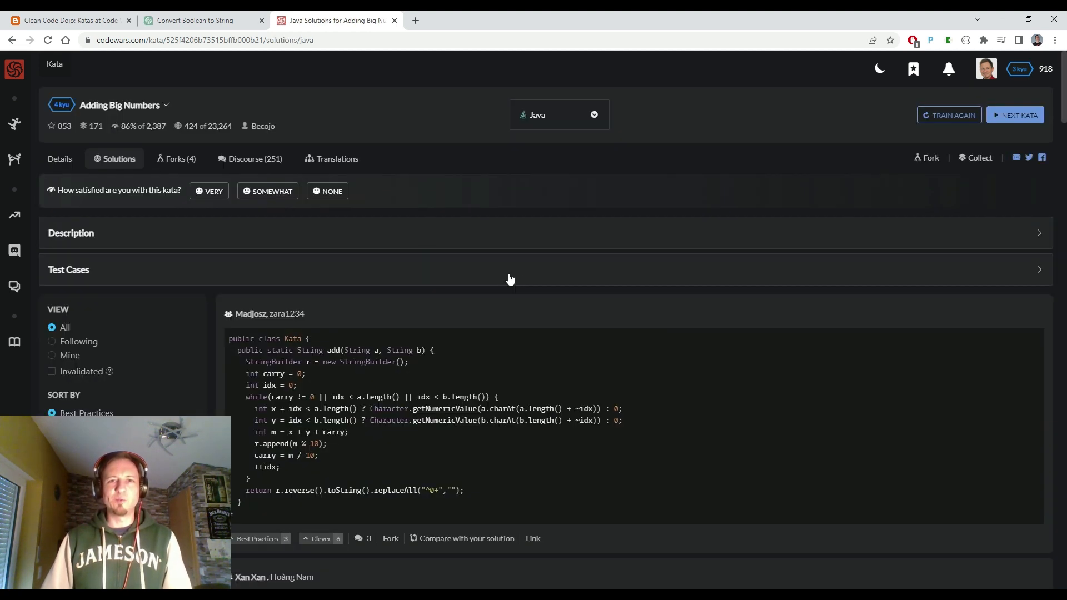
pyautogui.moveTo(513, 245)
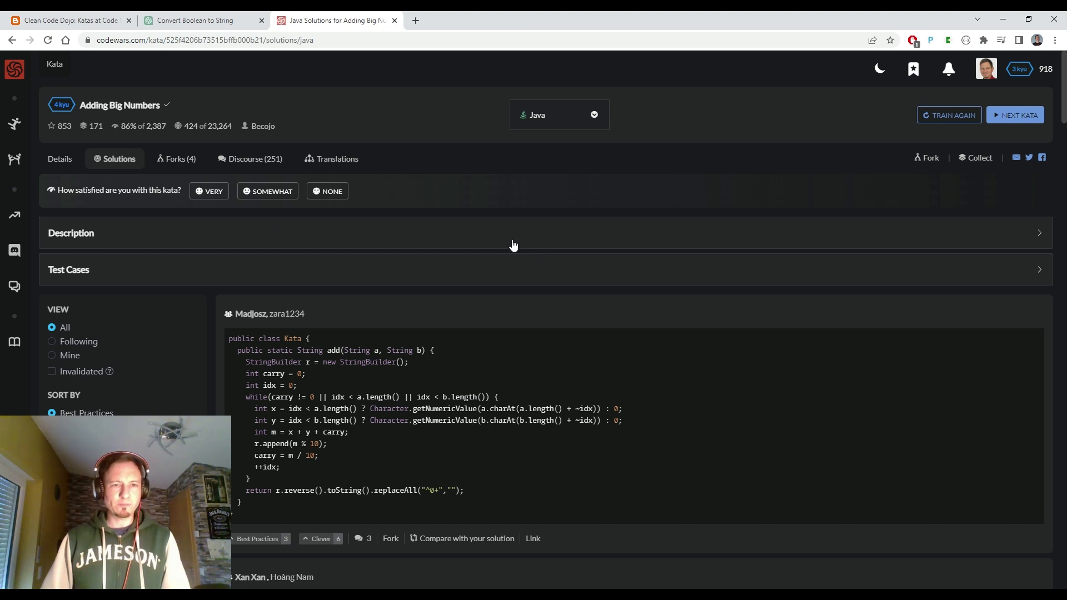
pyautogui.moveTo(337, 402)
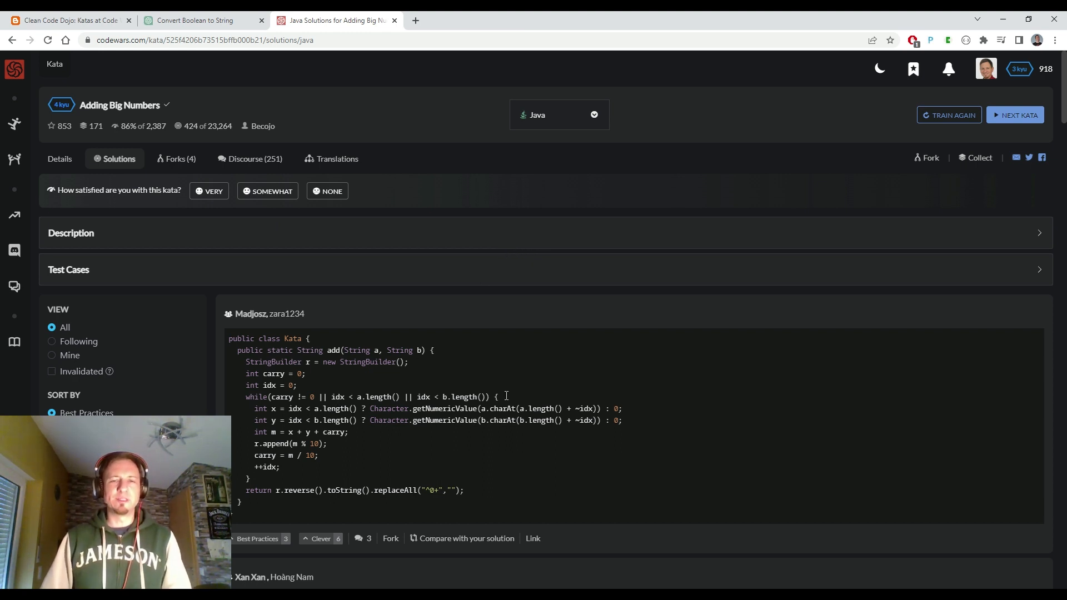
pyautogui.moveTo(466, 418)
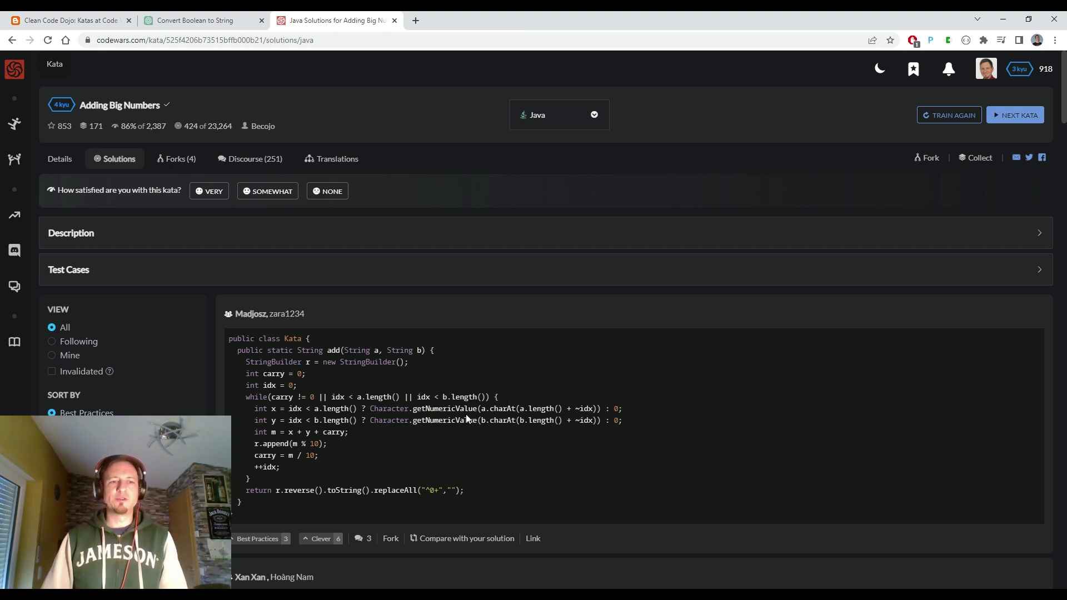
pyautogui.moveTo(521, 160)
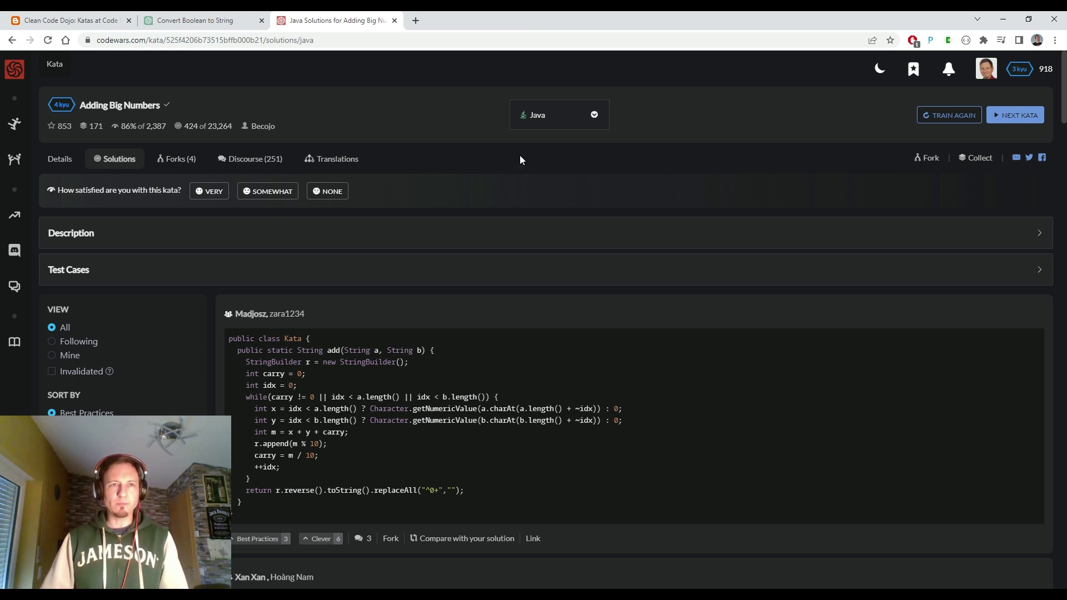
pyautogui.moveTo(487, 221)
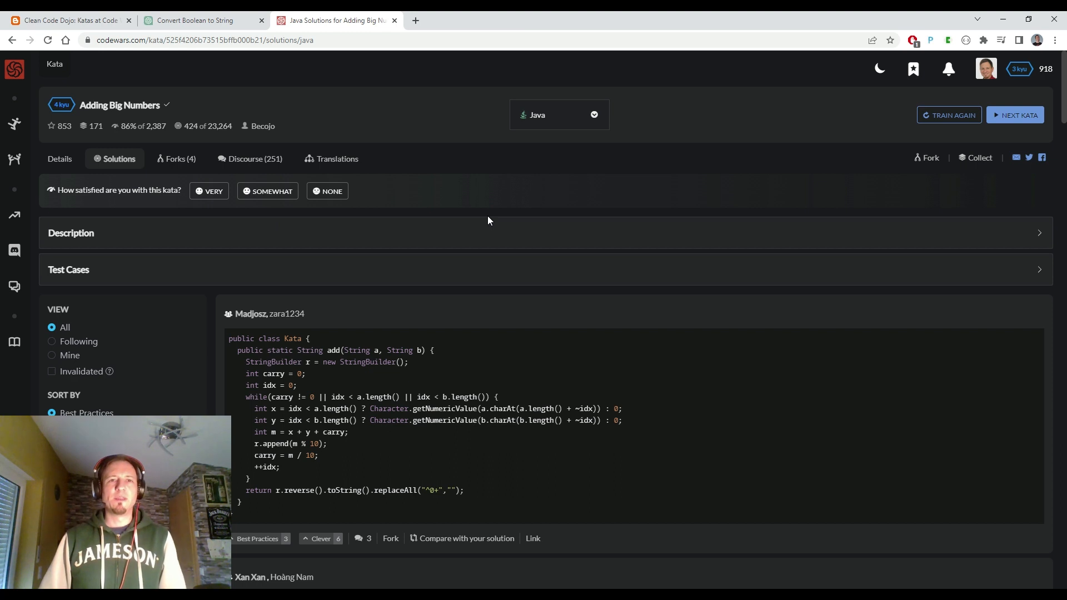
pyautogui.moveTo(476, 255)
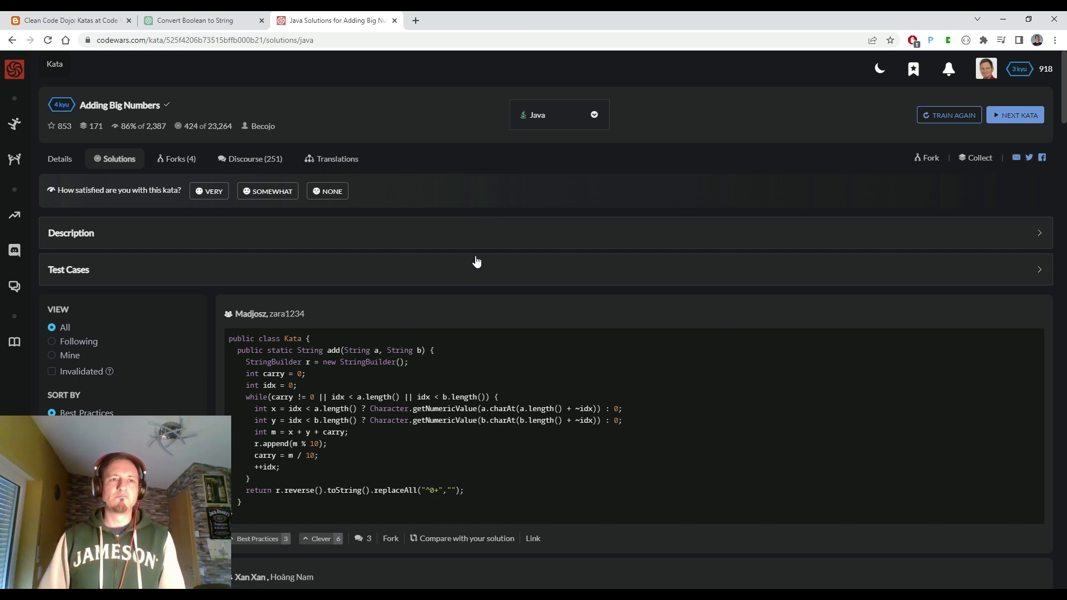
pyautogui.moveTo(60, 118)
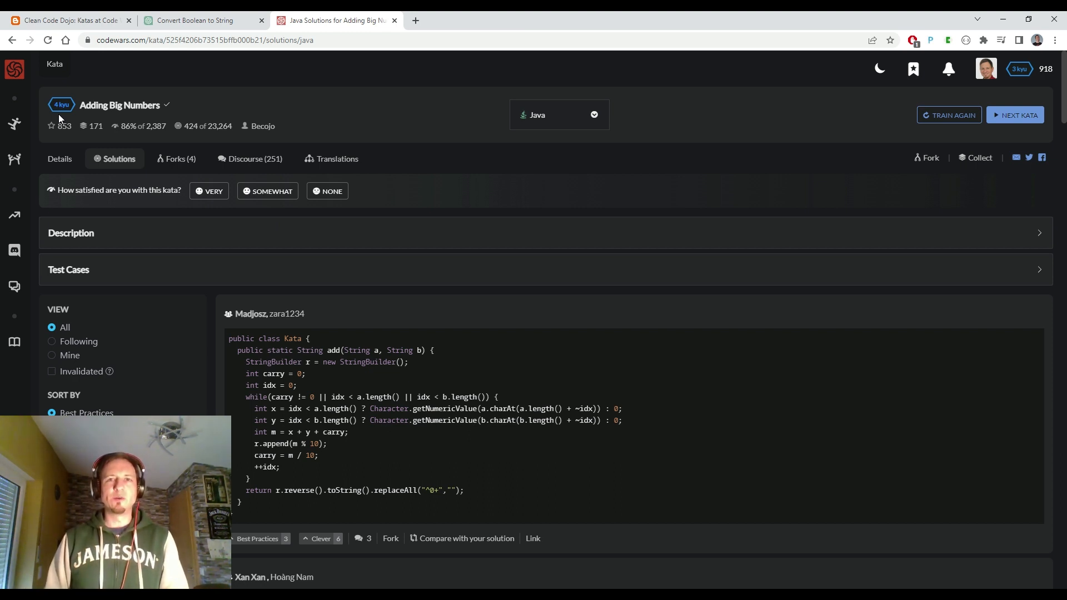
pyautogui.moveTo(76, 92)
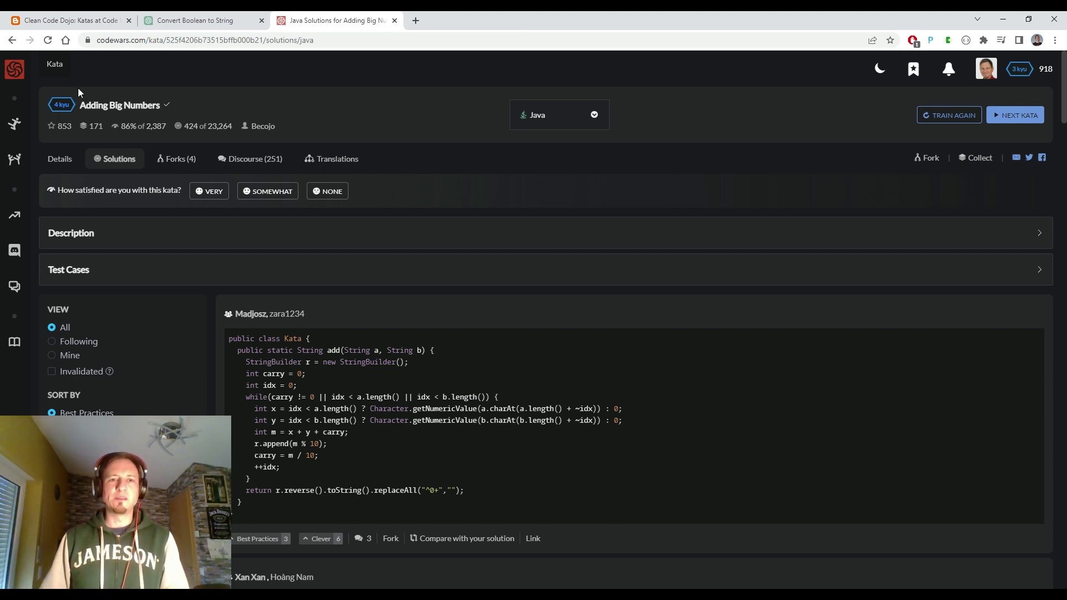
pyautogui.moveTo(482, 372)
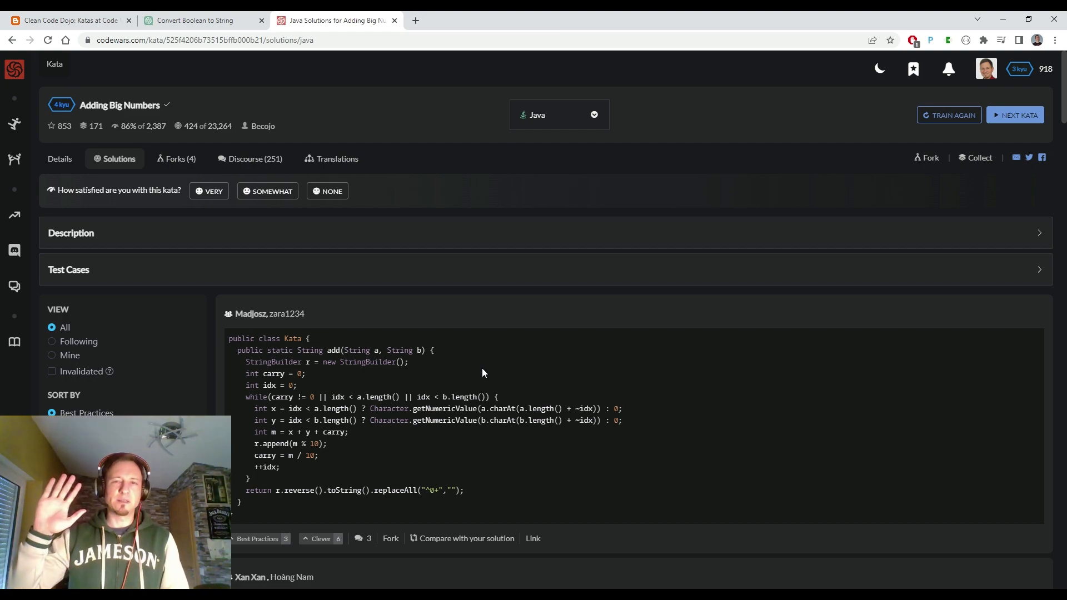